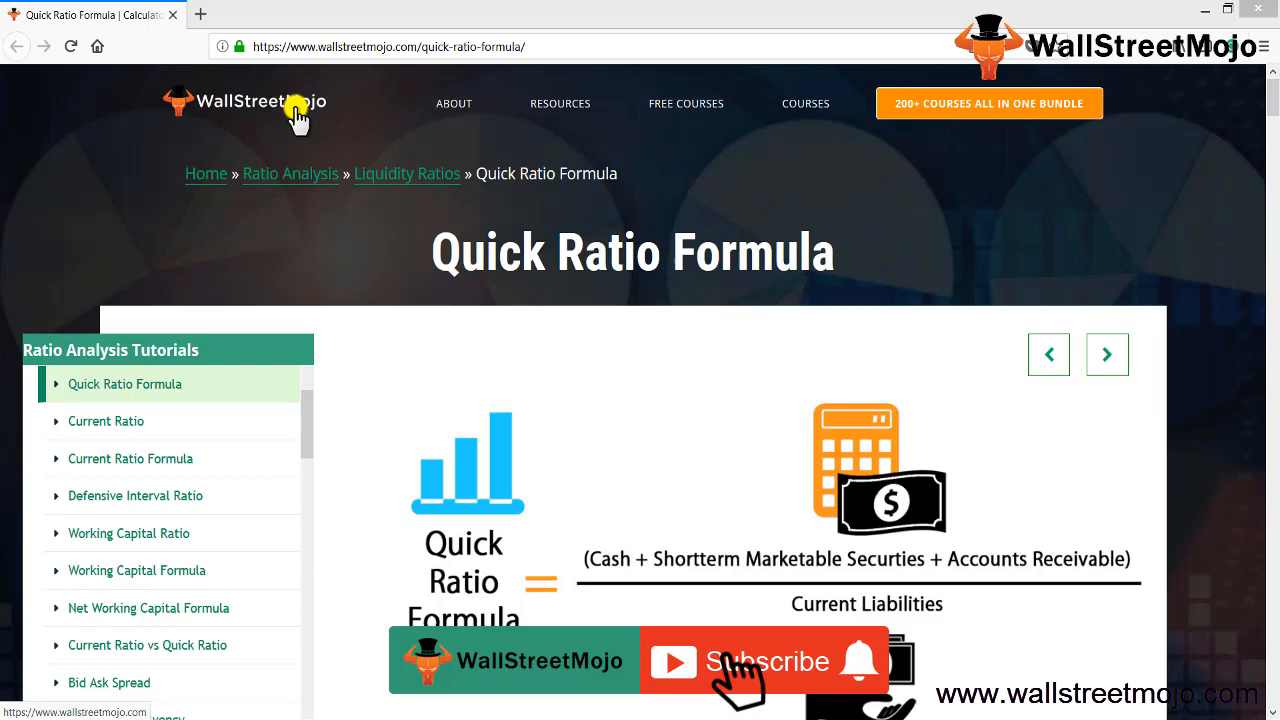
# - Read the quick-assets-over-current-liabilities formula on WallStreetMojo, then bring up the blank workbook
pyautogui.click(767, 661)
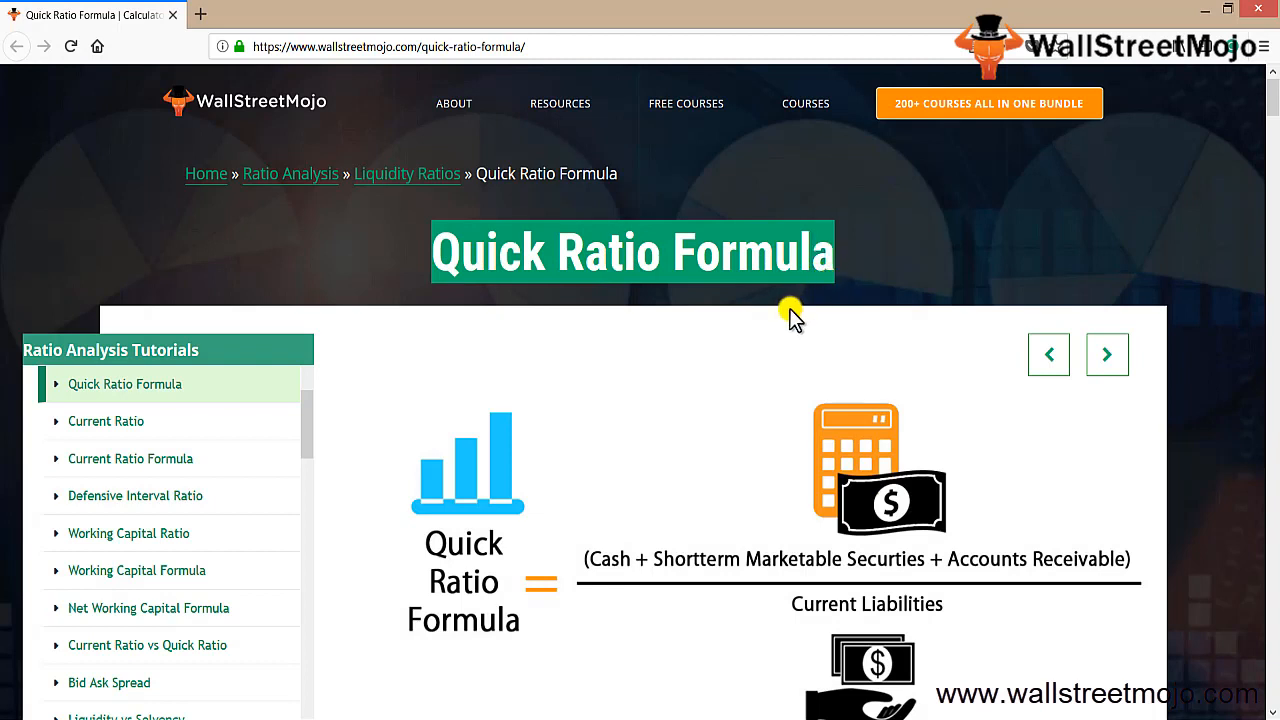
pyautogui.moveTo(760, 333)
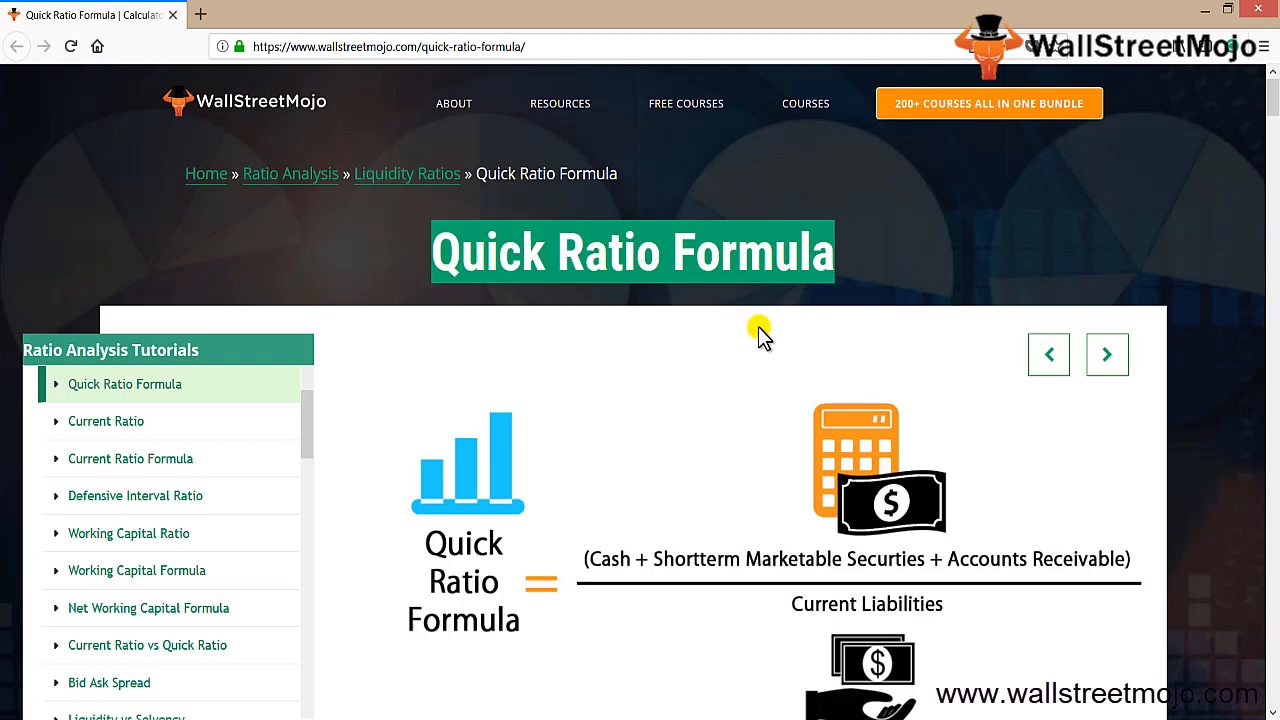
pyautogui.moveTo(628, 368)
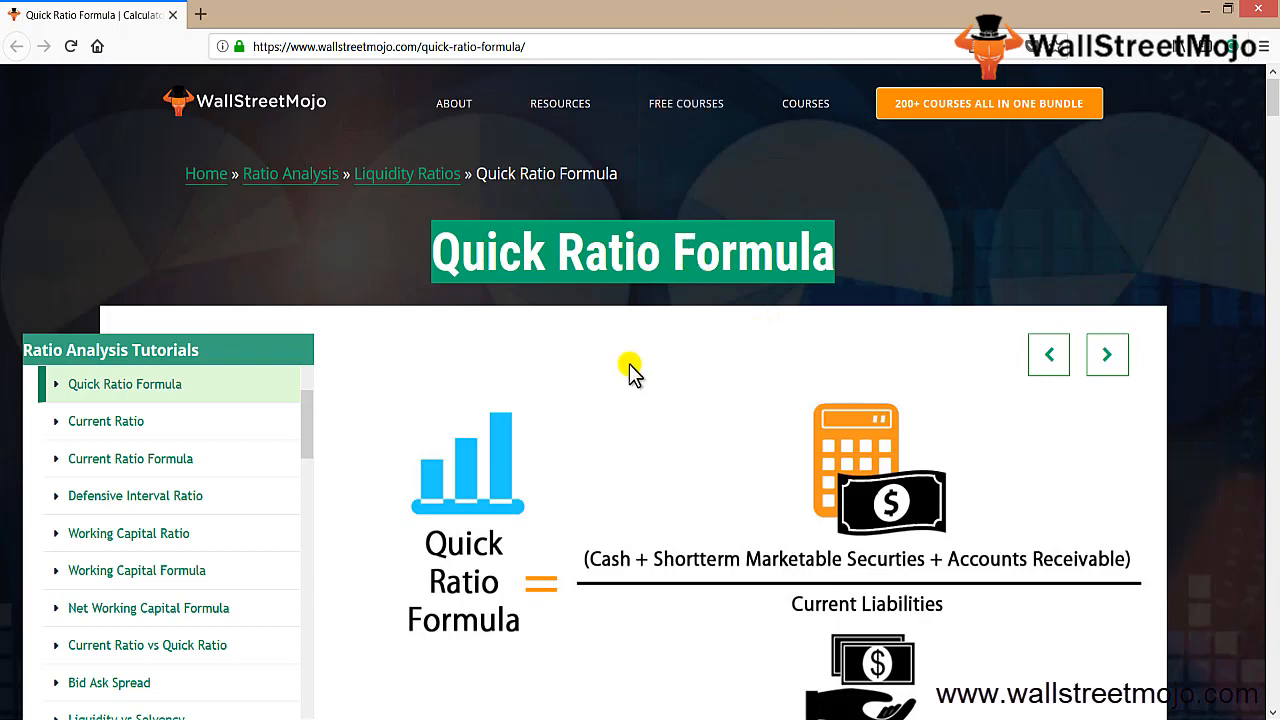
pyautogui.moveTo(582, 532)
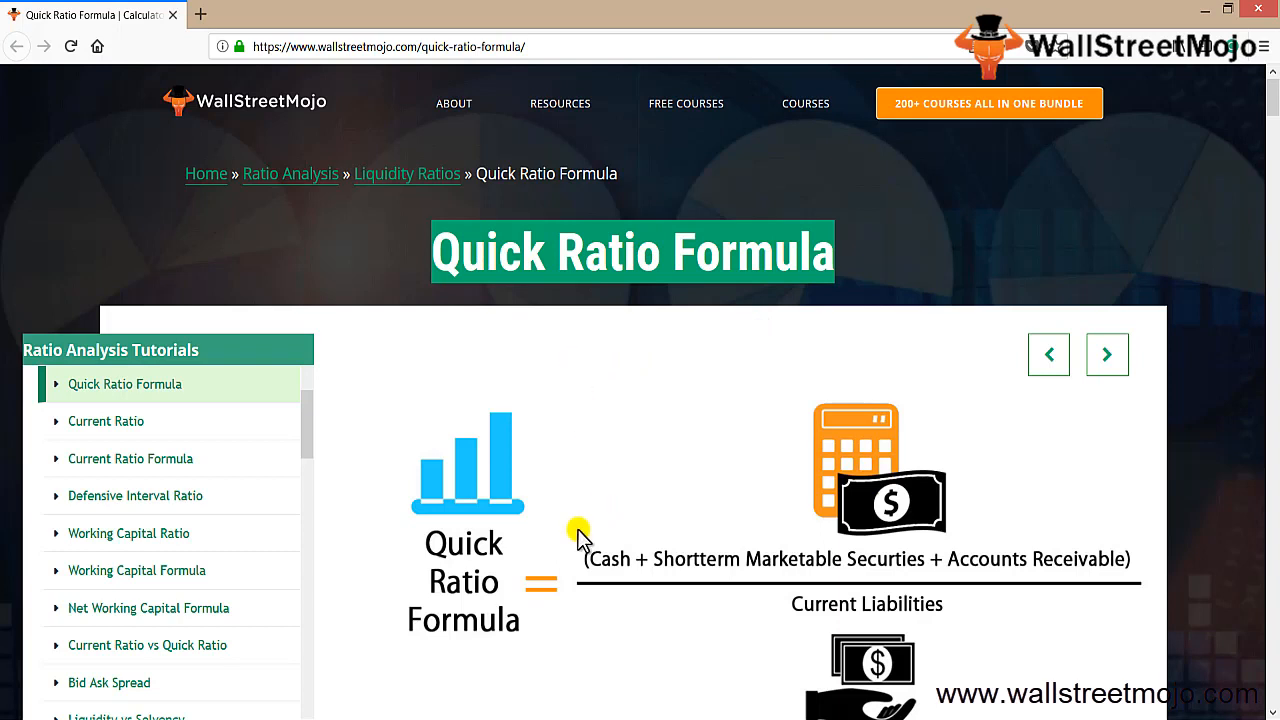
pyautogui.moveTo(595, 572)
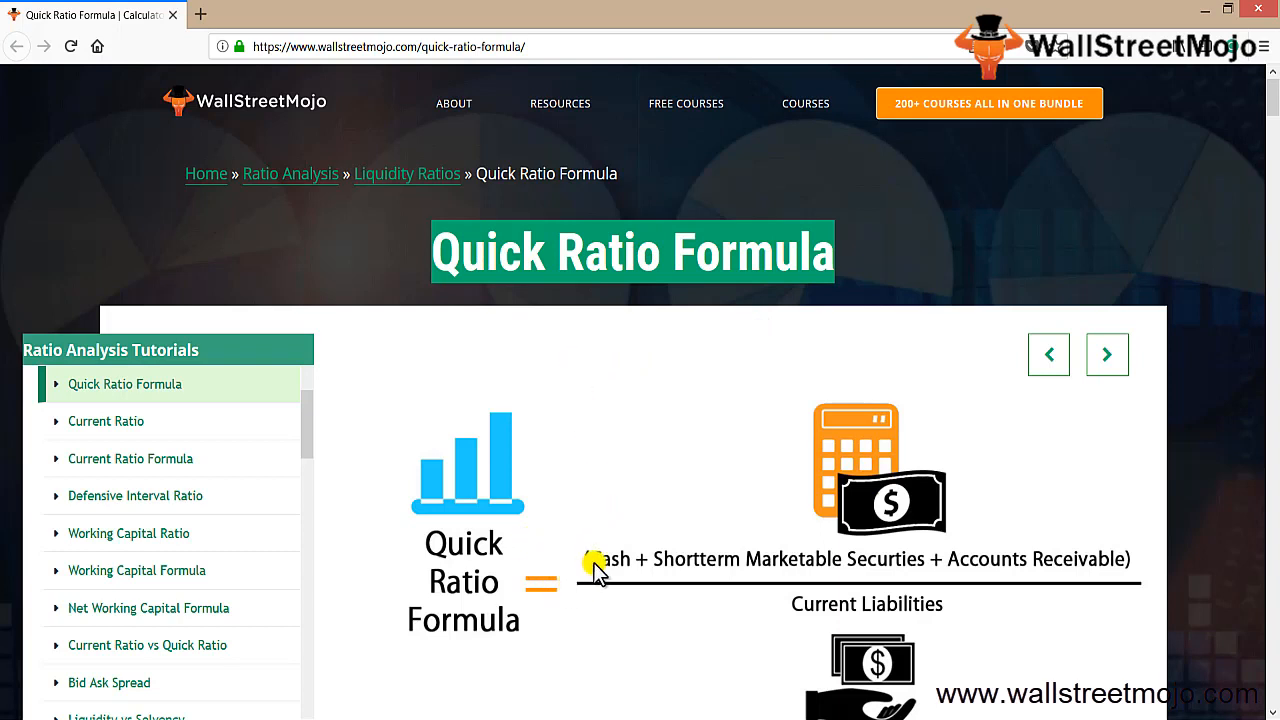
pyautogui.moveTo(615, 567)
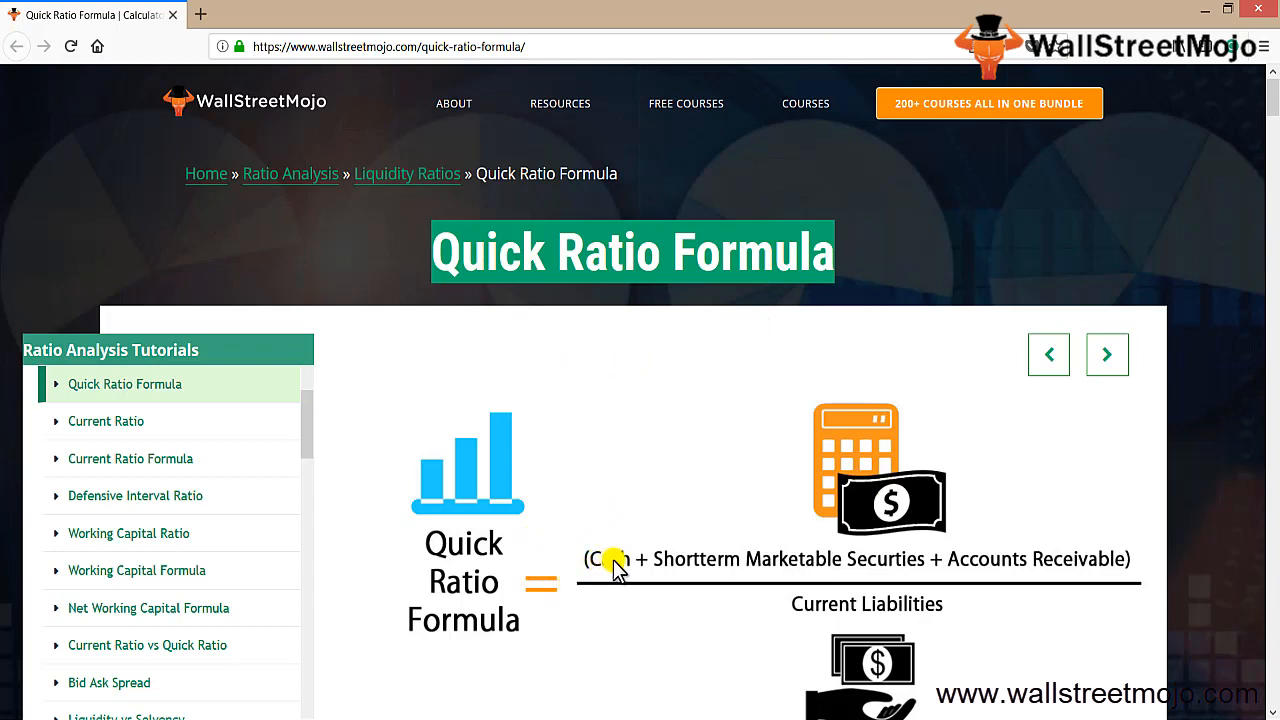
pyautogui.moveTo(620, 575)
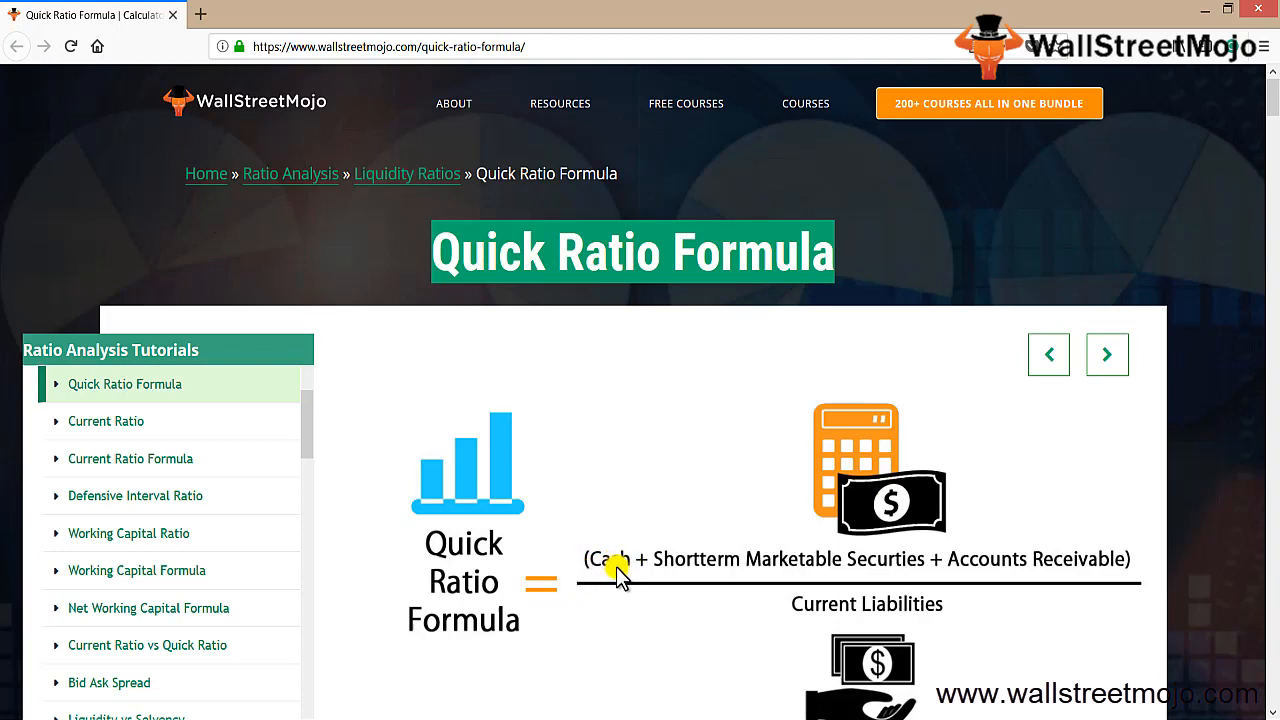
pyautogui.moveTo(625, 570)
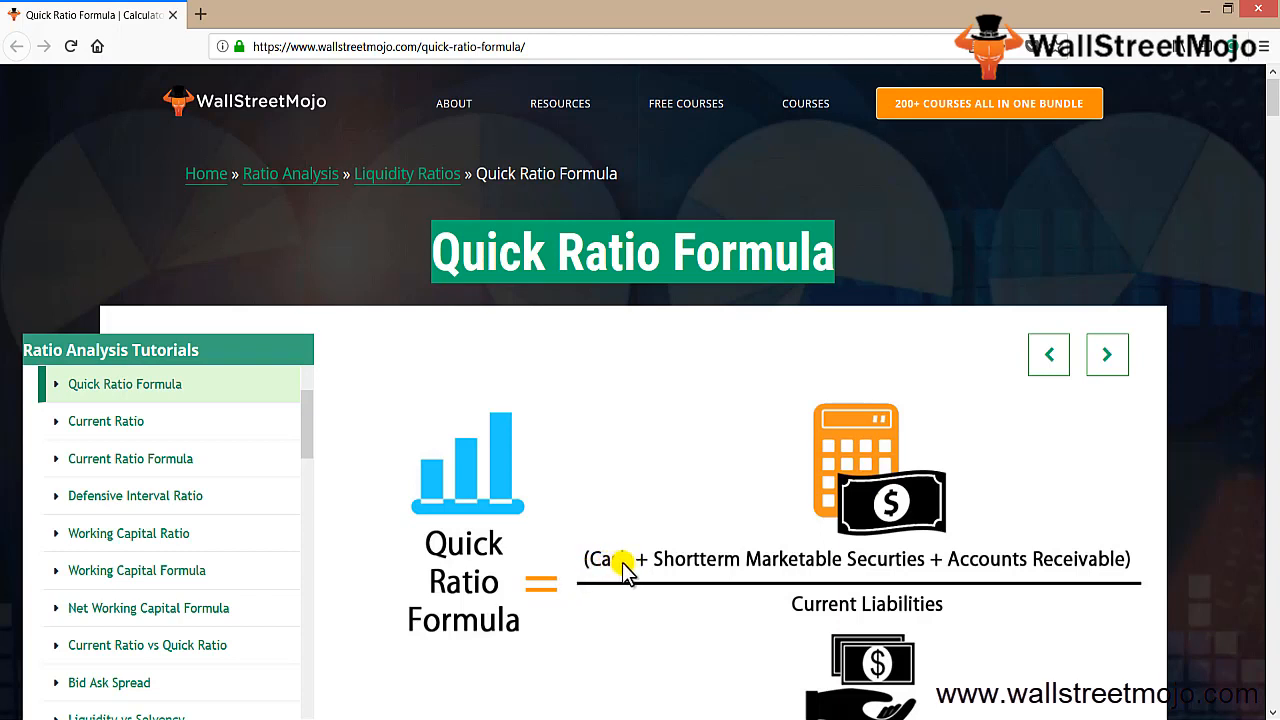
pyautogui.moveTo(843, 570)
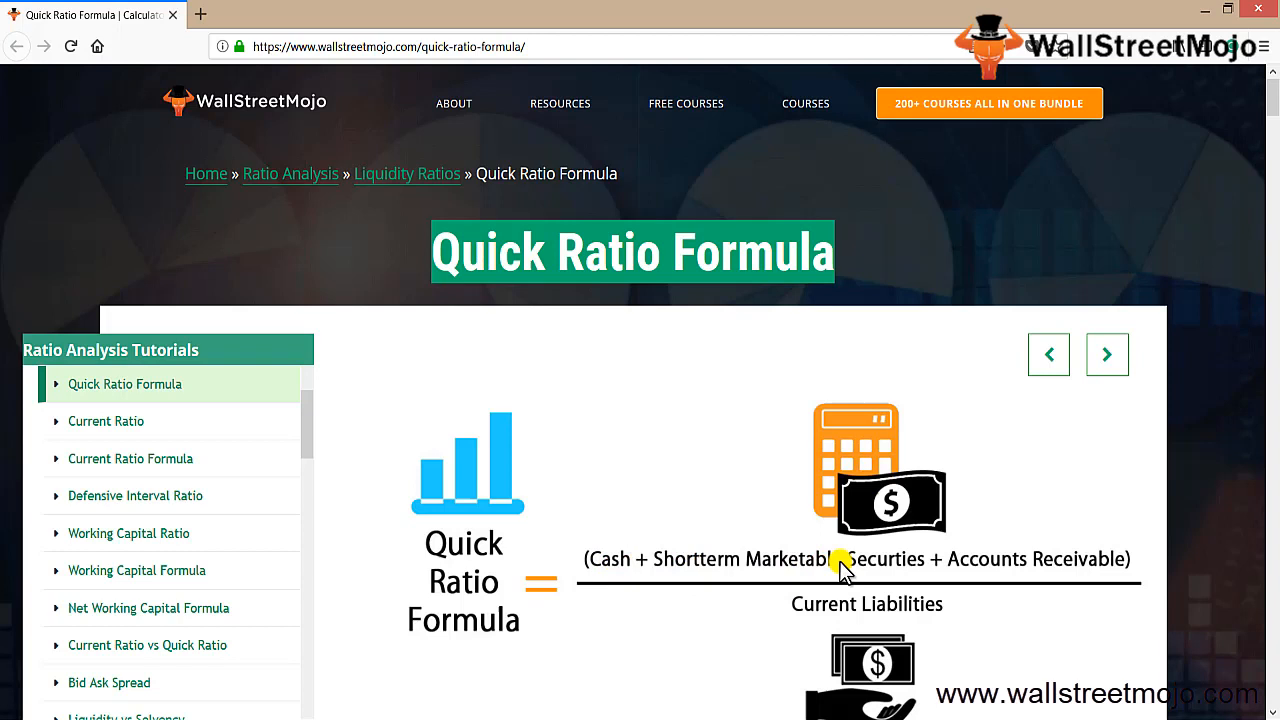
pyautogui.moveTo(900, 535)
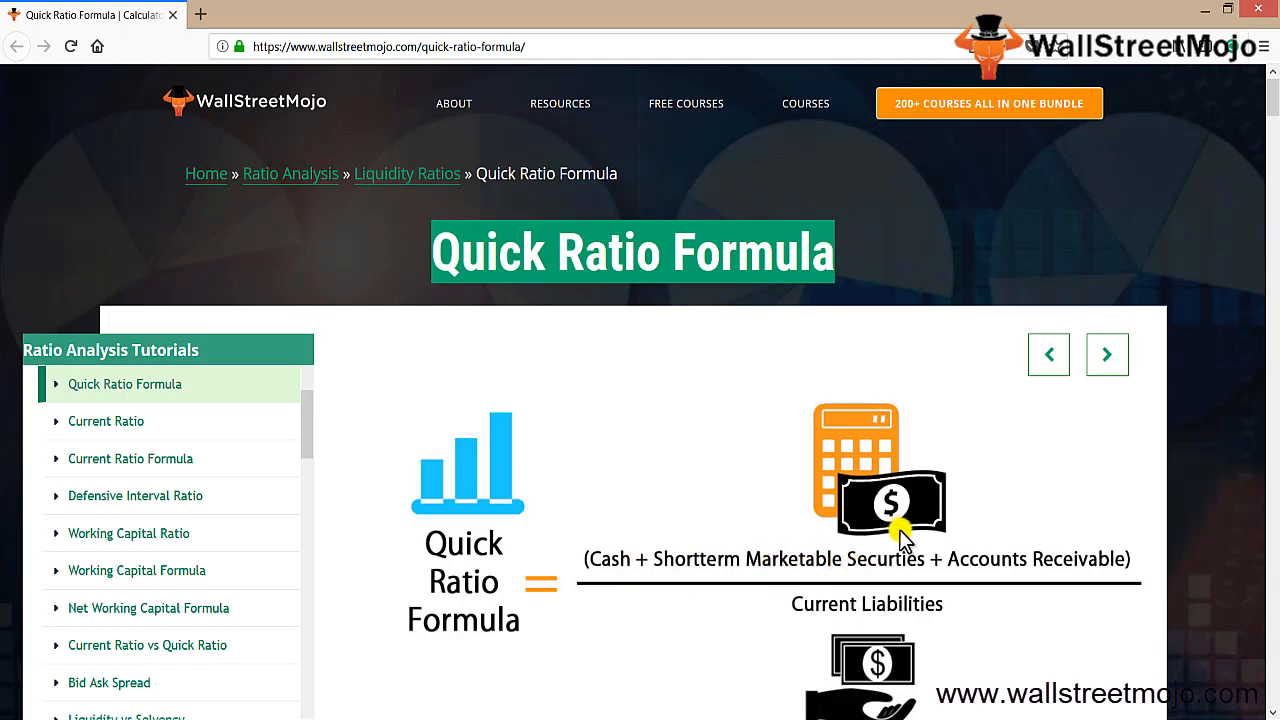
pyautogui.moveTo(810, 575)
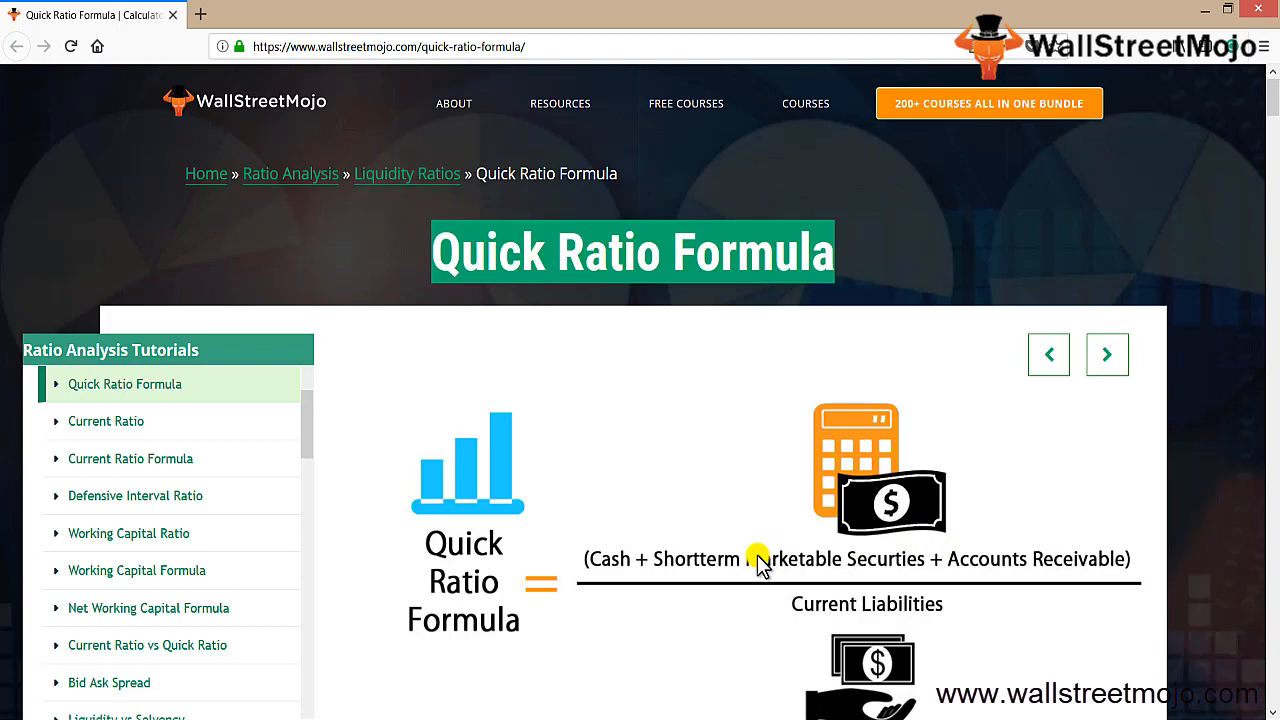
pyautogui.moveTo(602, 585)
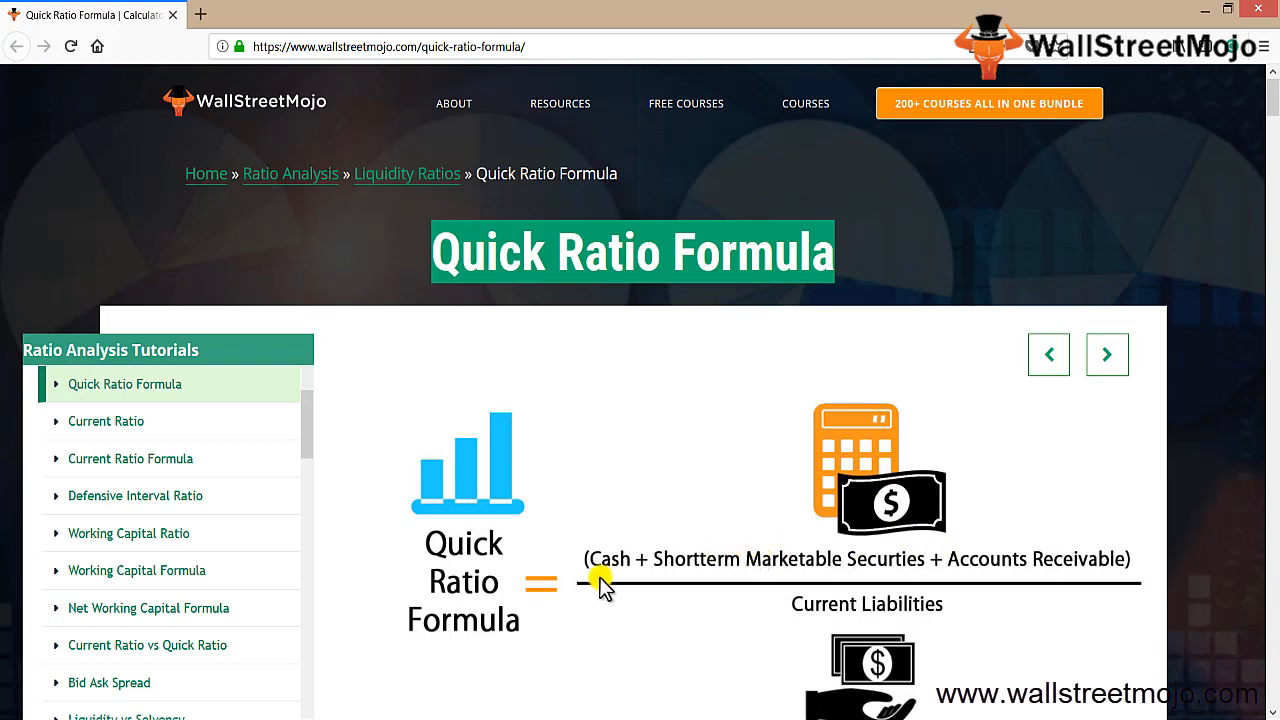
pyautogui.moveTo(905, 567)
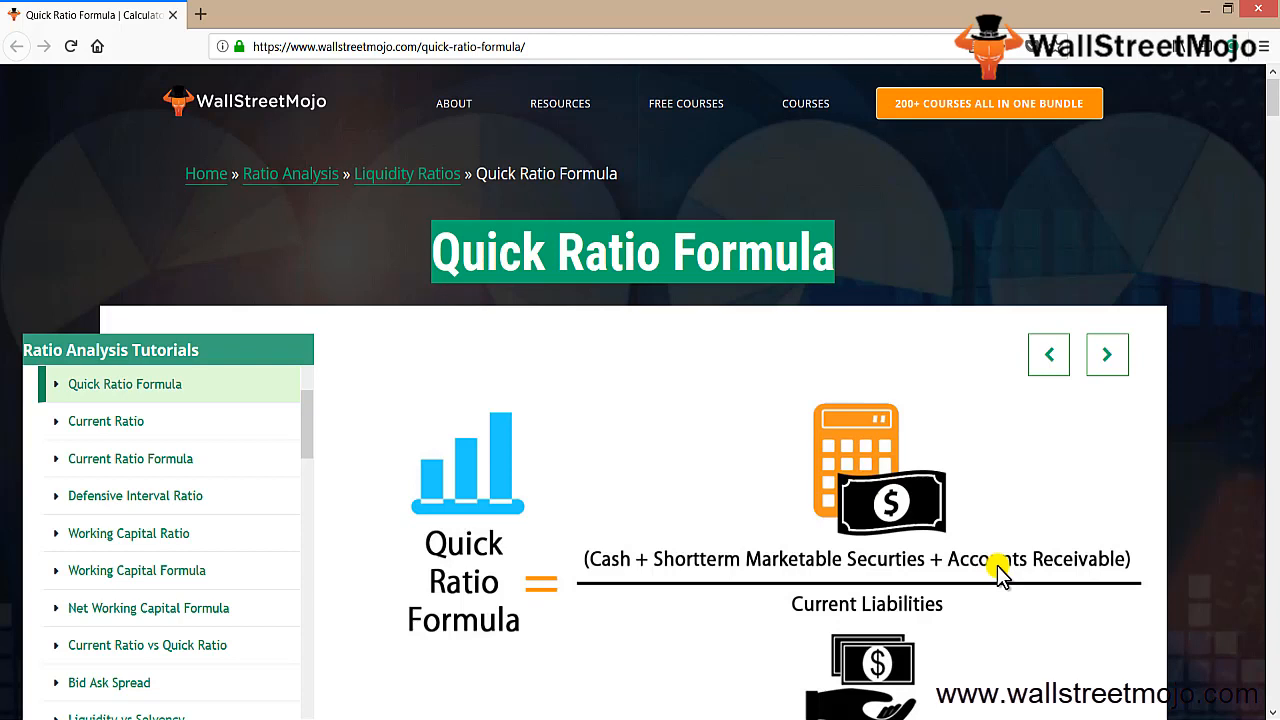
pyautogui.moveTo(850, 568)
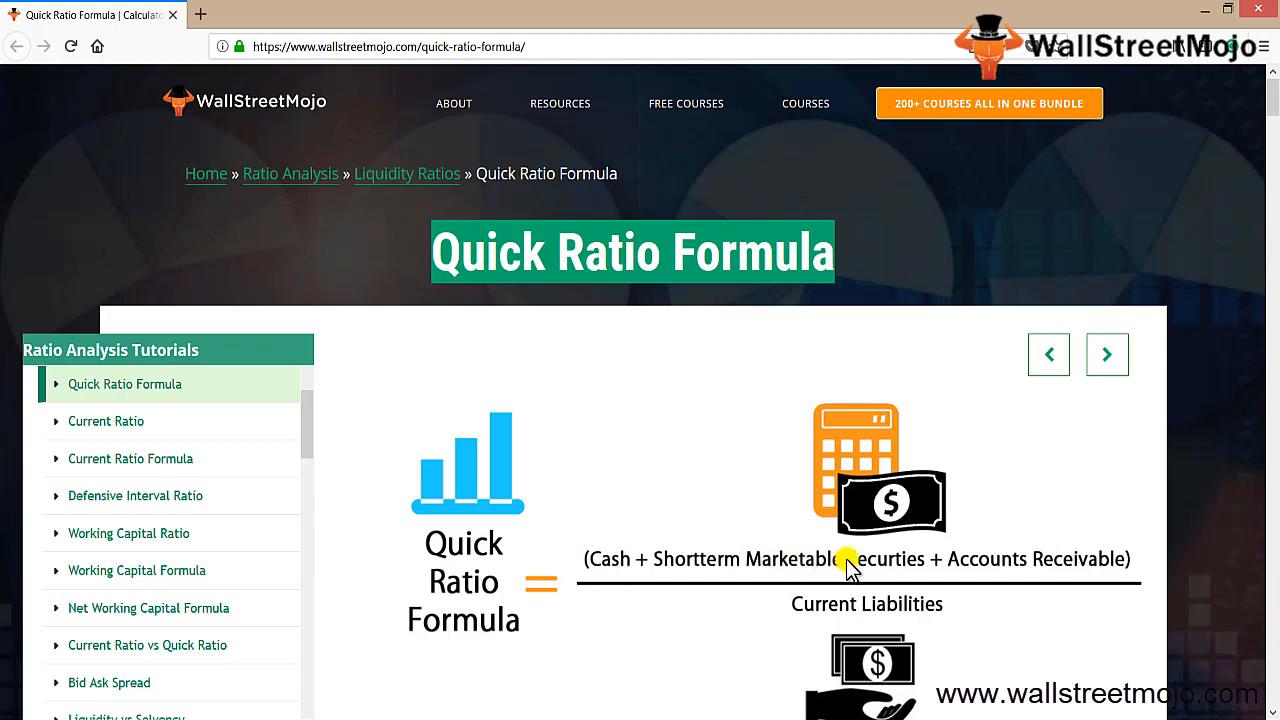
pyautogui.moveTo(1005, 570)
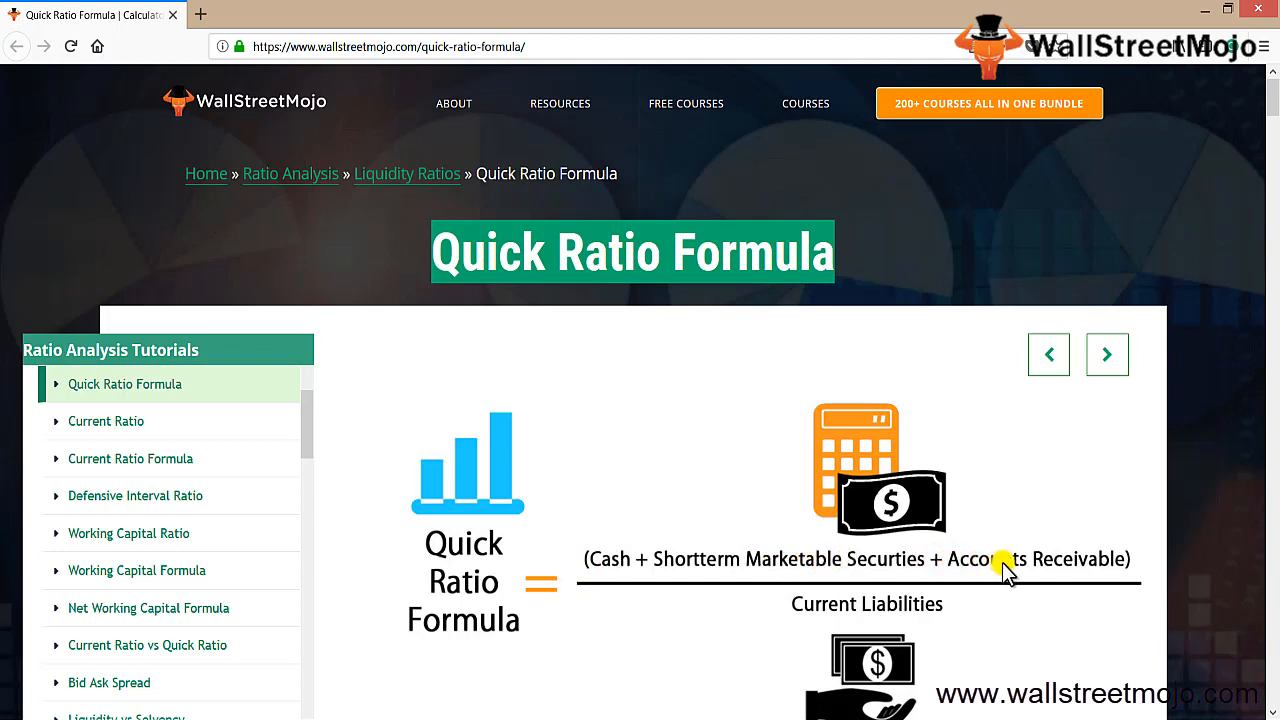
pyautogui.moveTo(855, 618)
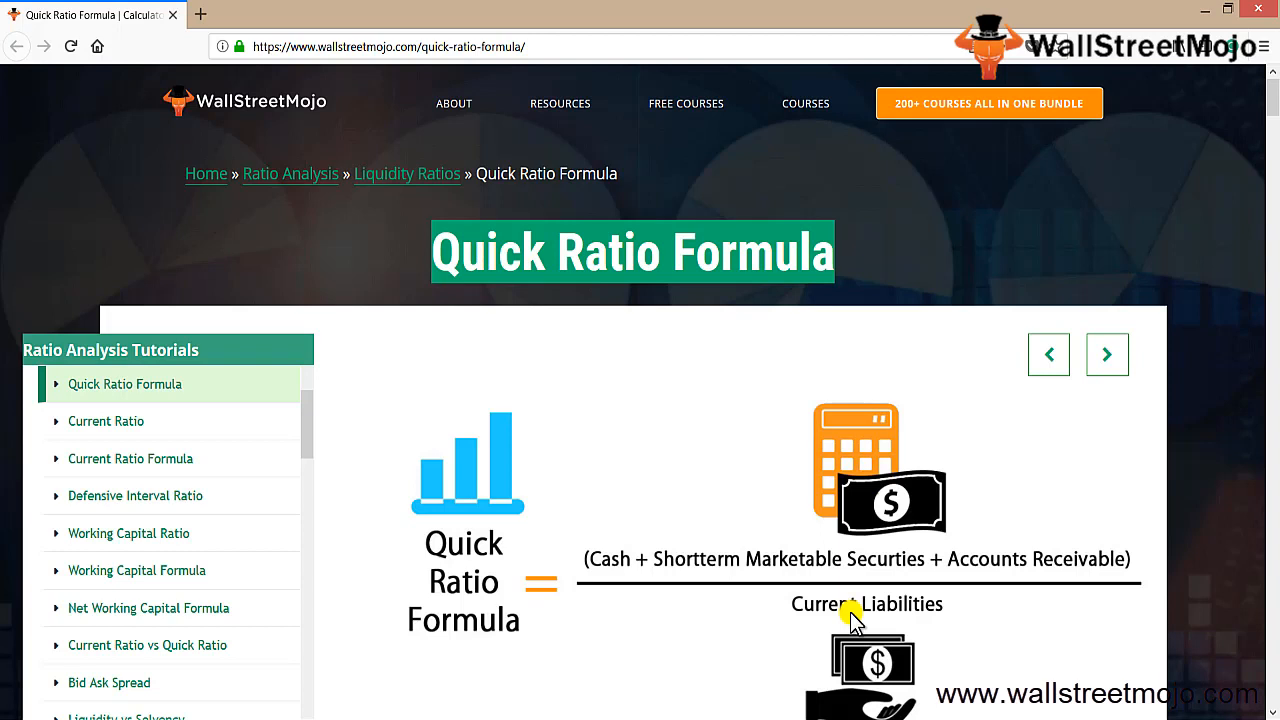
pyautogui.moveTo(578, 682)
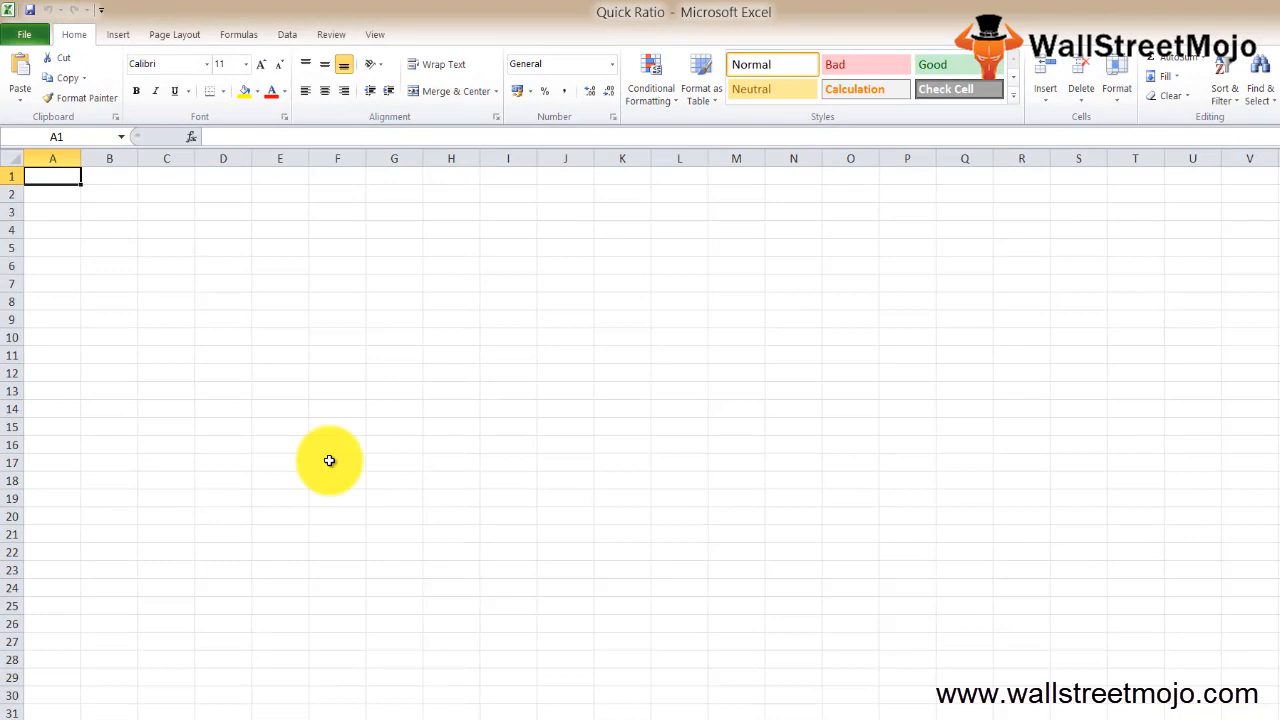
# - Enter the heading 'Acid Test Ratio' in B2 and the note 'Pay off' in B3
pyautogui.click(117, 192)
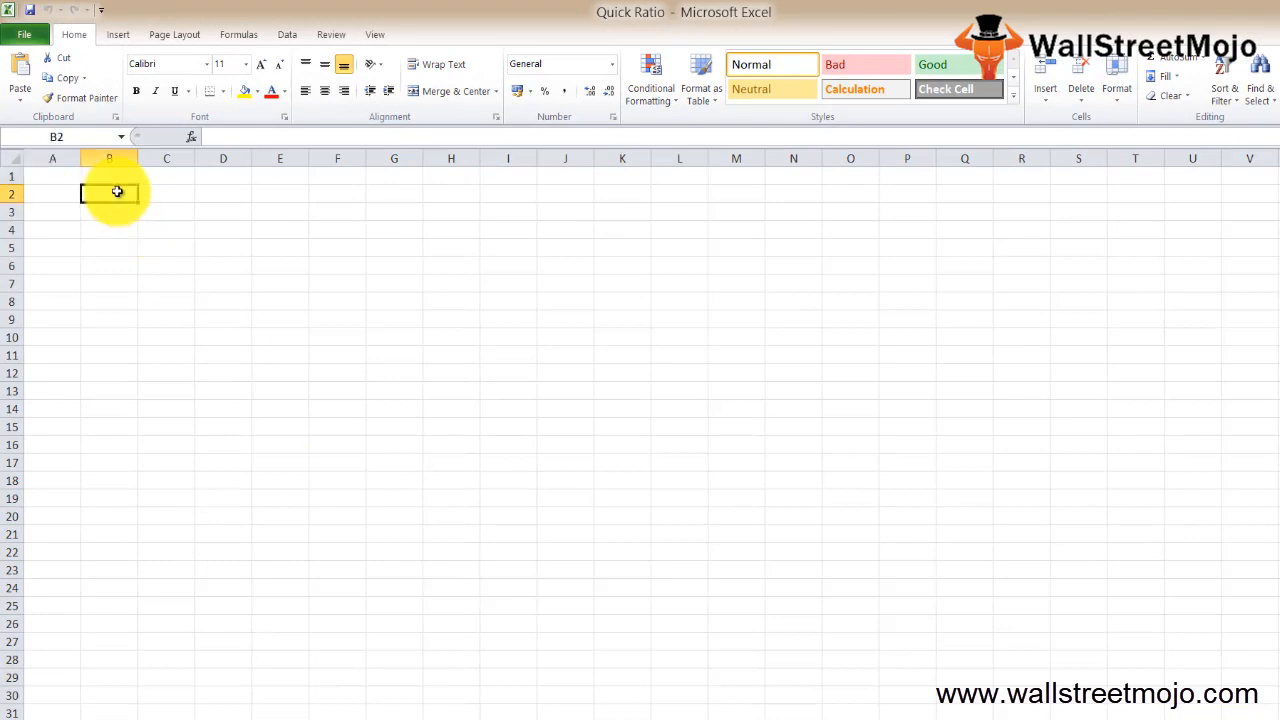
pyautogui.write('Acid')
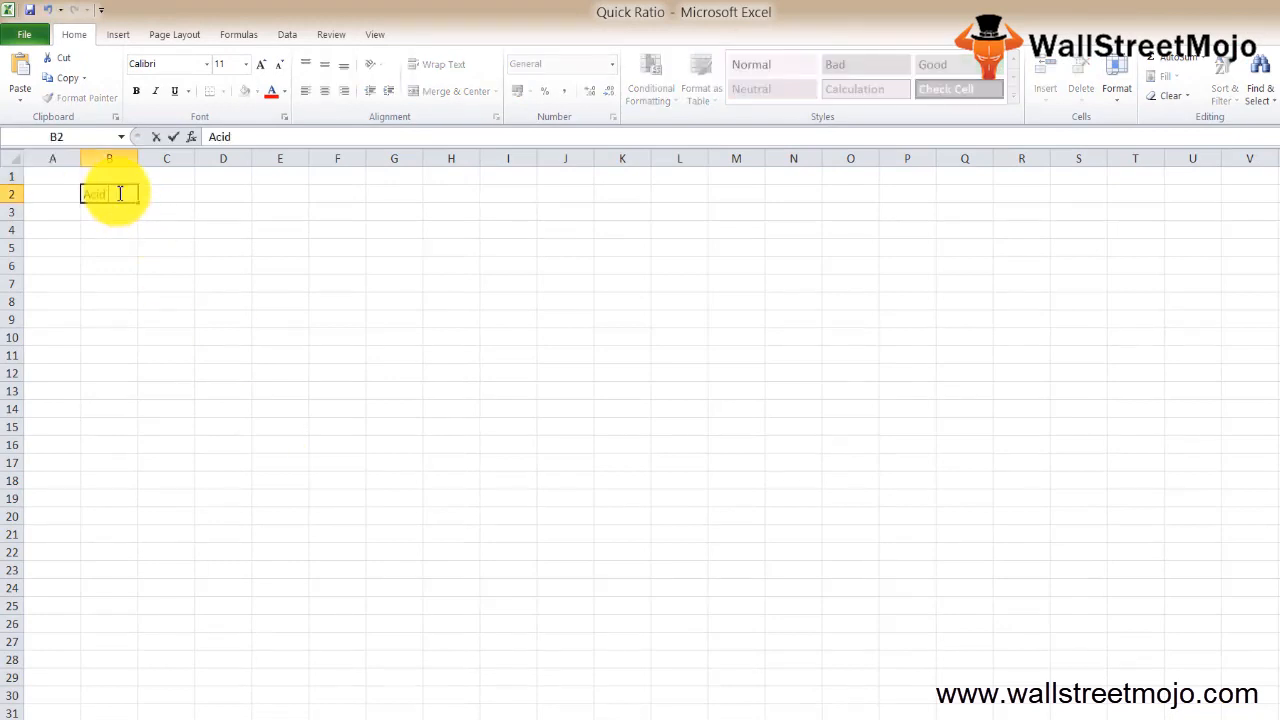
pyautogui.write('Test Ratio')
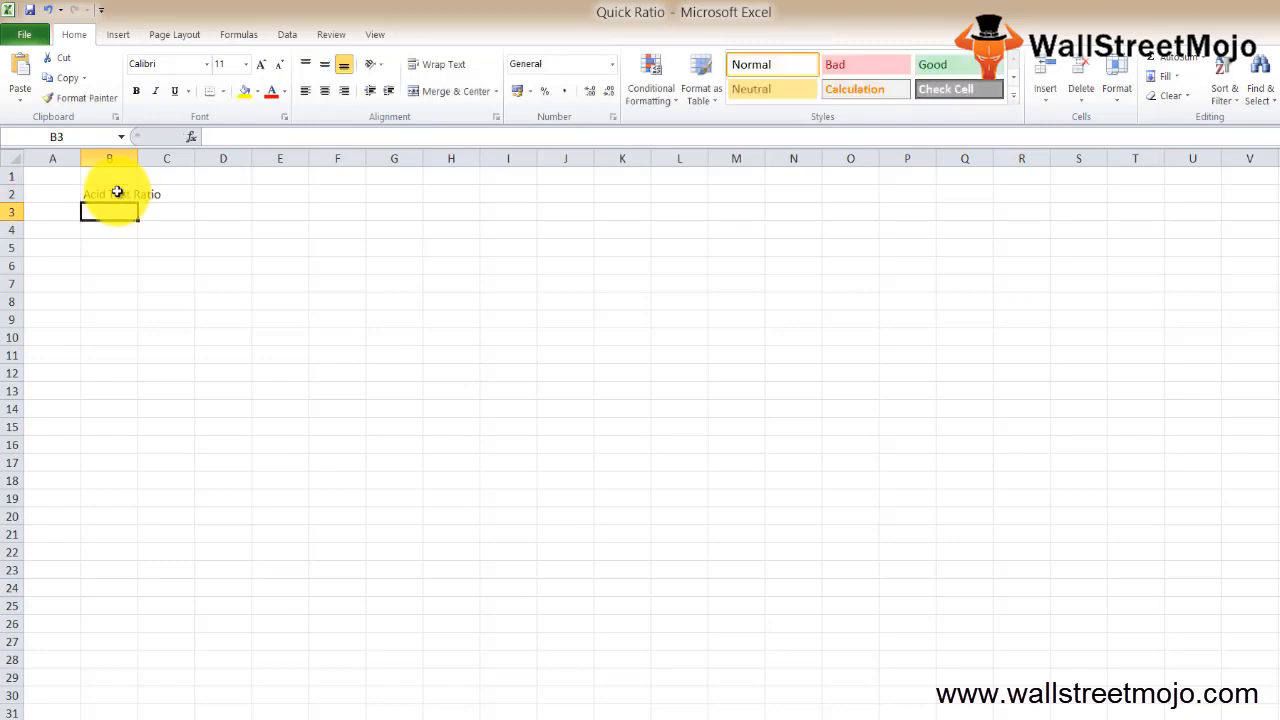
pyautogui.click(109, 193)
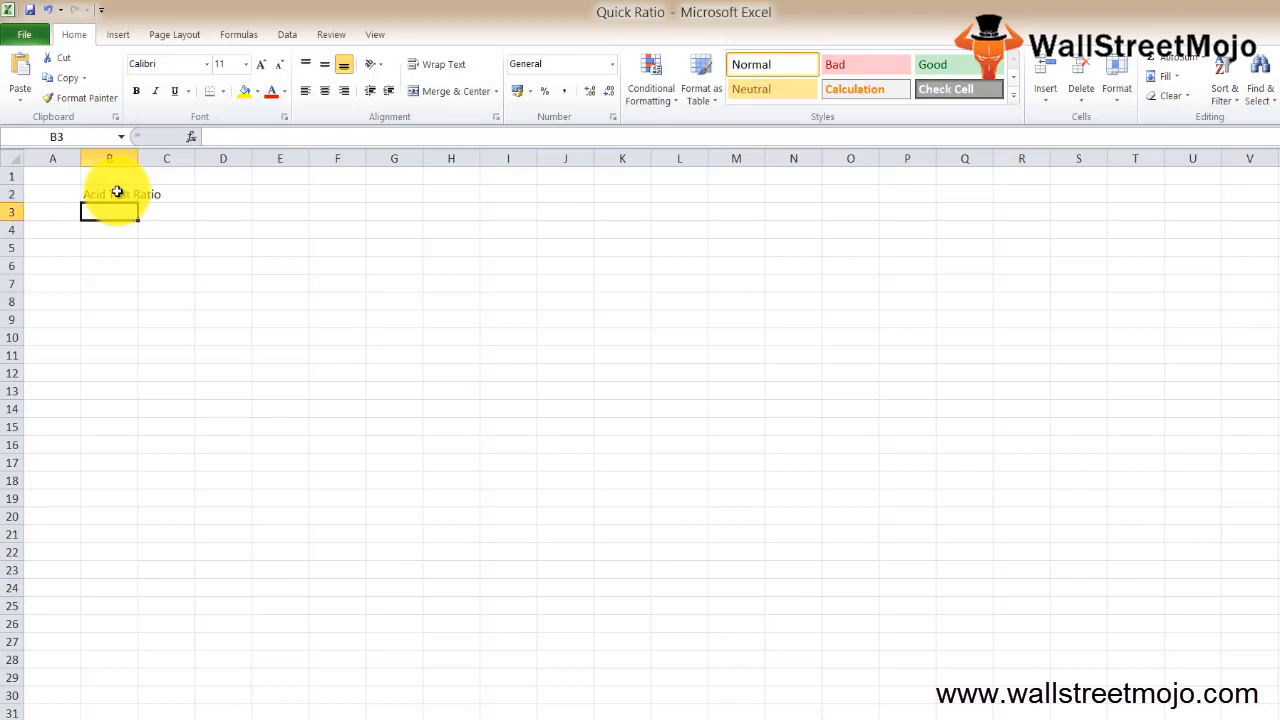
pyautogui.write('Pay off')
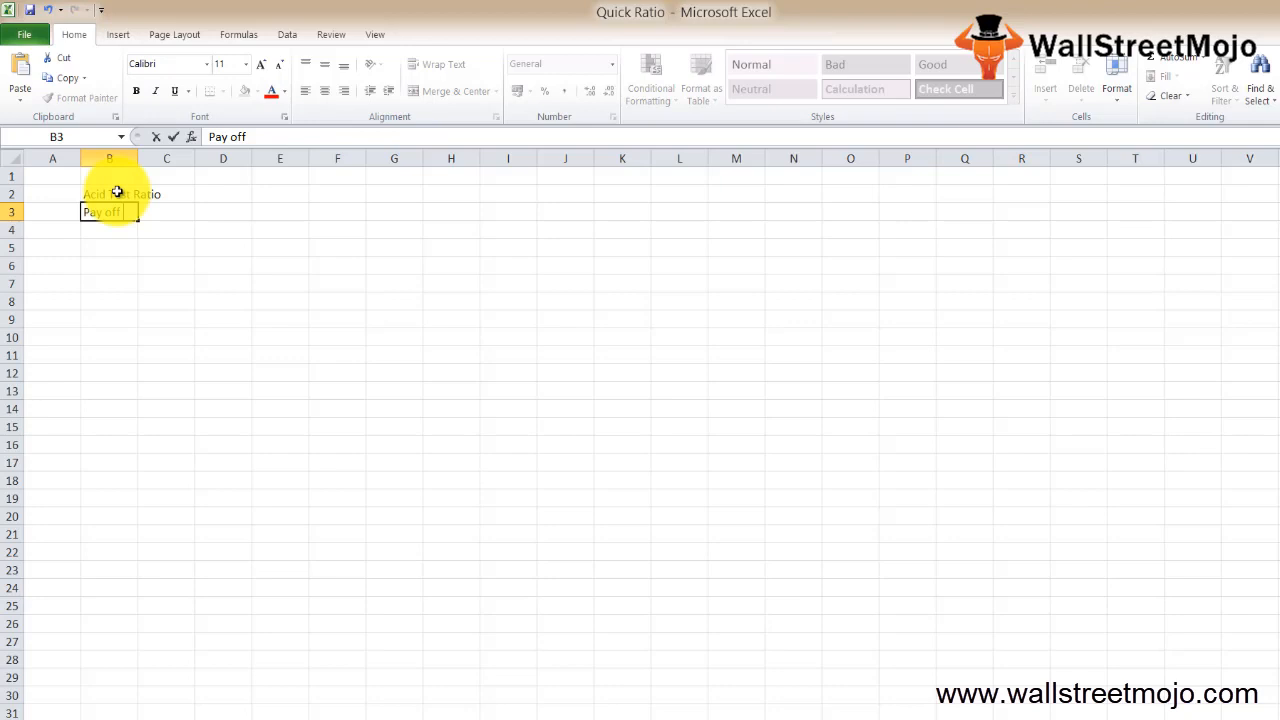
pyautogui.press('enter')
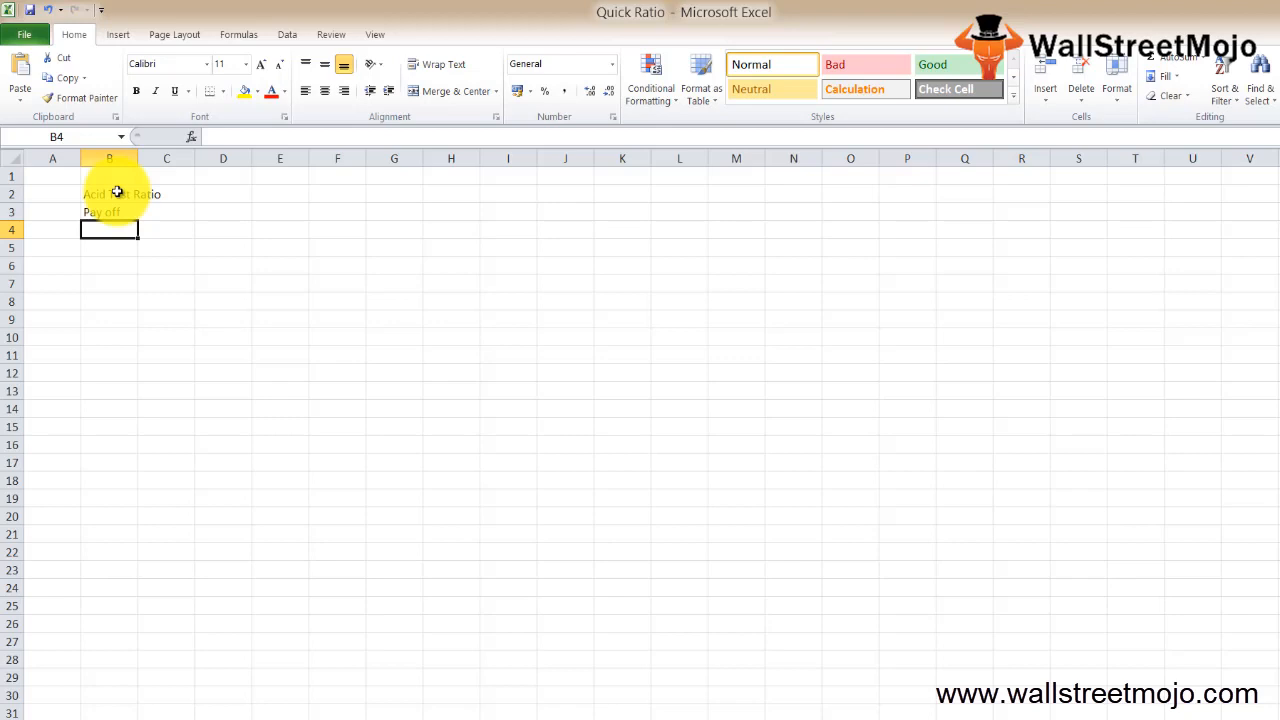
# - Label B6 'QR' with numerator 'Cash + Short term Marketable sec + Debtors'
pyautogui.click(109, 265)
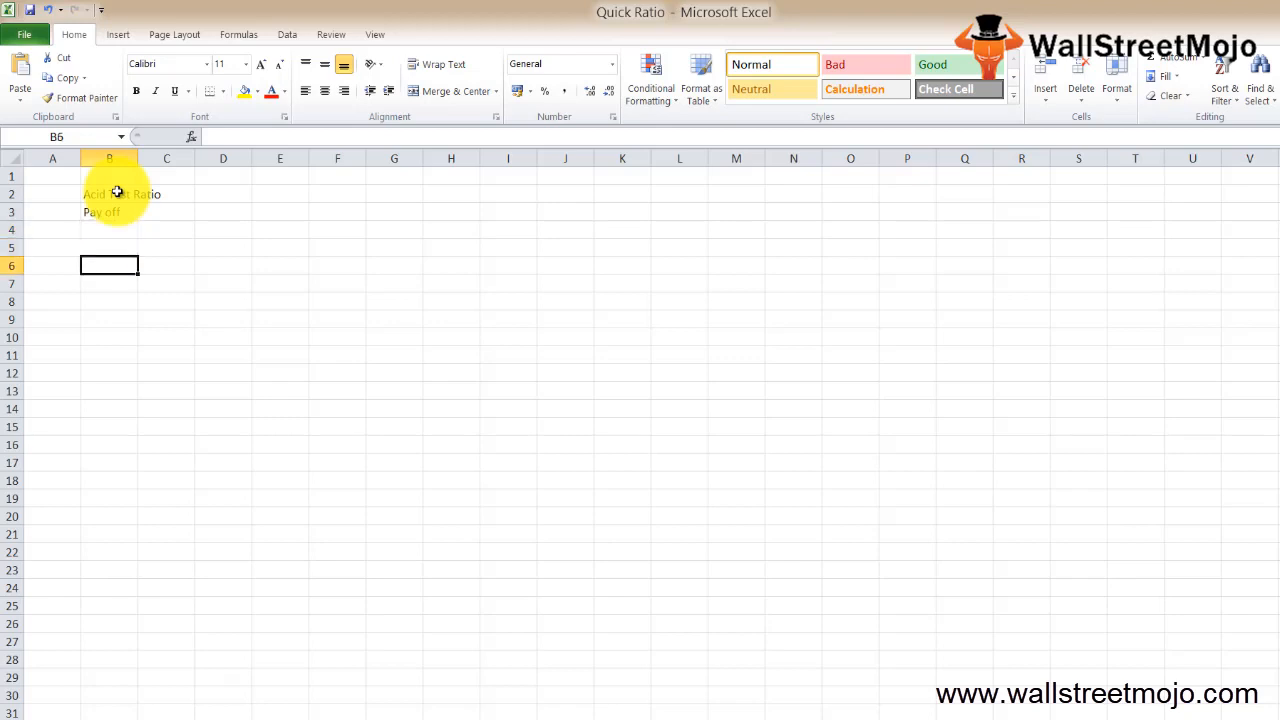
pyautogui.write('QR')
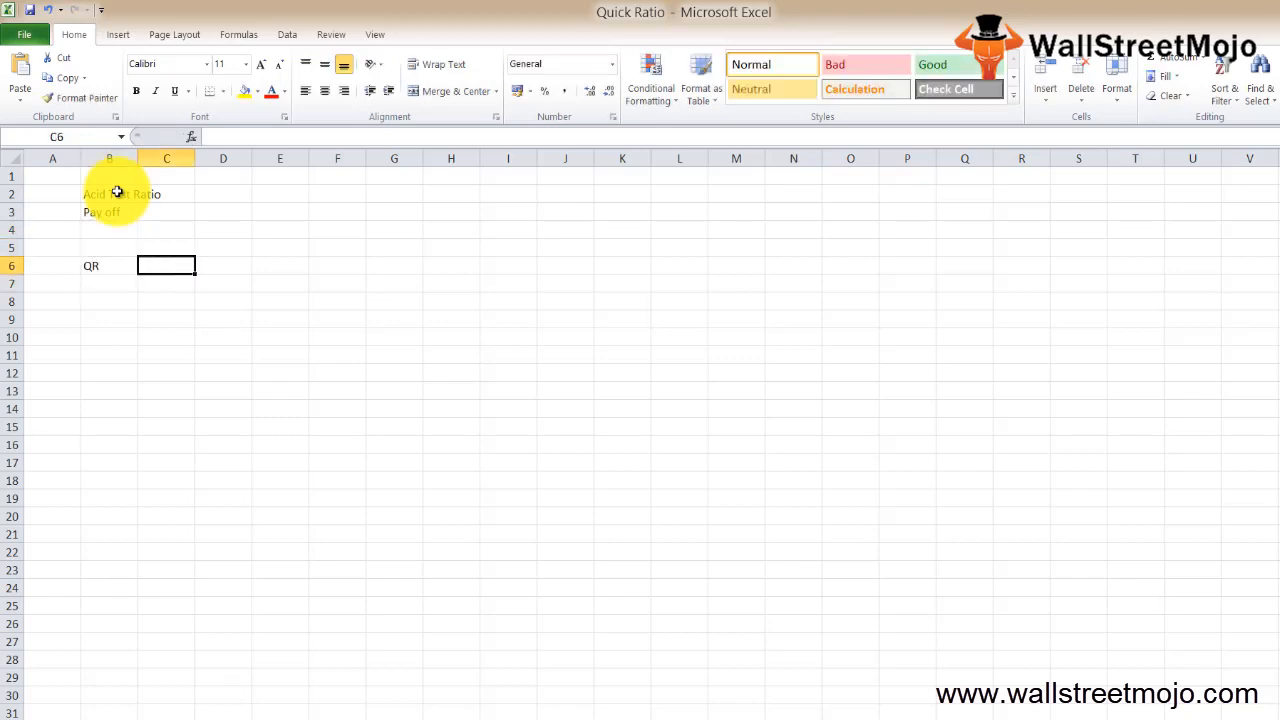
pyautogui.write('Cash +')
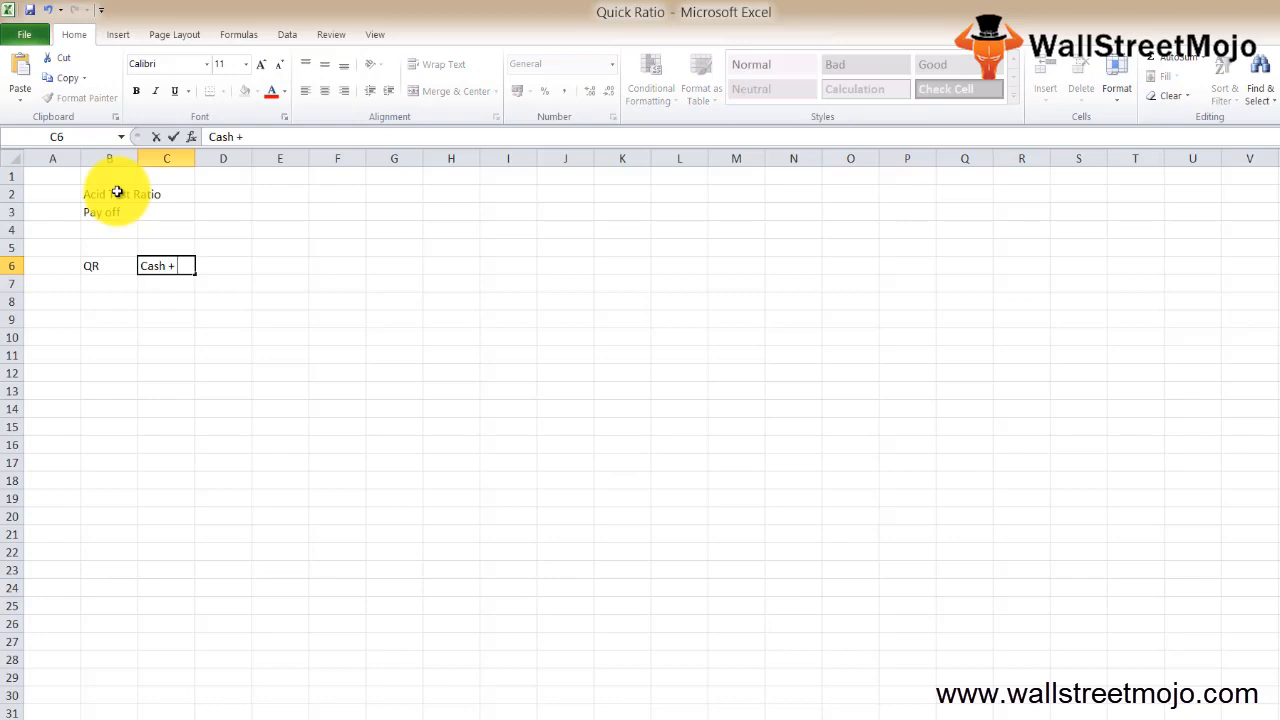
pyautogui.write('Short te')
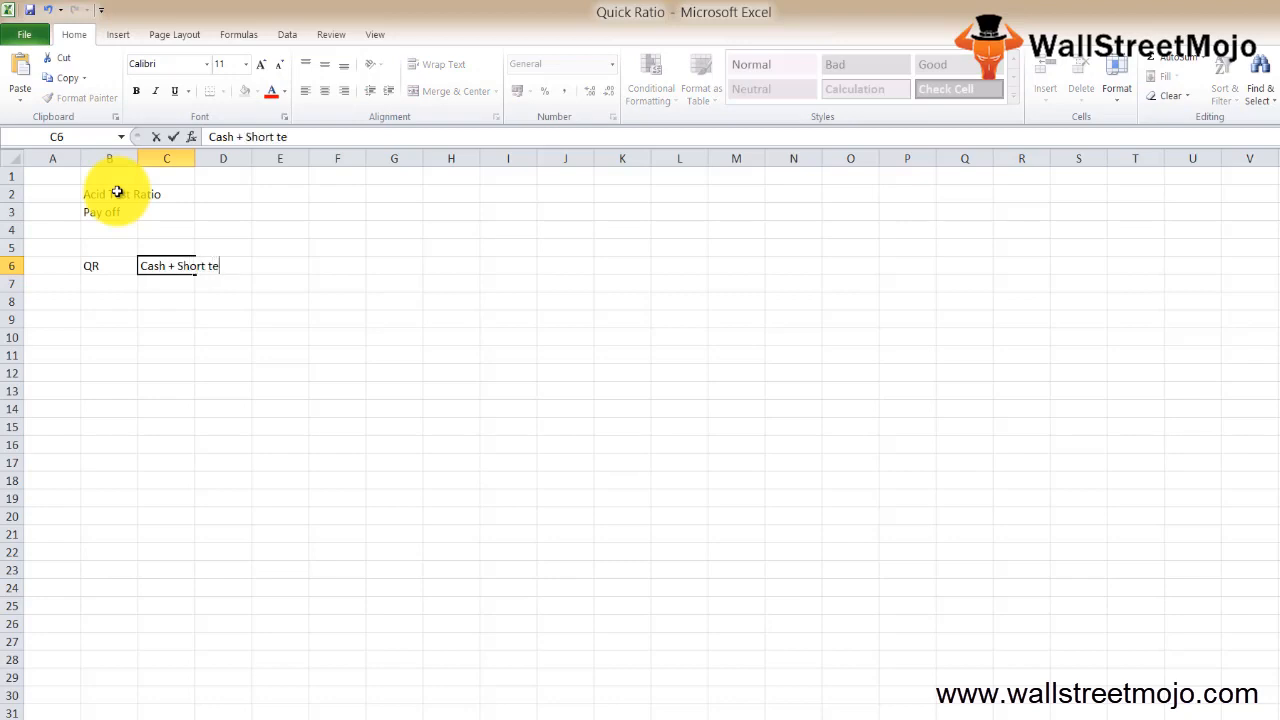
pyautogui.write('rm Ma')
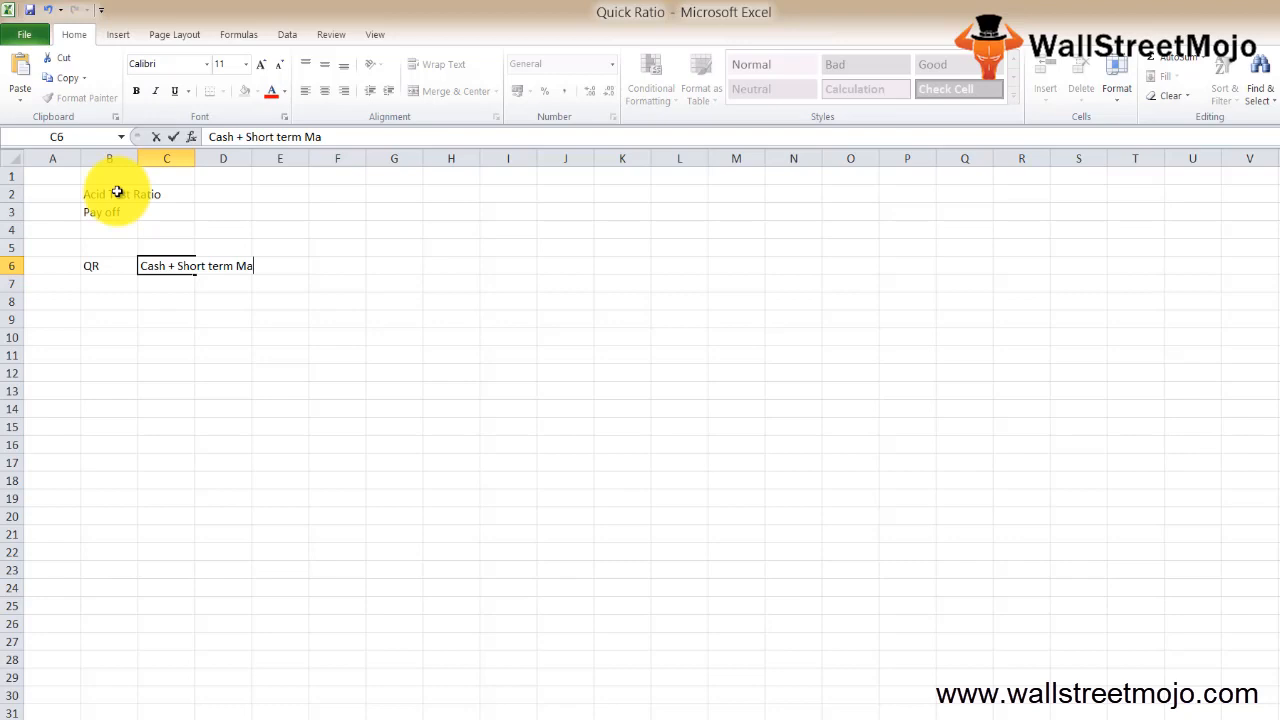
pyautogui.write('rketable')
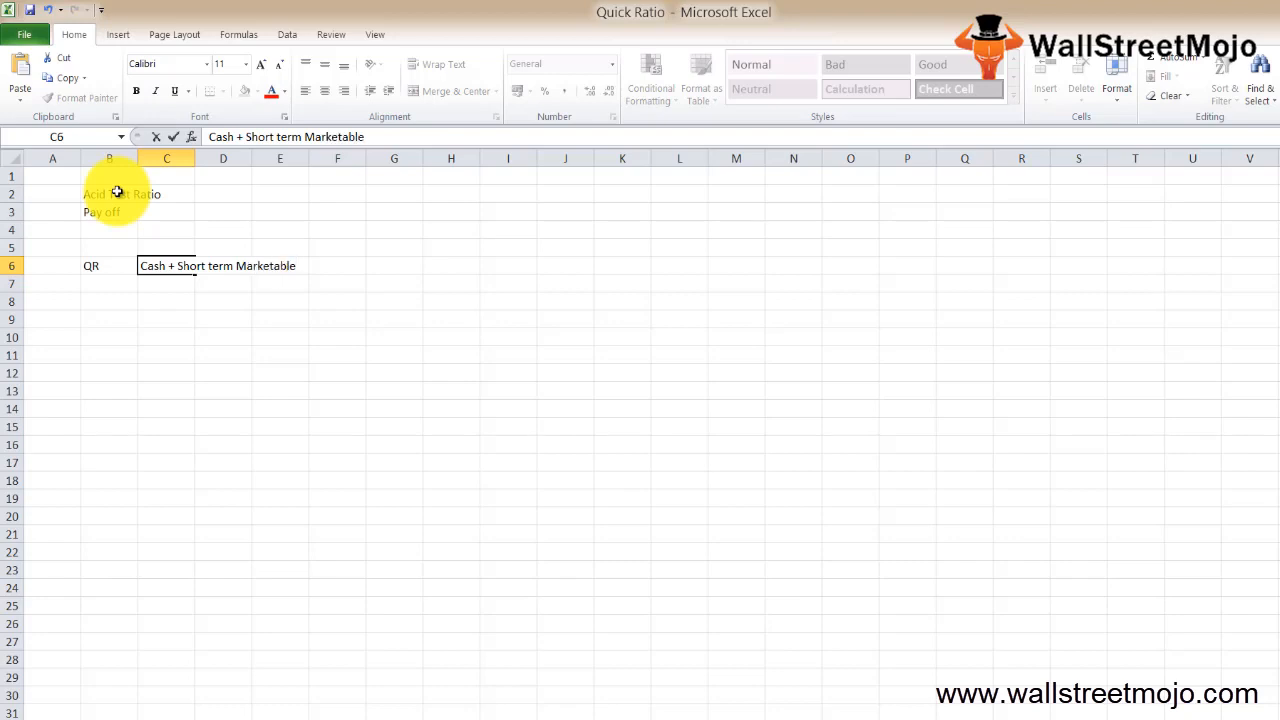
pyautogui.write('sec + Debtors')
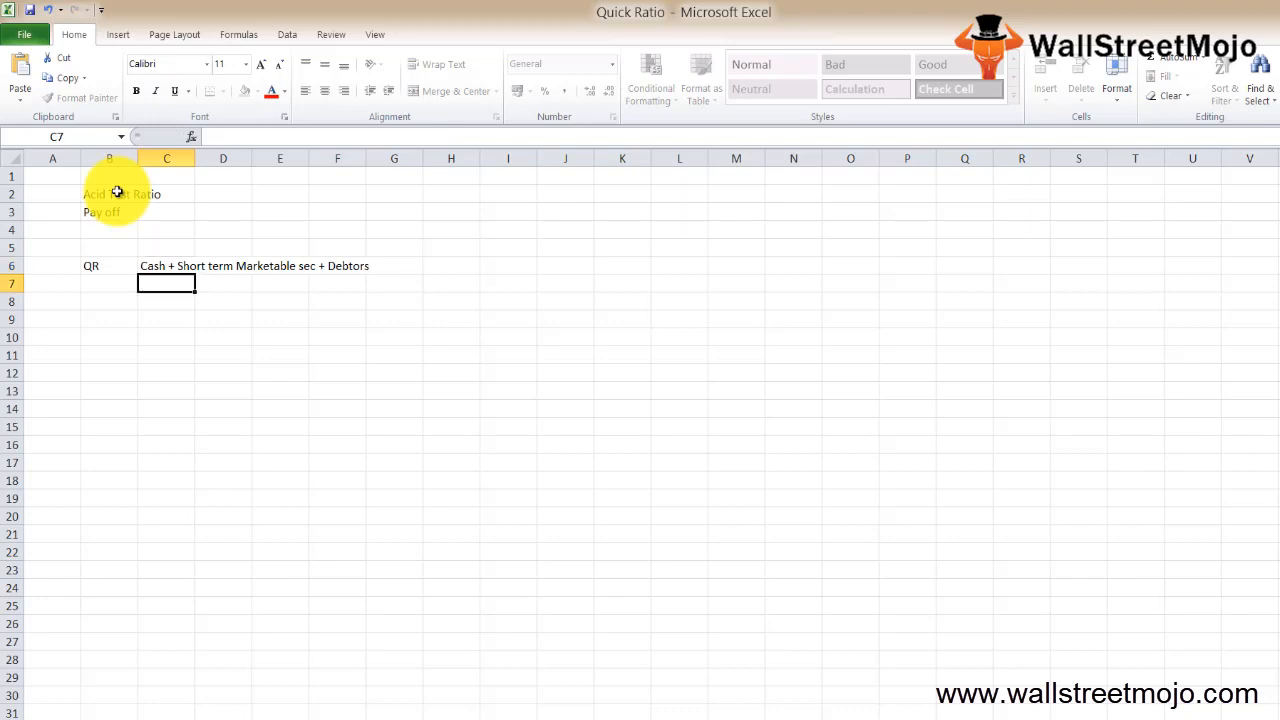
# - Widen column C, enter 'CL' as the denominator, and start a second QR label
pyautogui.click(166, 265)
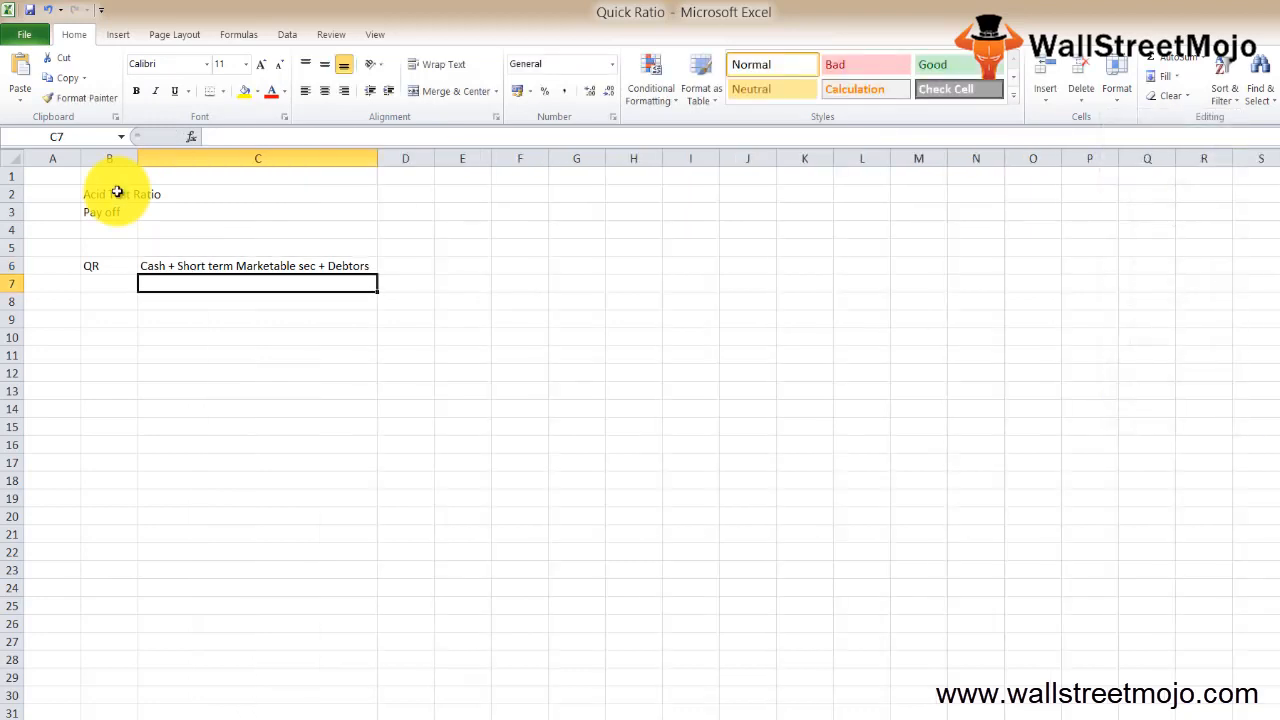
pyautogui.write('CL')
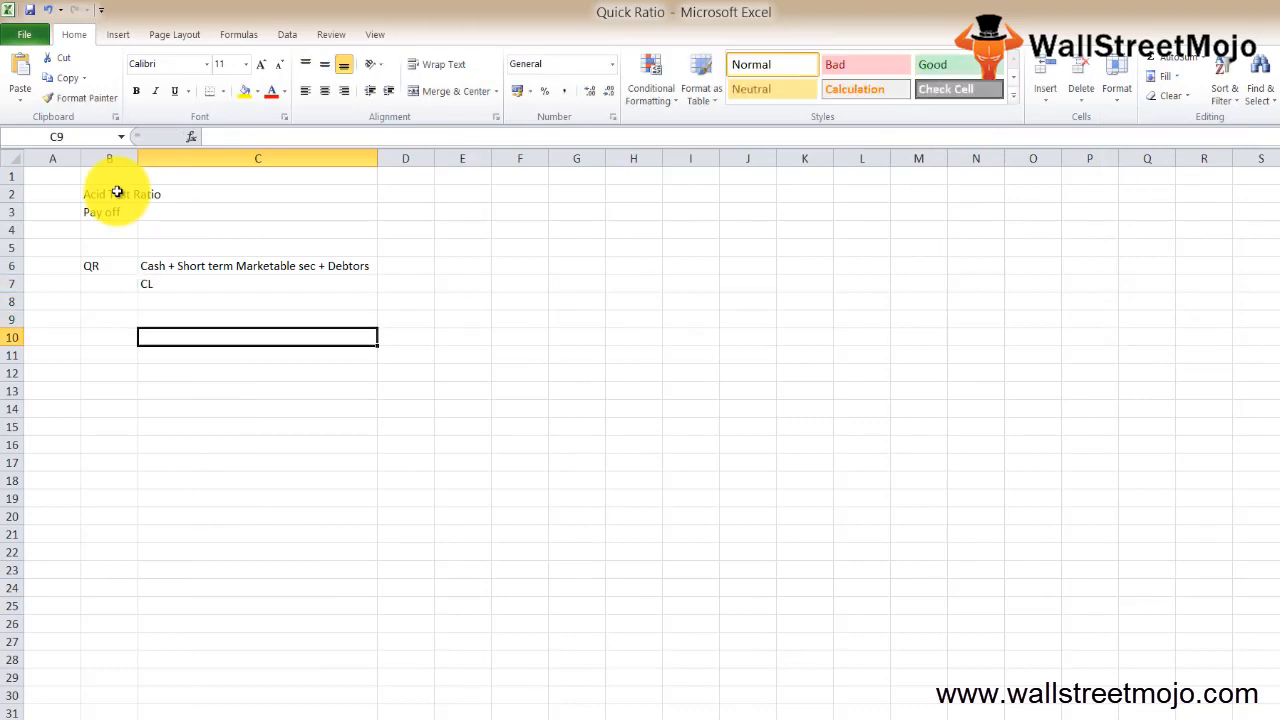
pyautogui.click(109, 319)
pyautogui.write('QR')
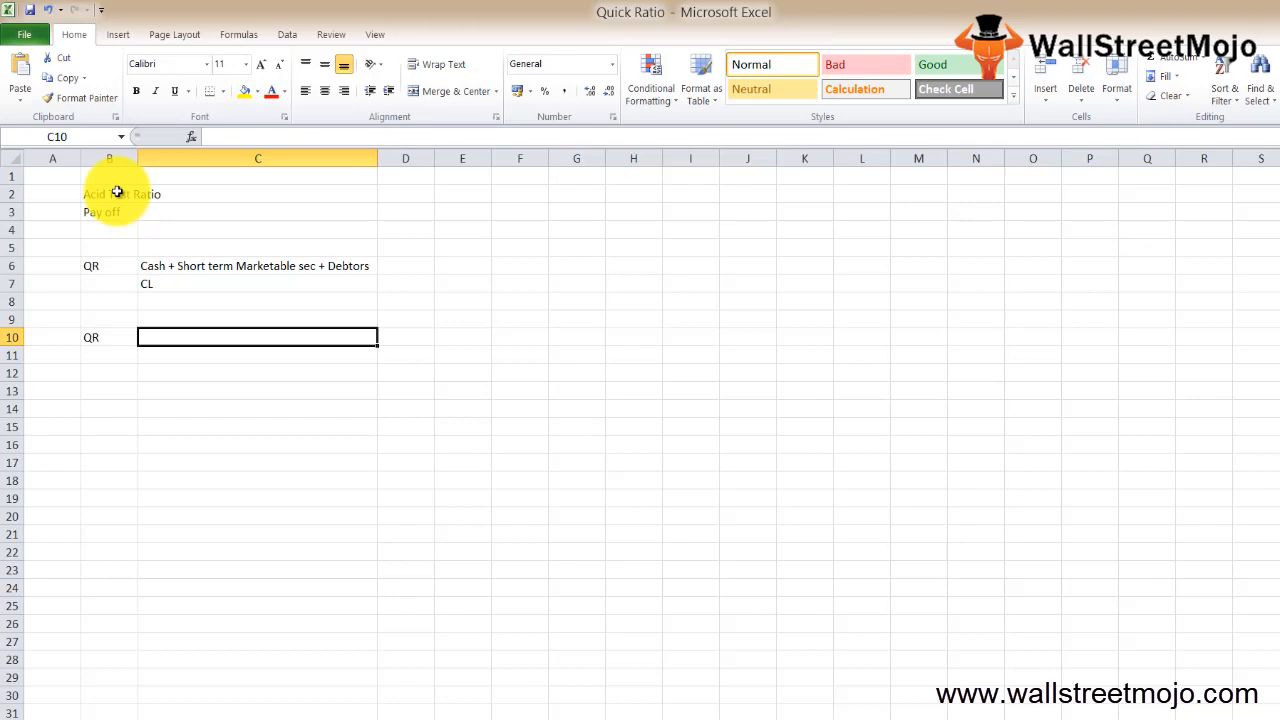
# - Type the alternate numerator '( Total Current Assets - Inventory + Prepaid Expesnes )'
pyautogui.write('(')
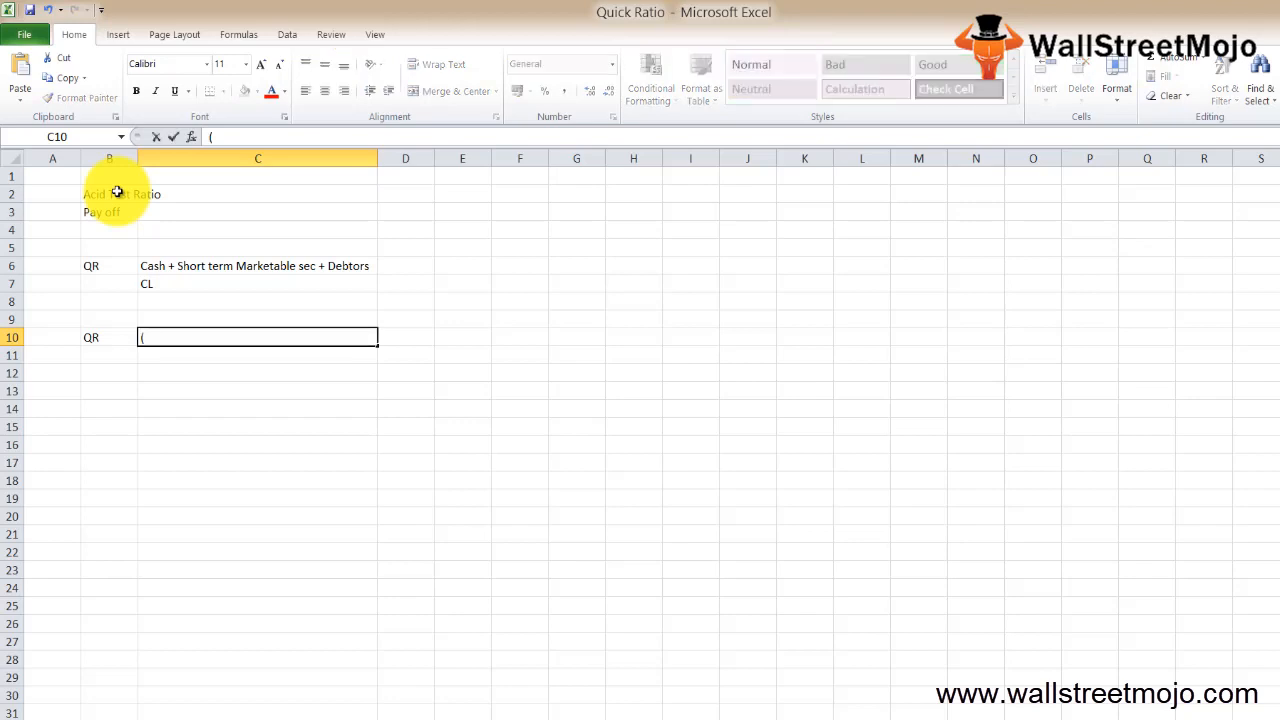
pyautogui.write('Tota')
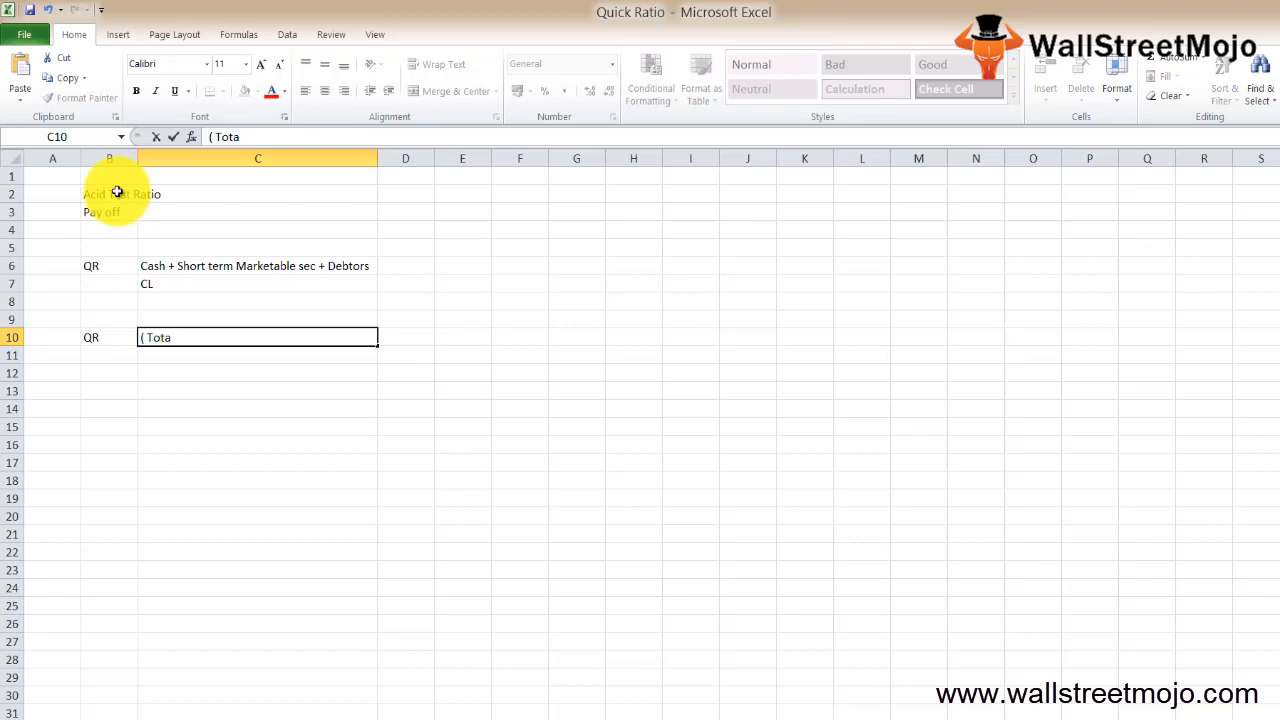
pyautogui.write('l Curr')
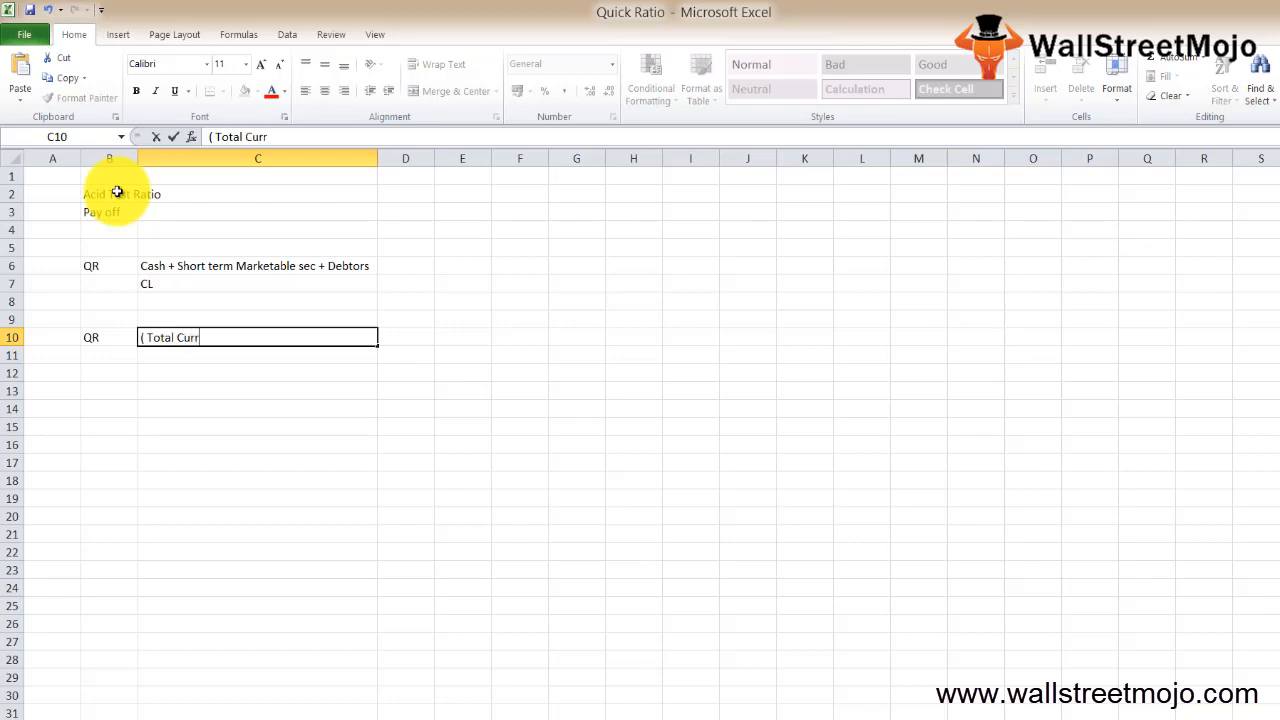
pyautogui.write('ent Assets')
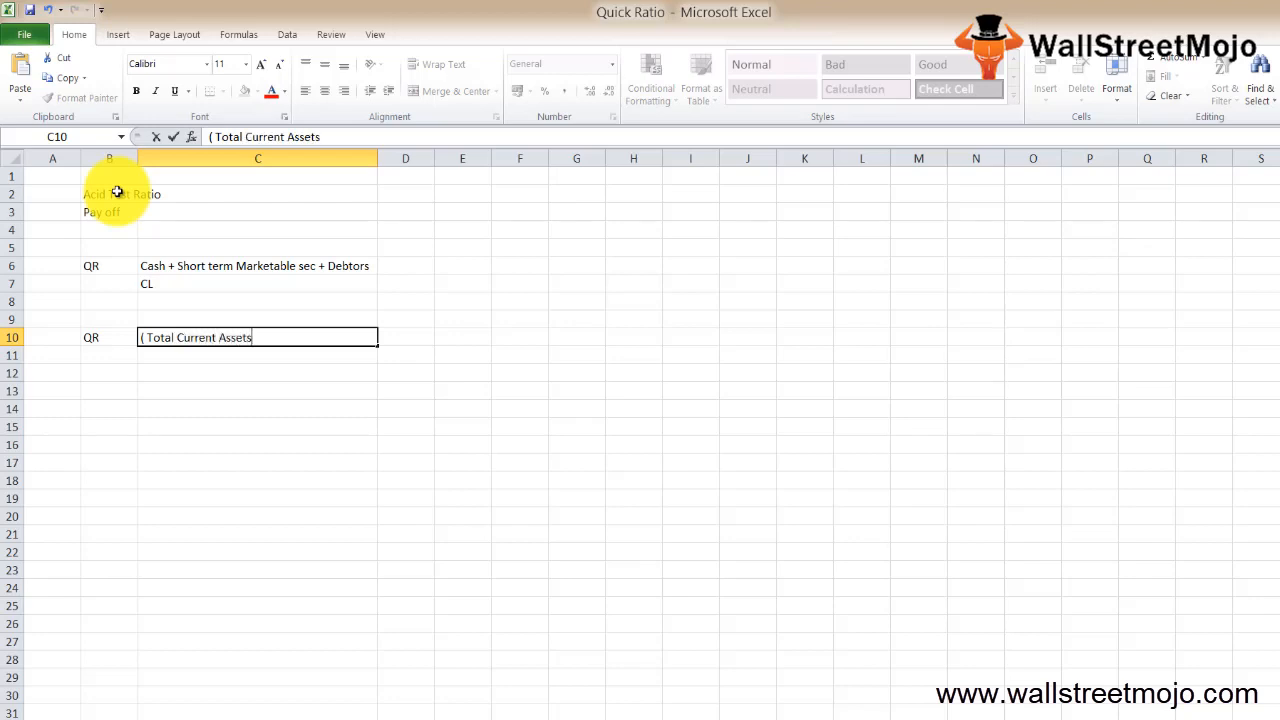
pyautogui.write('- I')
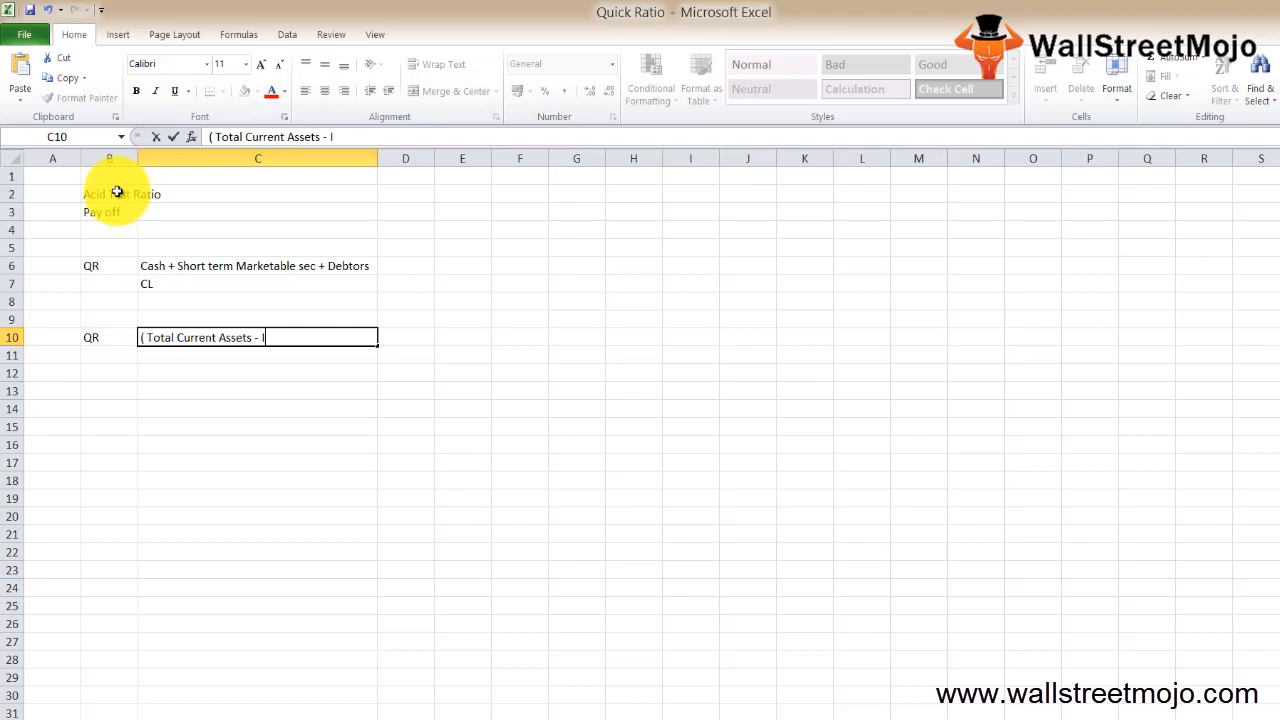
pyautogui.write('nventory')
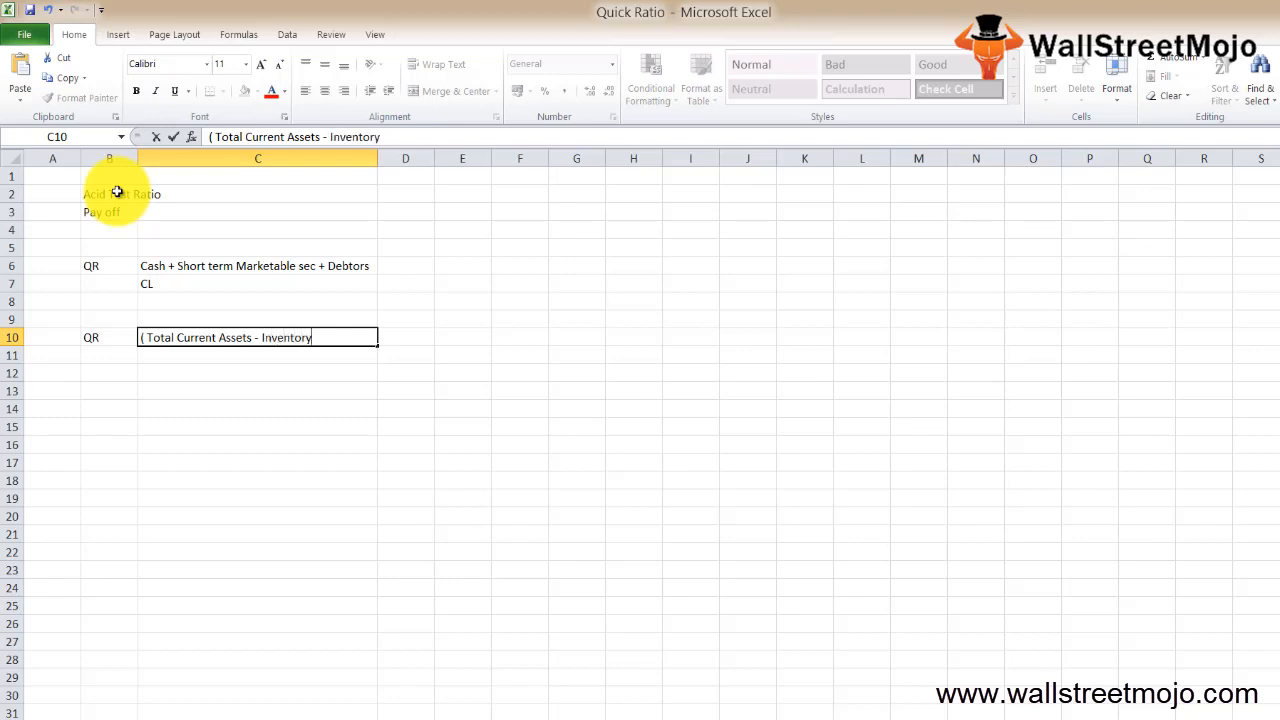
pyautogui.write('+')
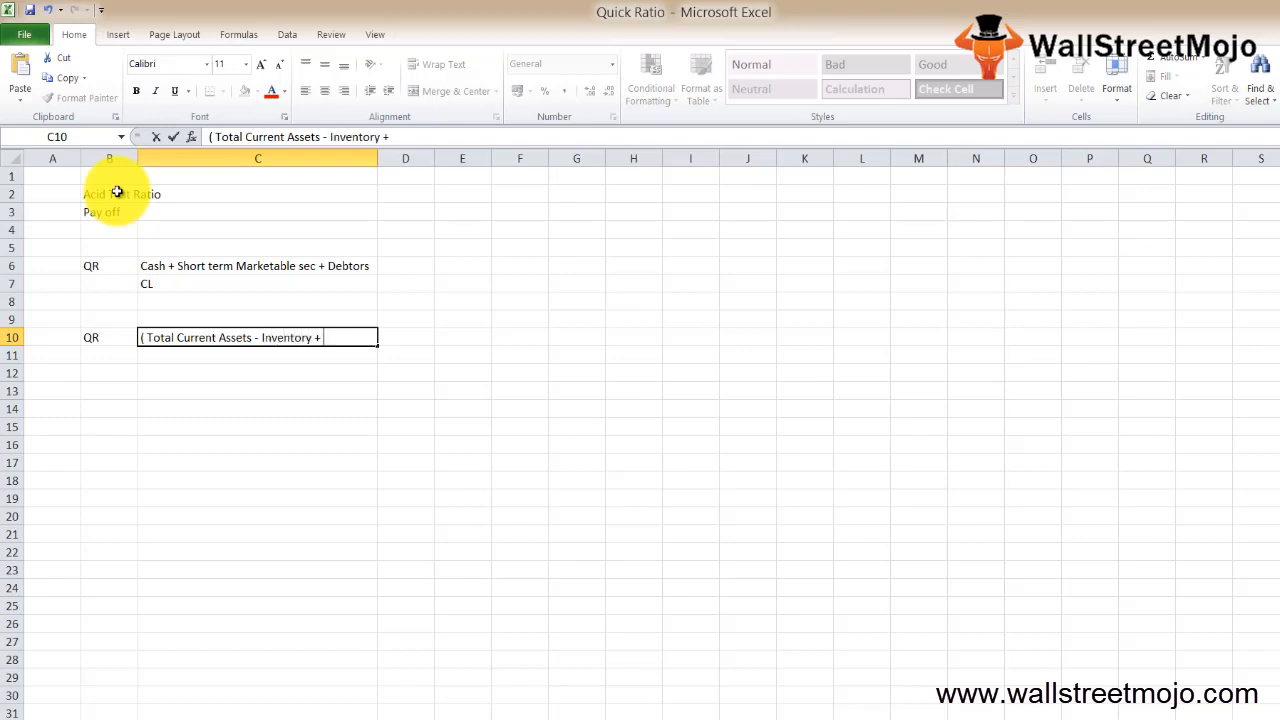
pyautogui.write('Prepaid')
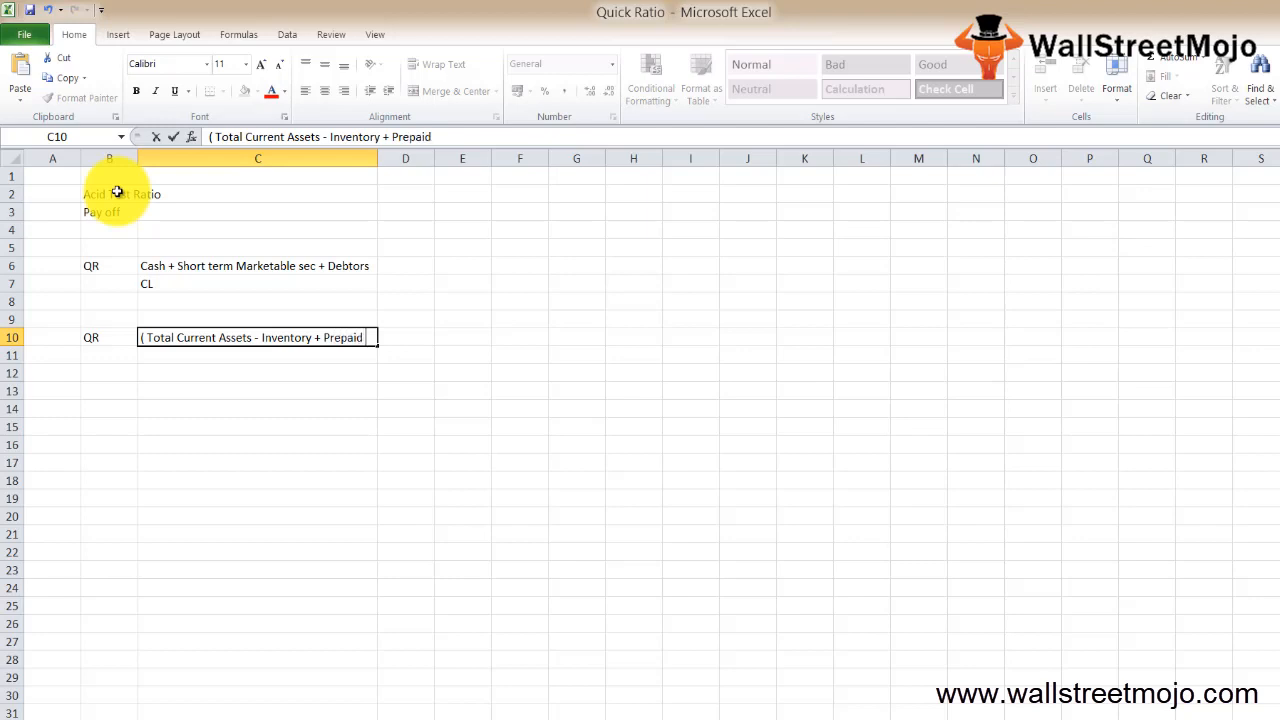
pyautogui.write('Expesnes')
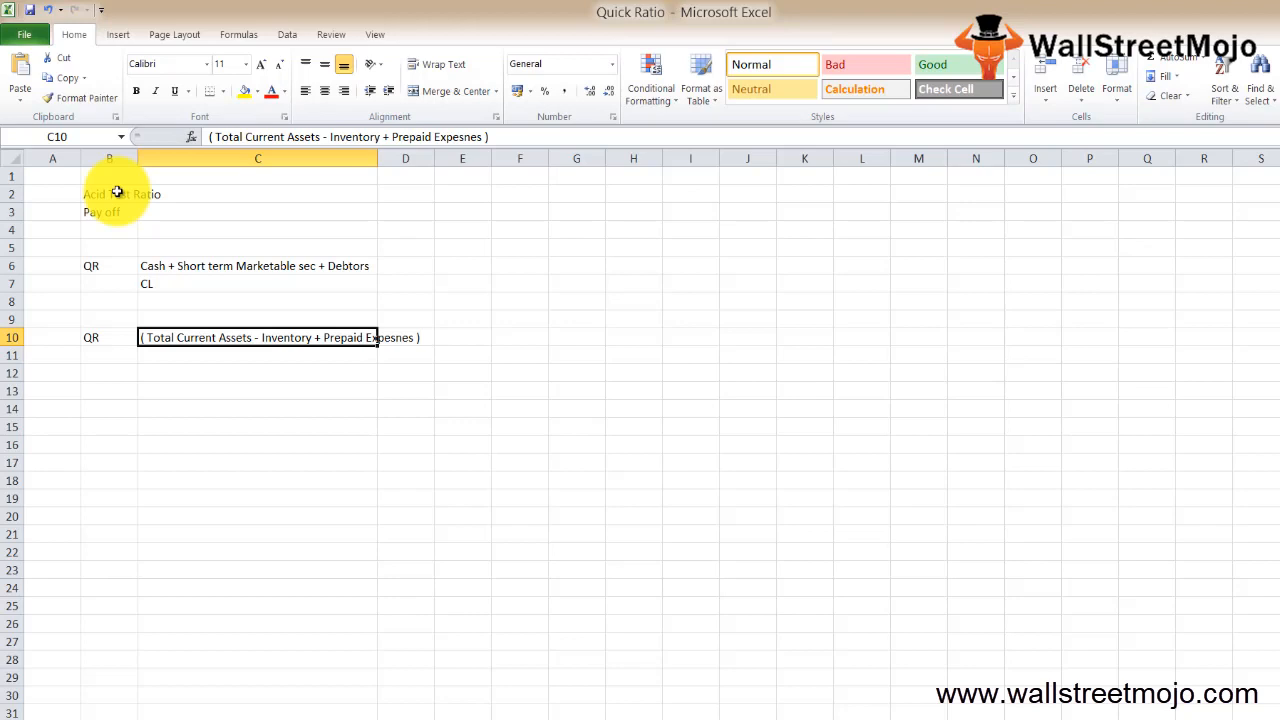
# - Widen column C further and enter 'Current Liab' as the denominator
pyautogui.moveTo(377, 158); pyautogui.dragTo(431, 158)
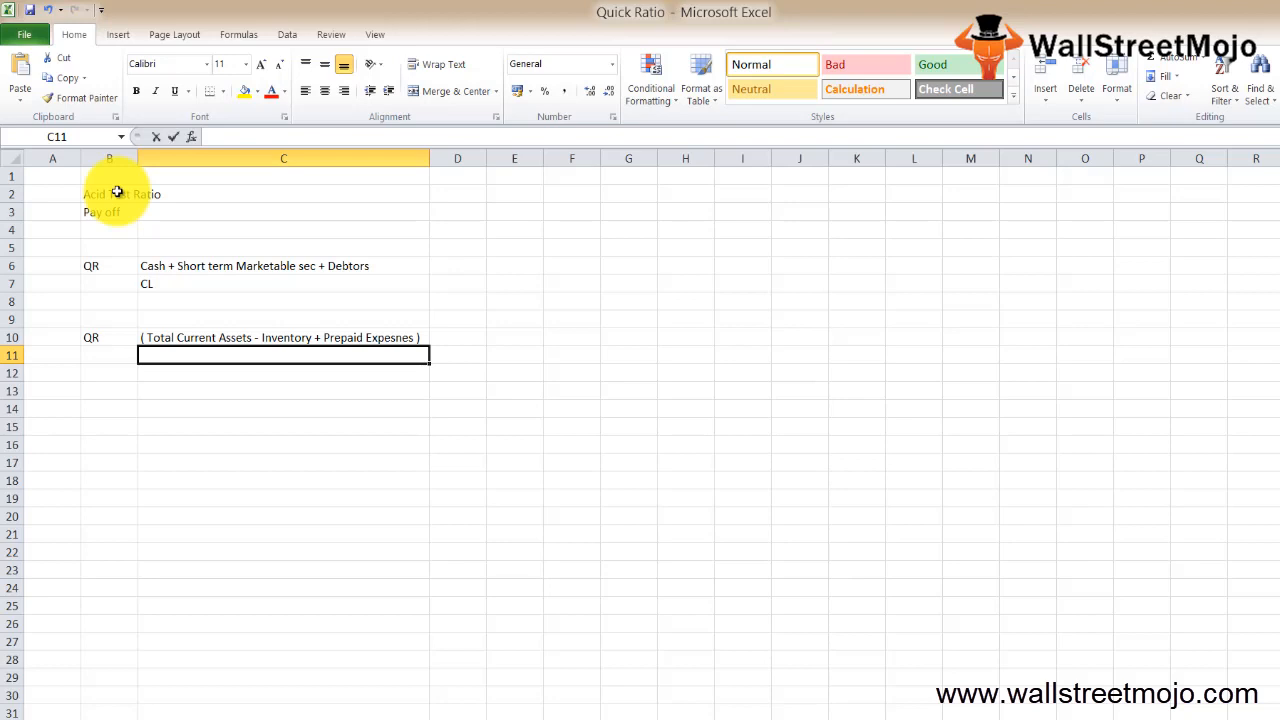
pyautogui.write('Current Liab')
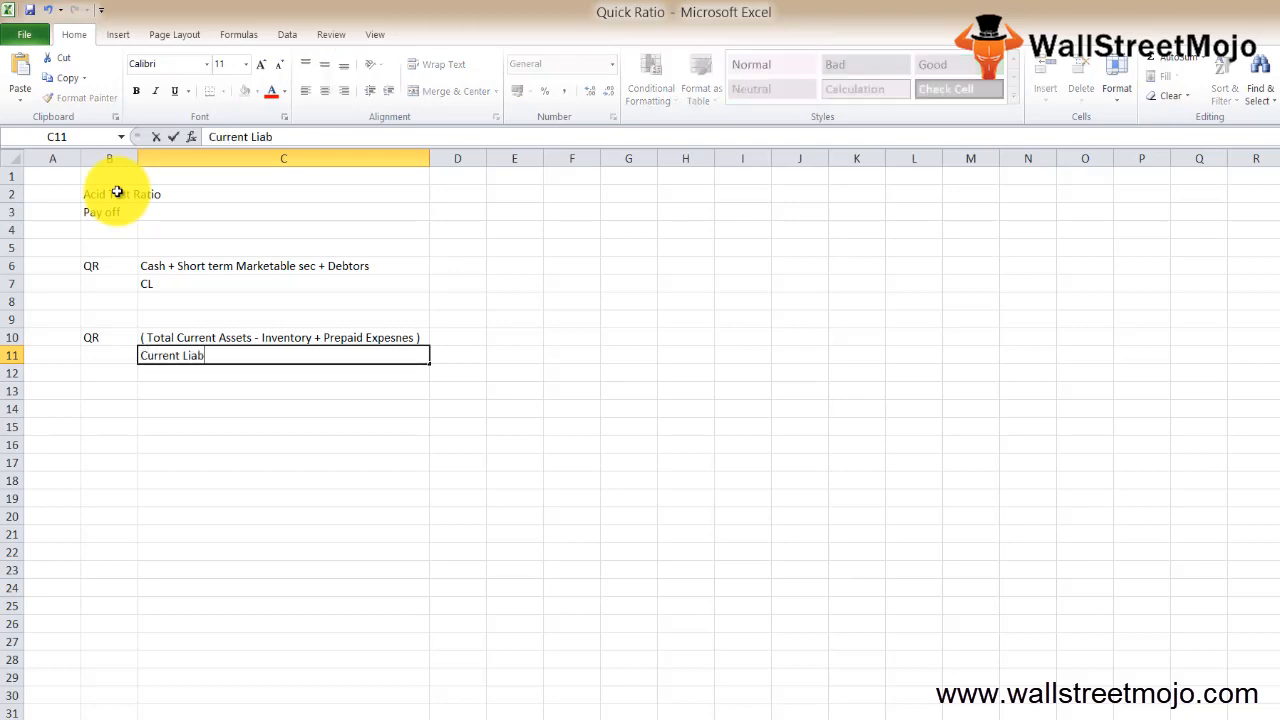
pyautogui.click(283, 337)
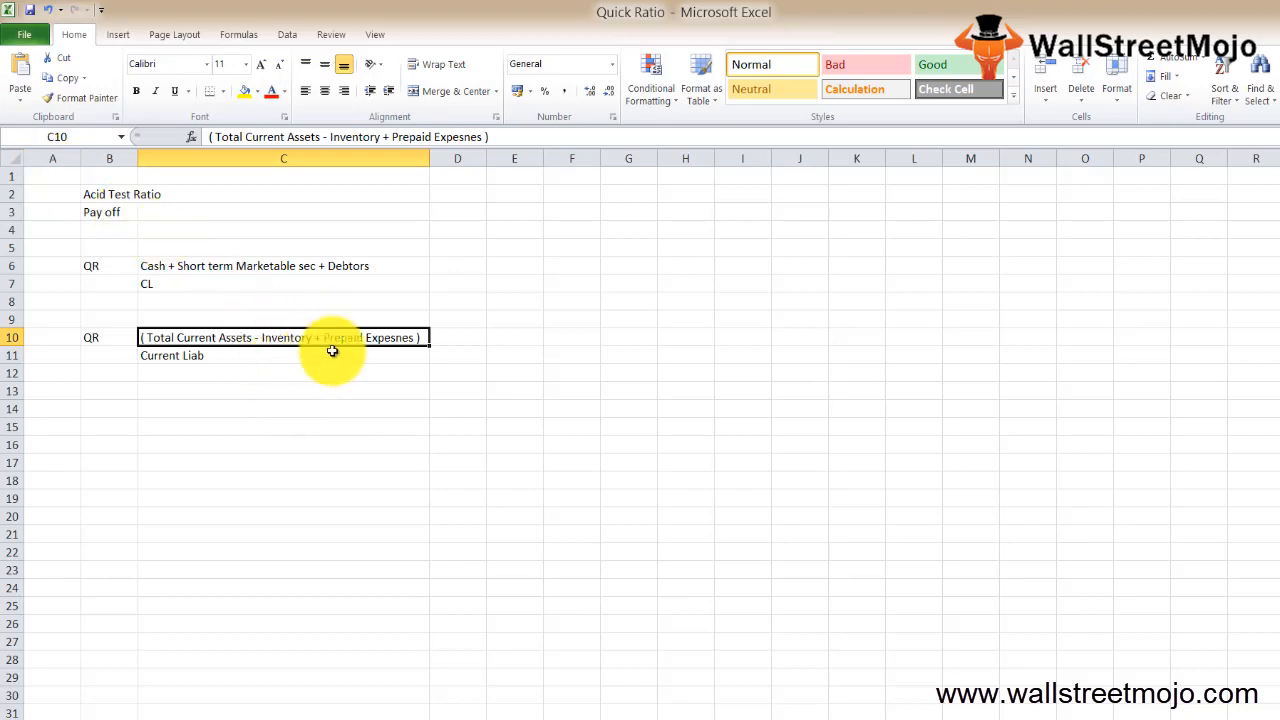
pyautogui.moveTo(337, 281)
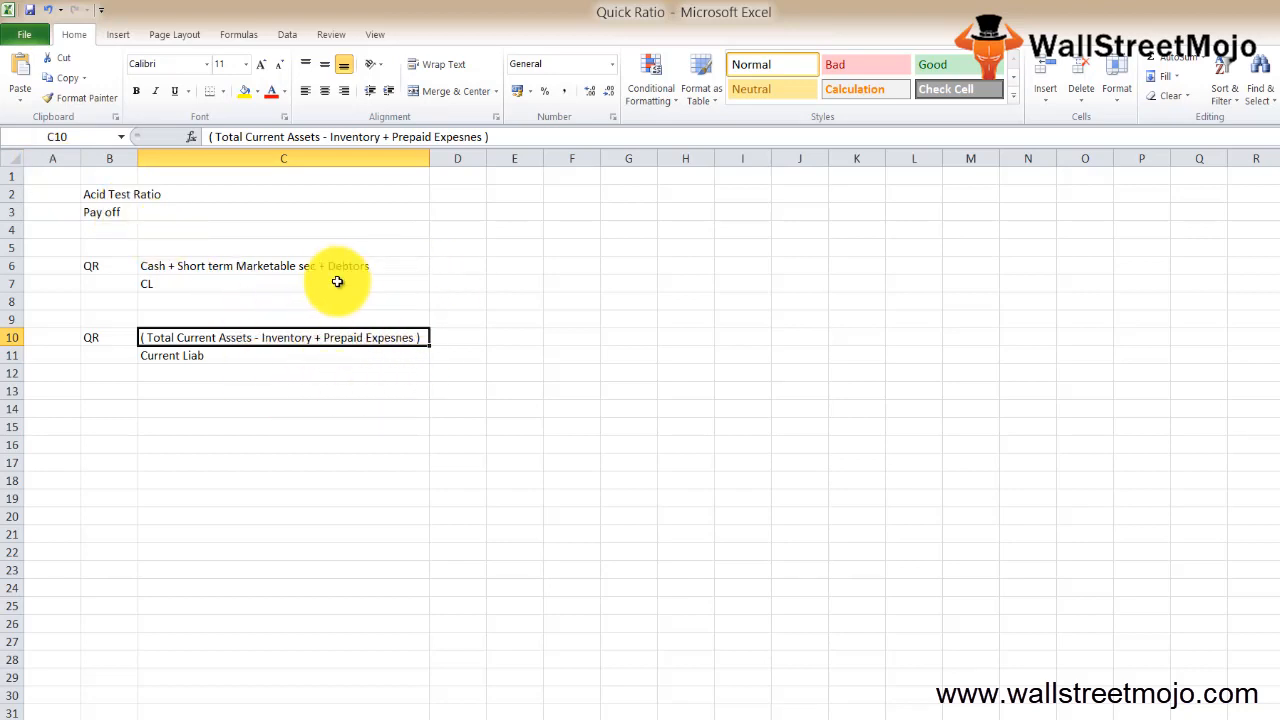
pyautogui.moveTo(257, 310)
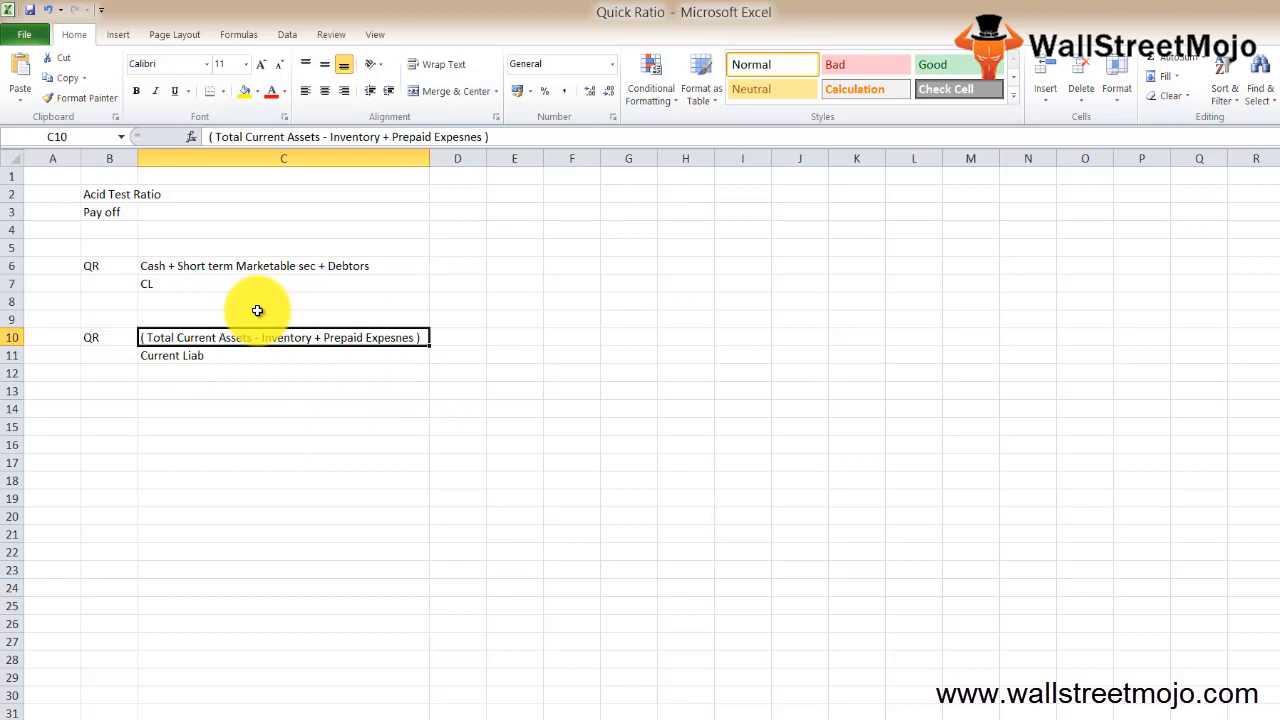
pyautogui.moveTo(220, 258)
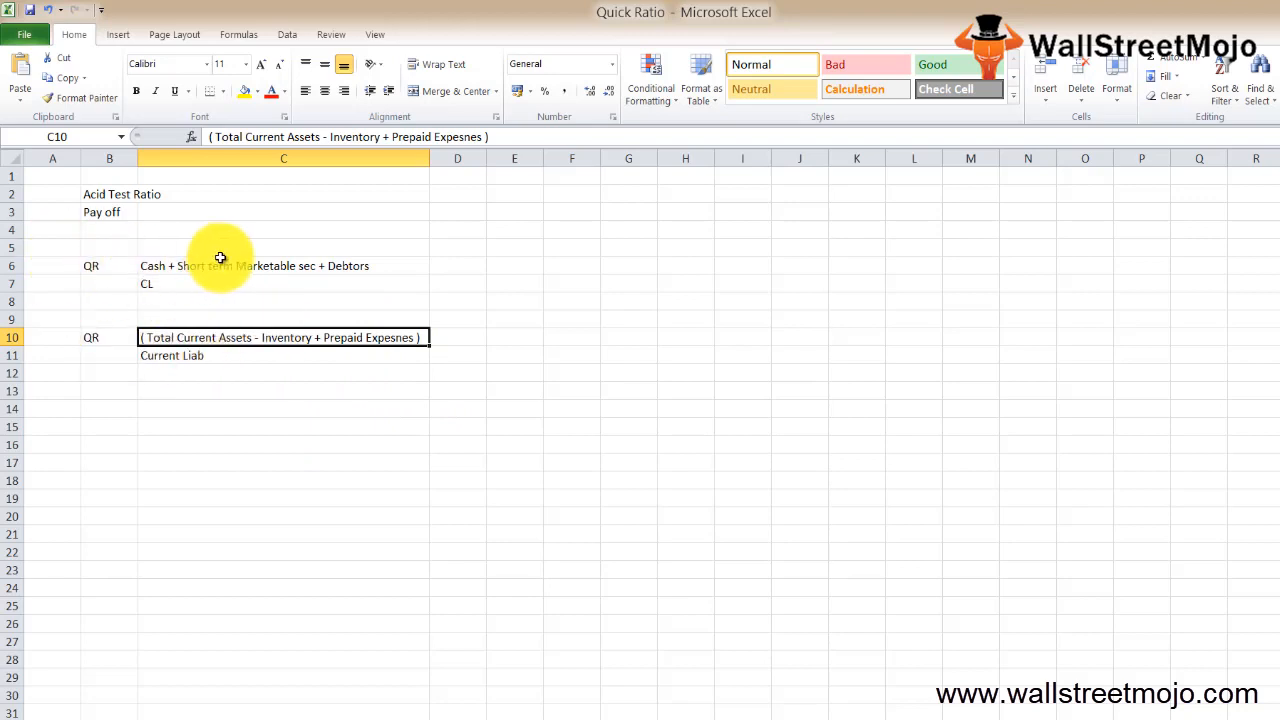
pyautogui.moveTo(362, 280)
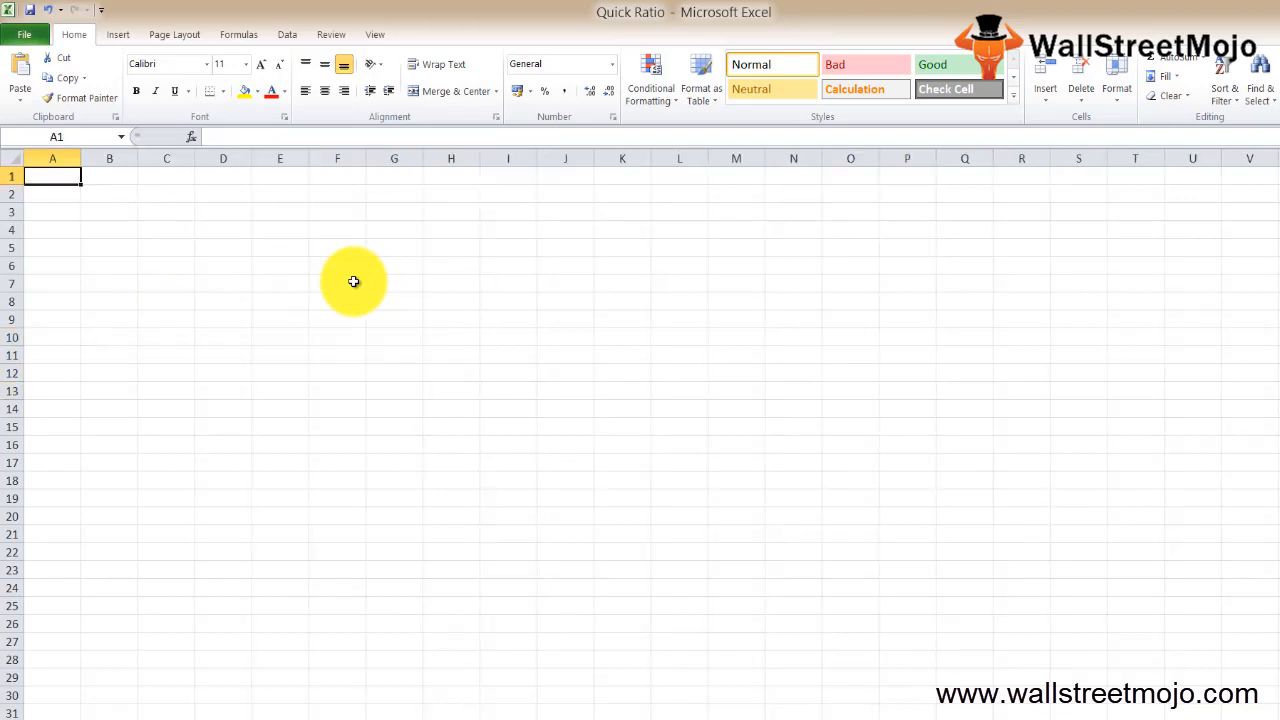
# - Add 'Example', 'Master Co', a 'Current Assets' heading, and Cash 200000
pyautogui.write('Example')
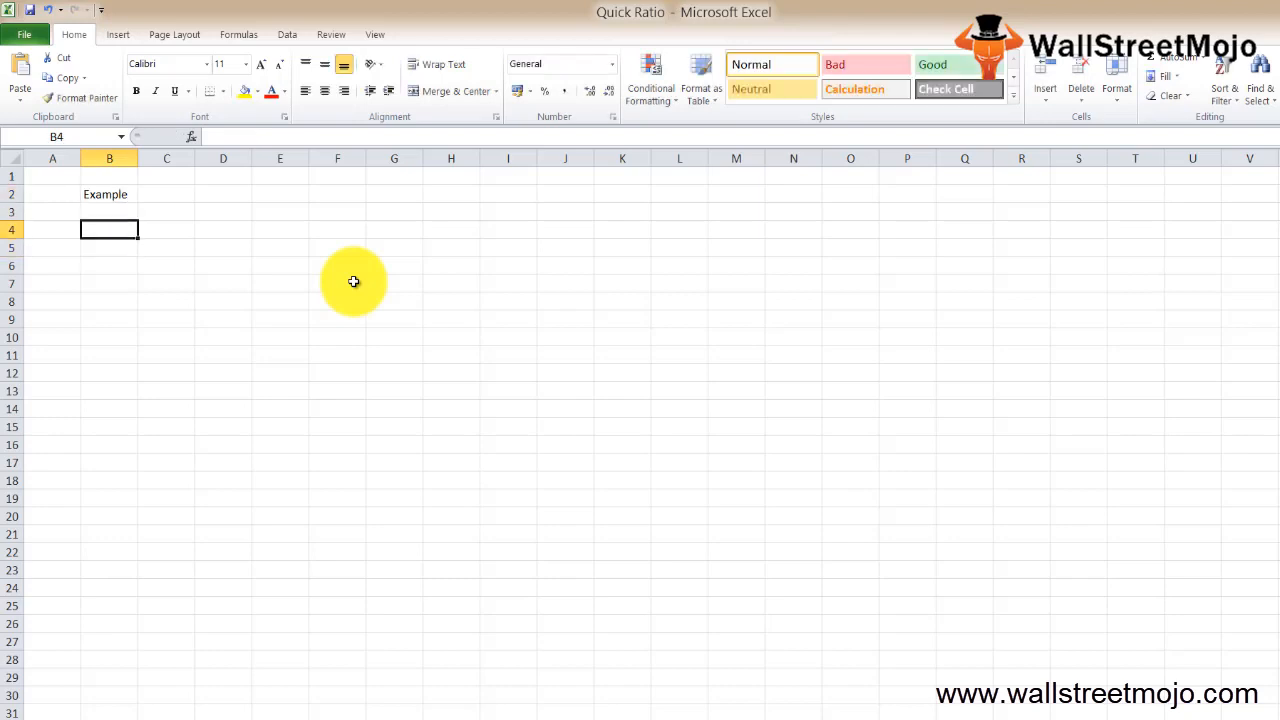
pyautogui.write('Master C')
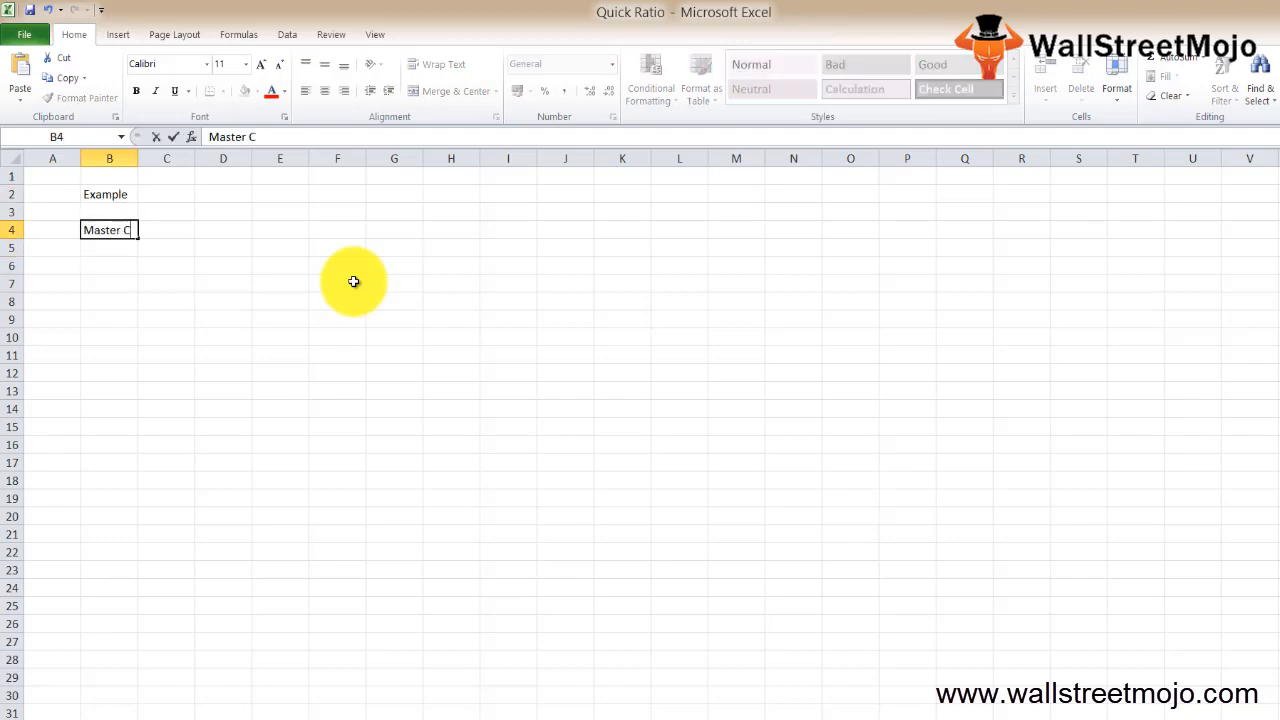
pyautogui.write('o')
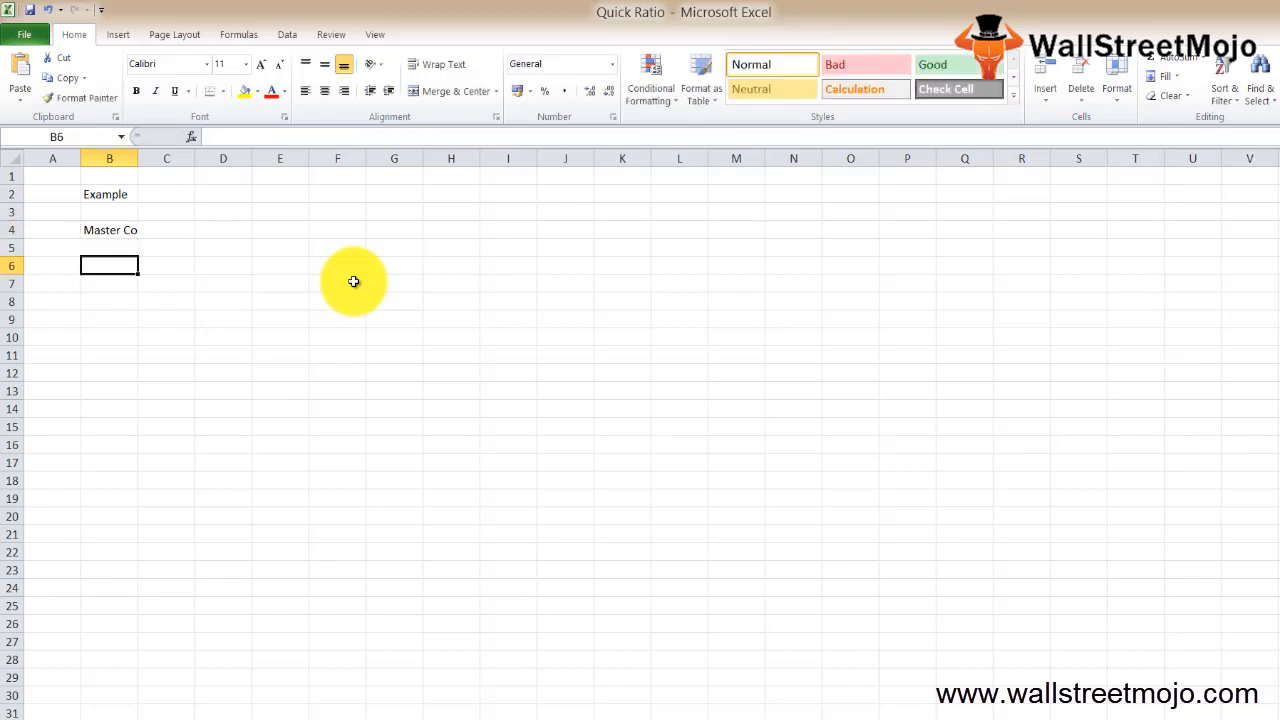
pyautogui.write('Current Assets')
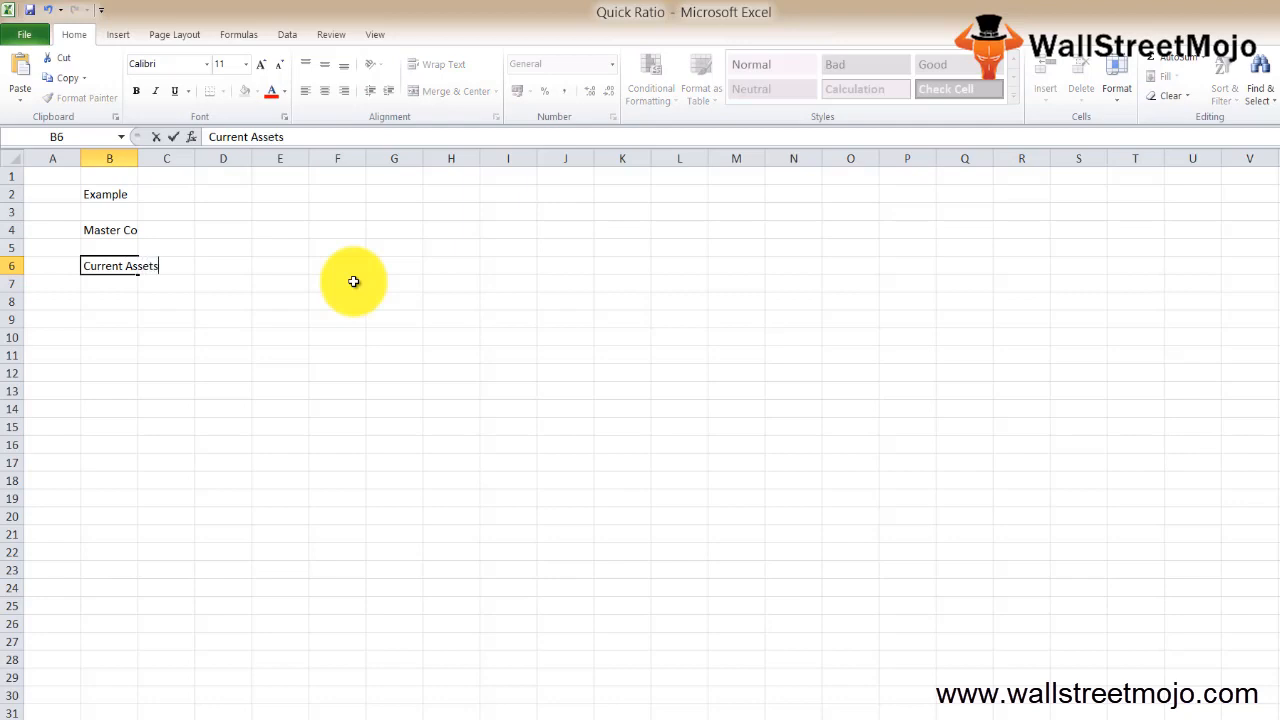
pyautogui.press('Return')
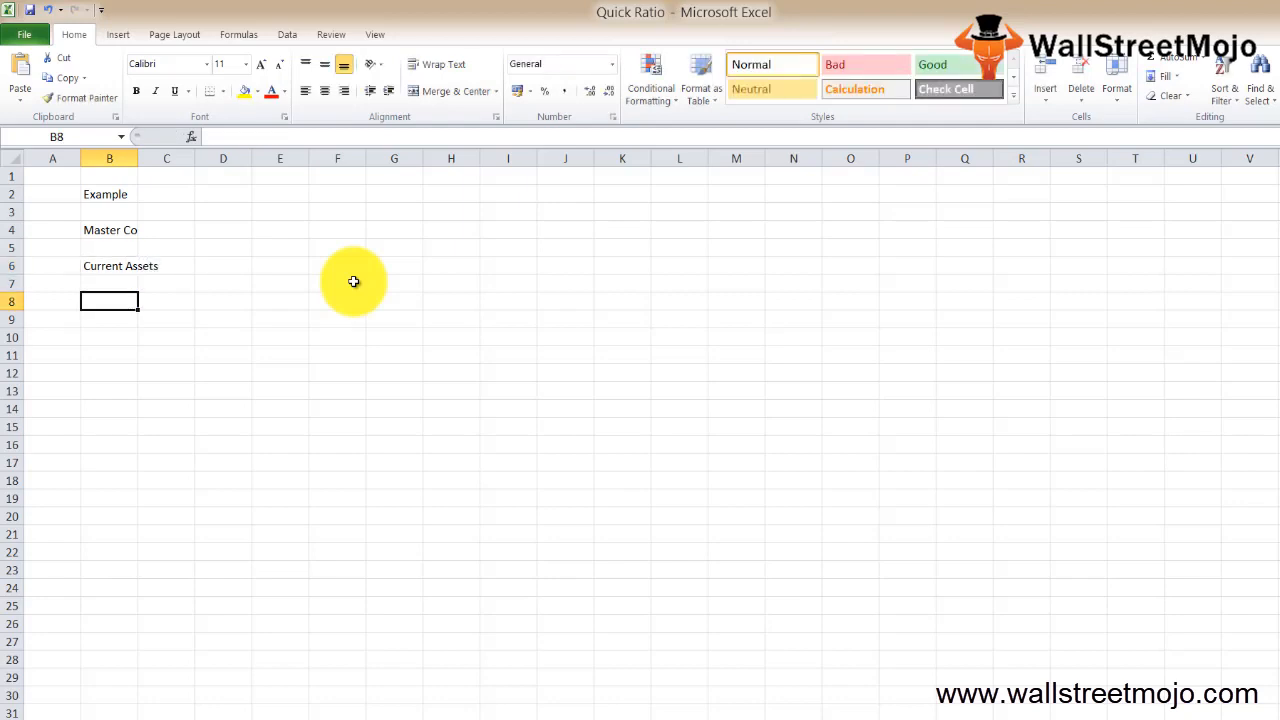
pyautogui.write('Cash')
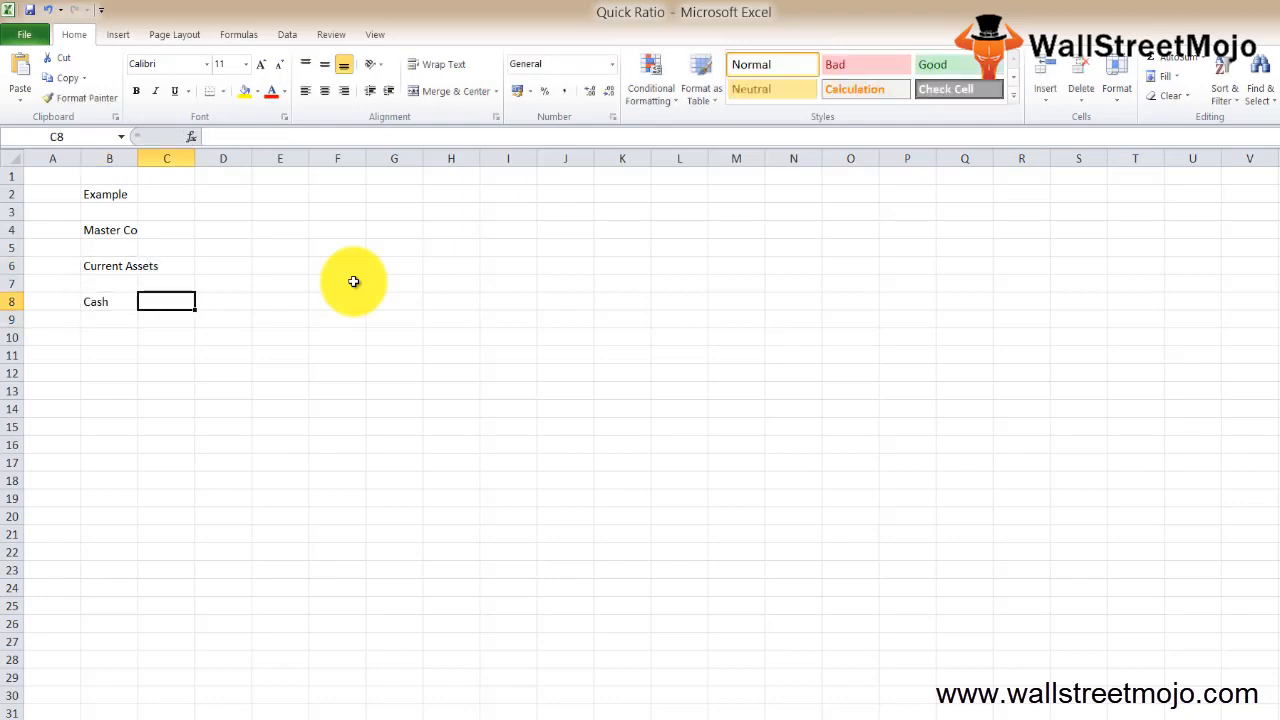
pyautogui.write('200000')
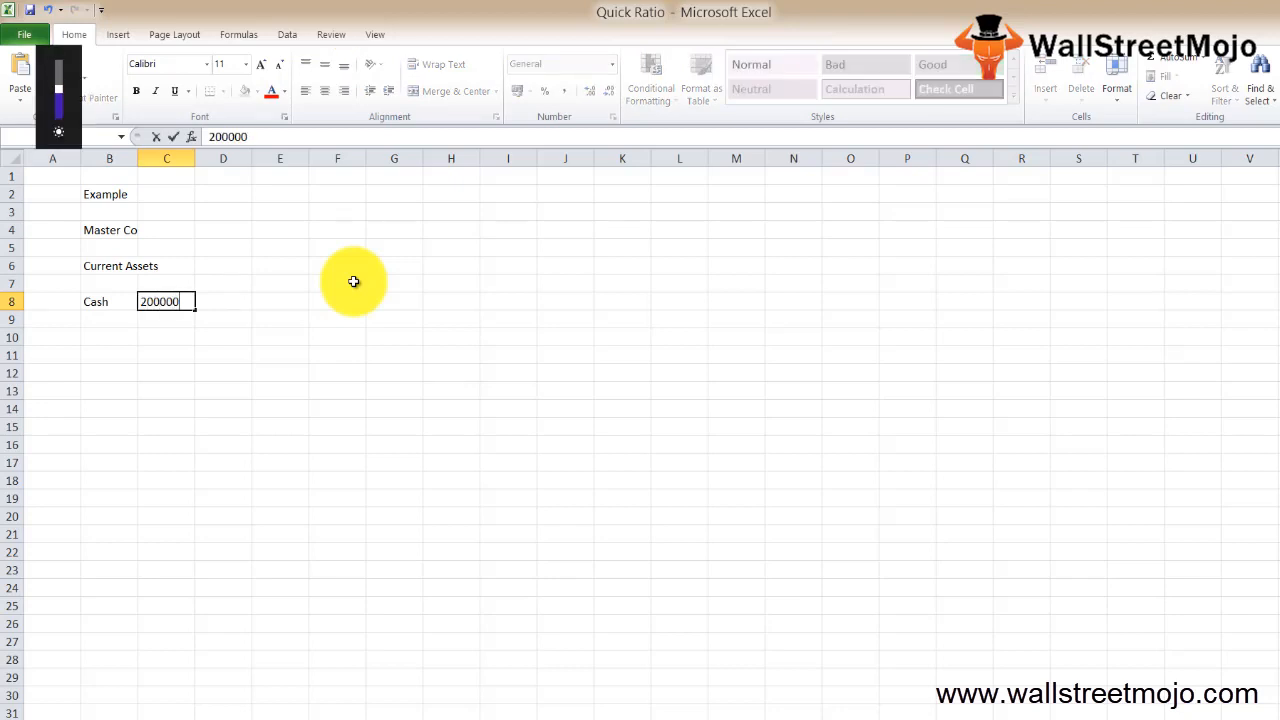
pyautogui.press('Return')
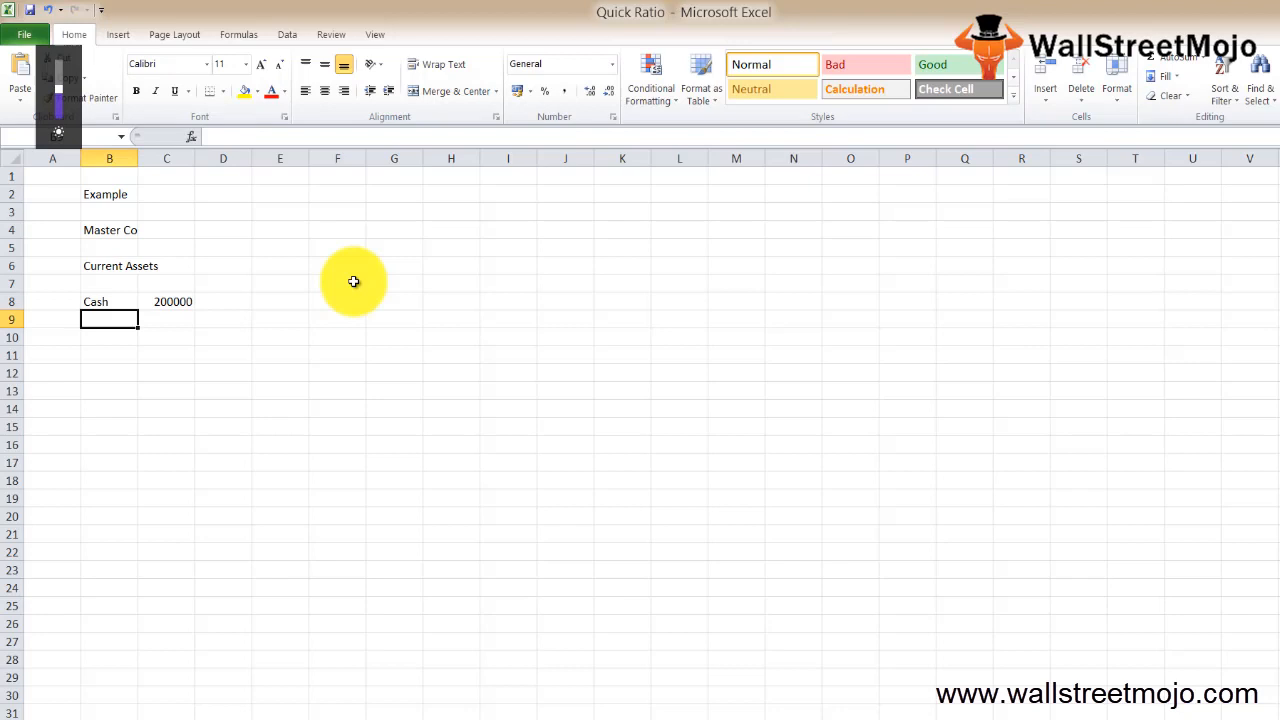
# - List Advance 30000, MS 60000, AR 40000 and Inventories 80000
pyautogui.write('Advan')
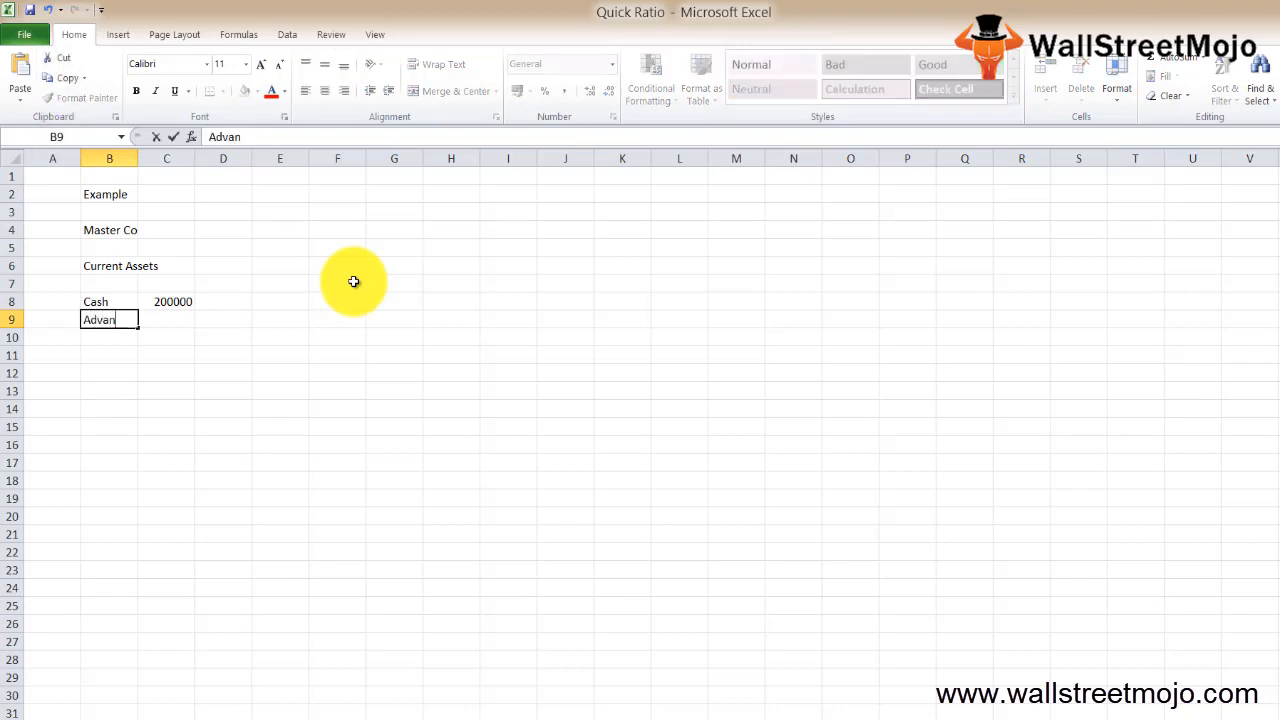
pyautogui.press('Tab')
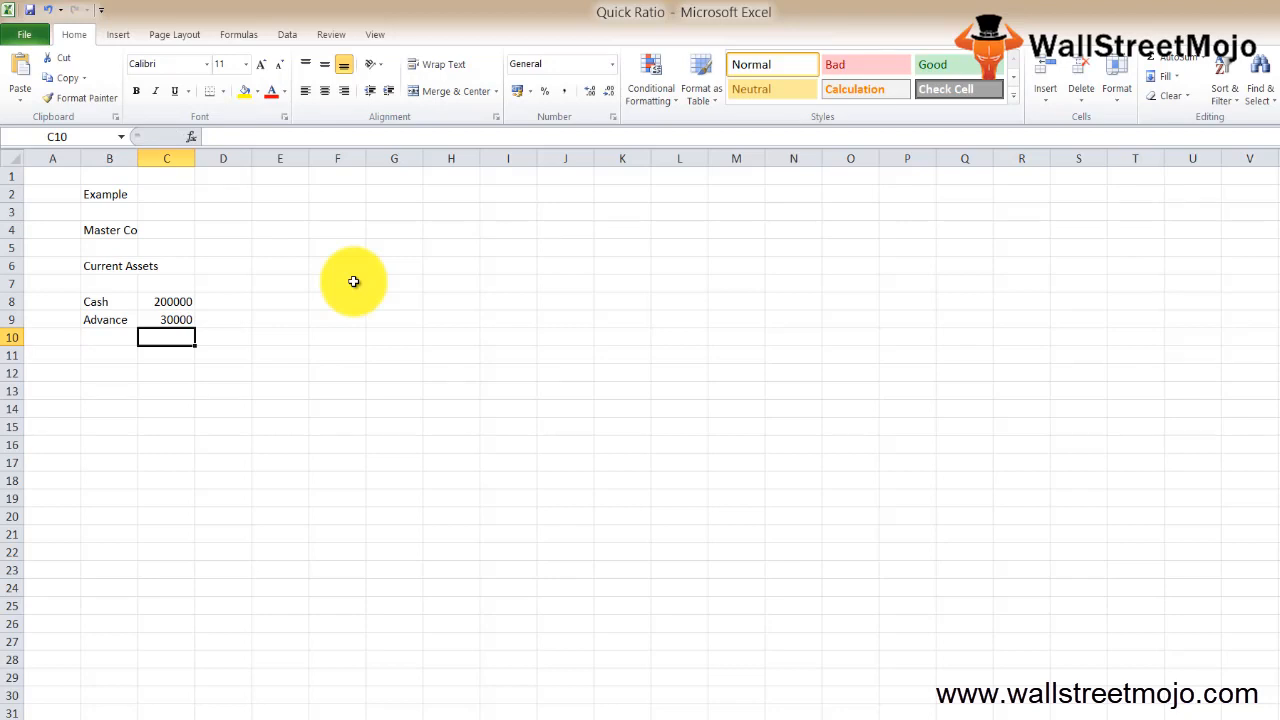
pyautogui.write('MS')
pyautogui.write('6')
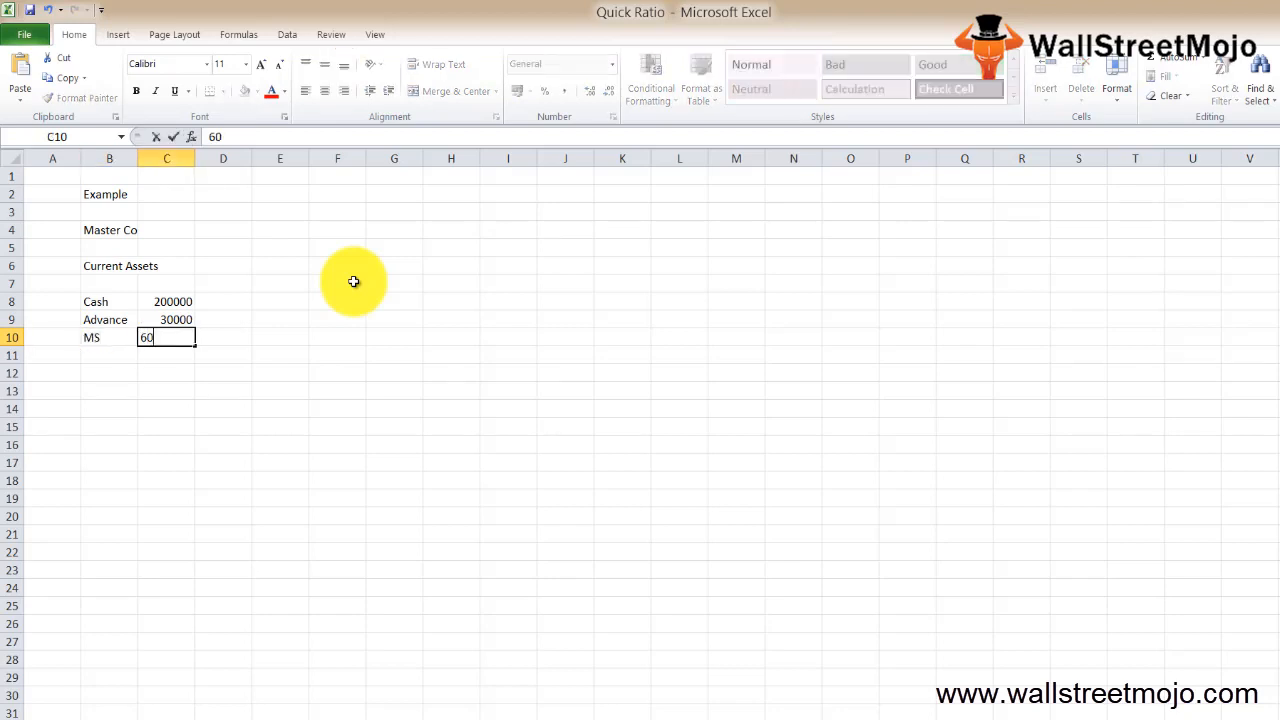
pyautogui.write('000')
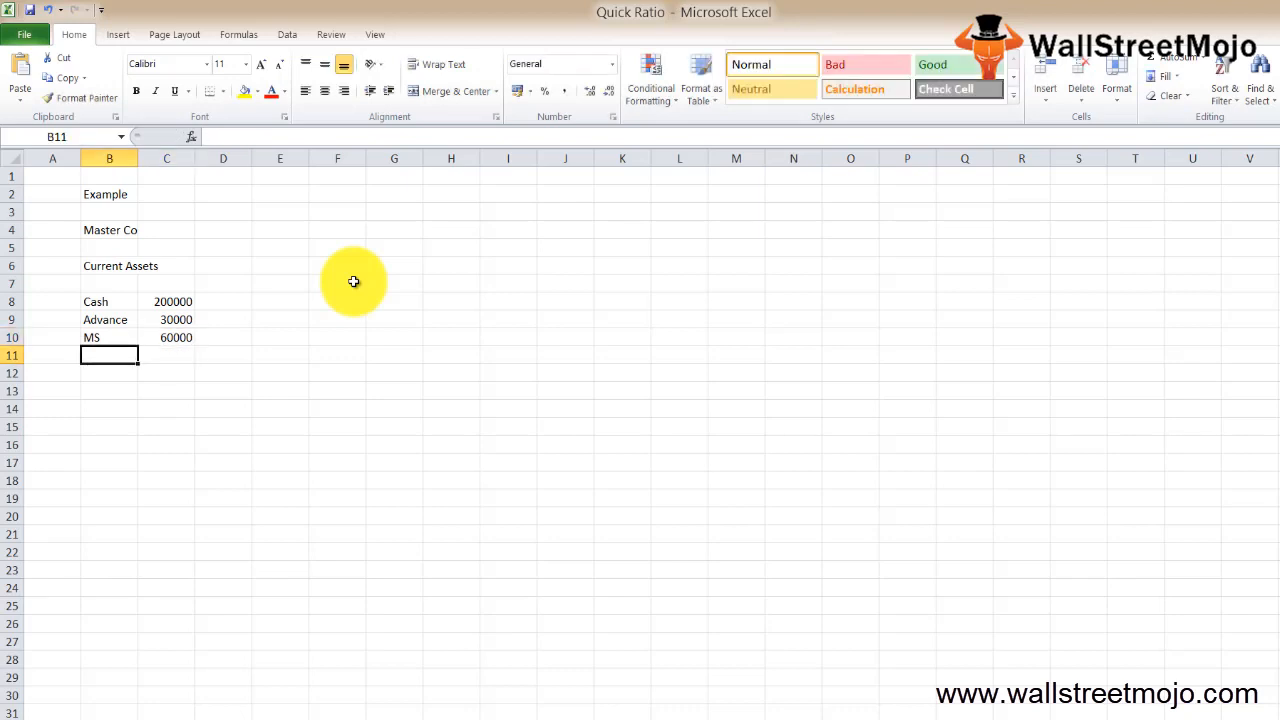
pyautogui.write('AR')
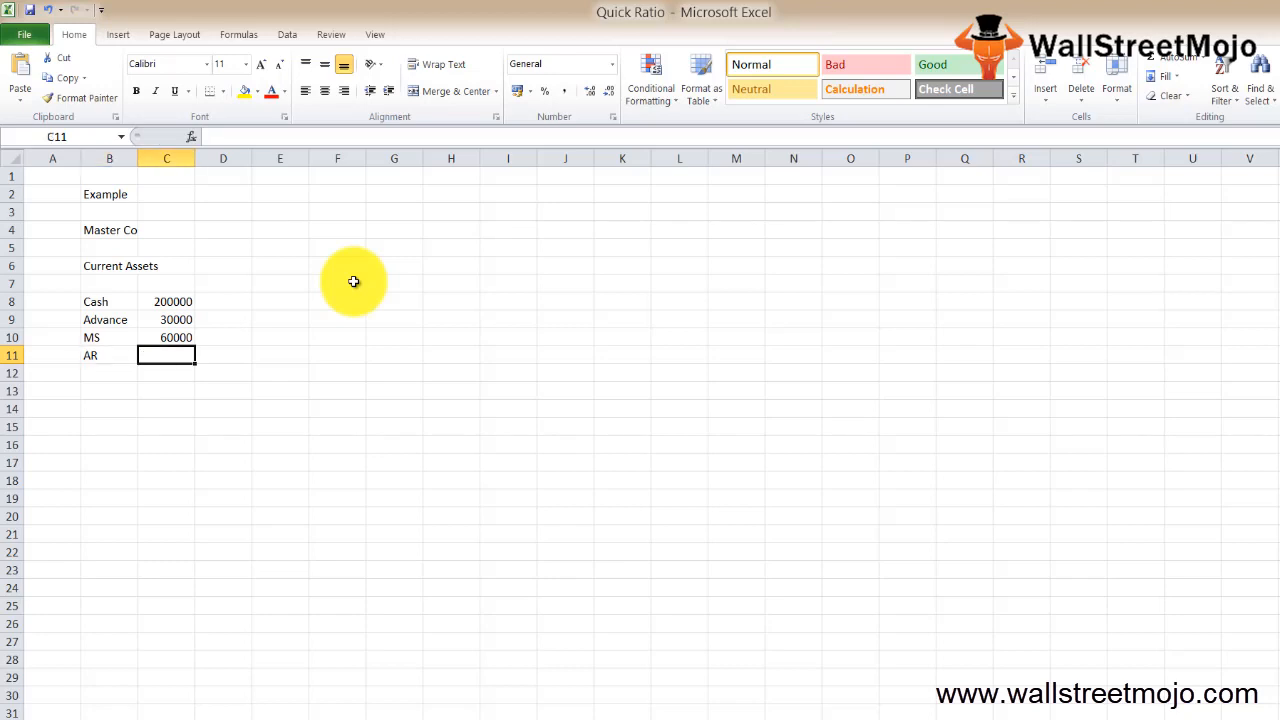
pyautogui.write('40000')
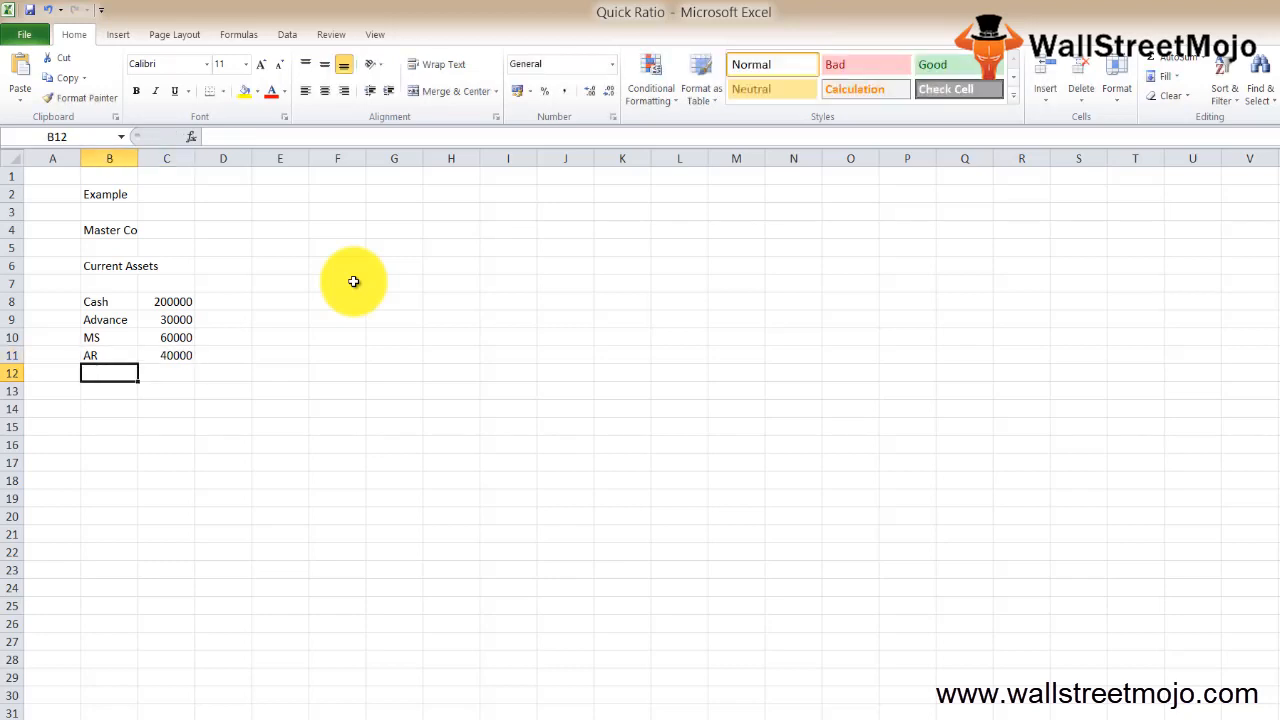
pyautogui.write('Inven')
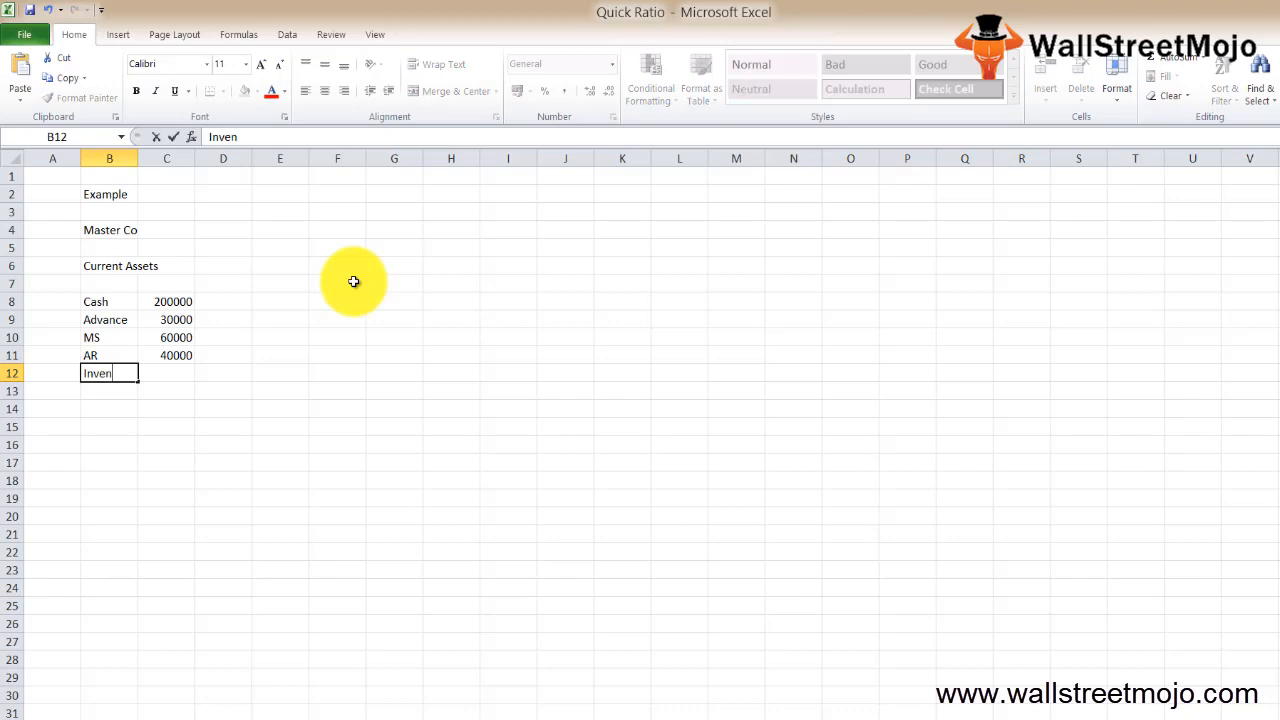
pyautogui.write('torie')
pyautogui.click(166, 373)
pyautogui.write('80000')
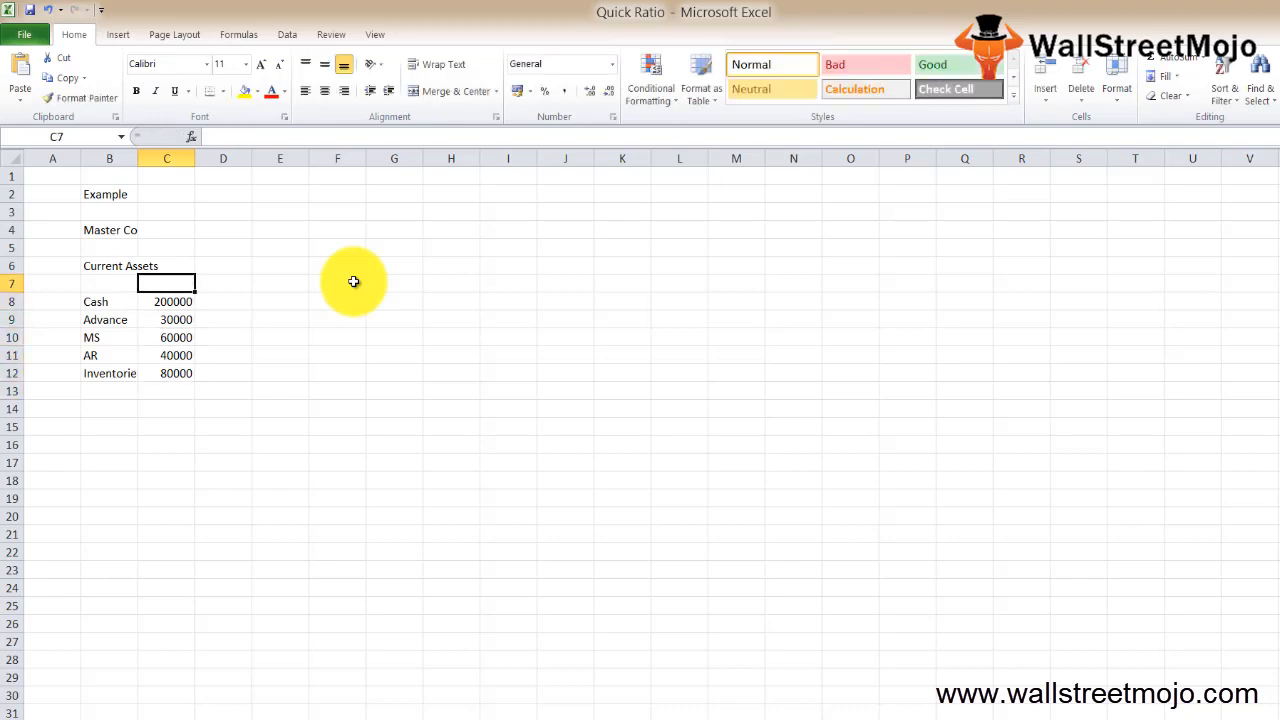
# - Bold 'Current Assets' and add a Total row with =SUM(C8:C12) giving 410000
pyautogui.click(109, 265)
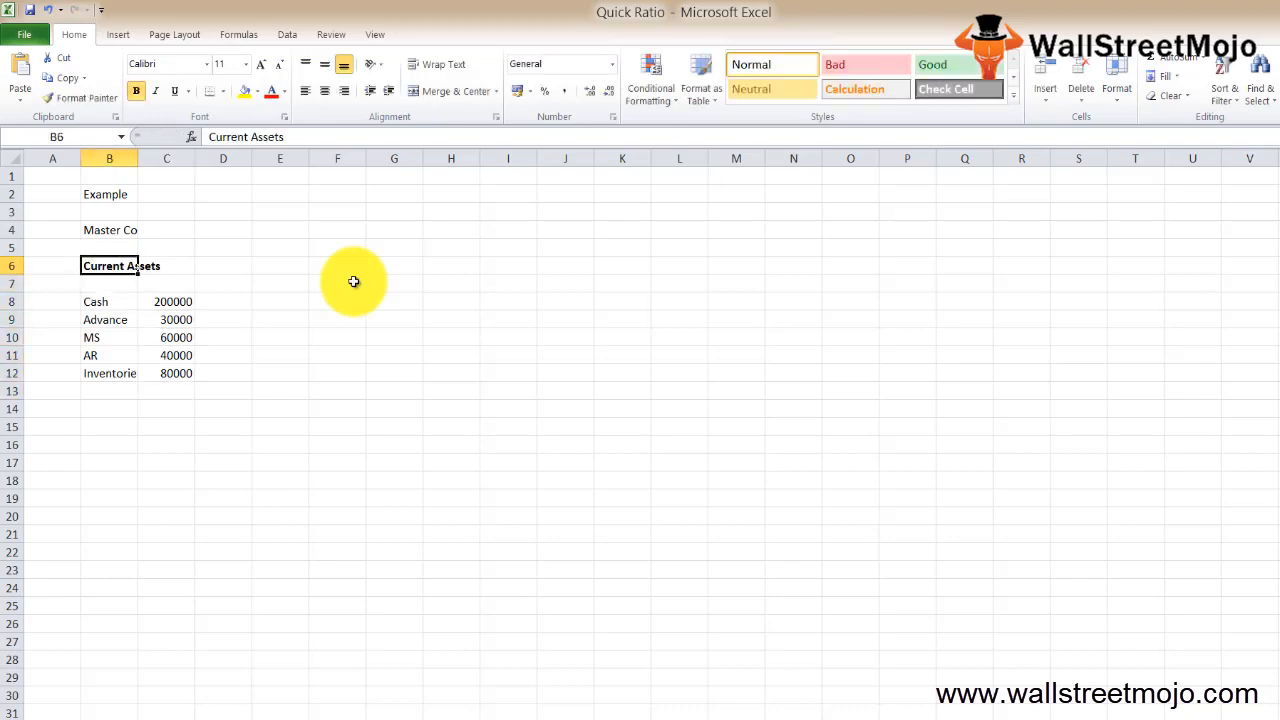
pyautogui.click(109, 390)
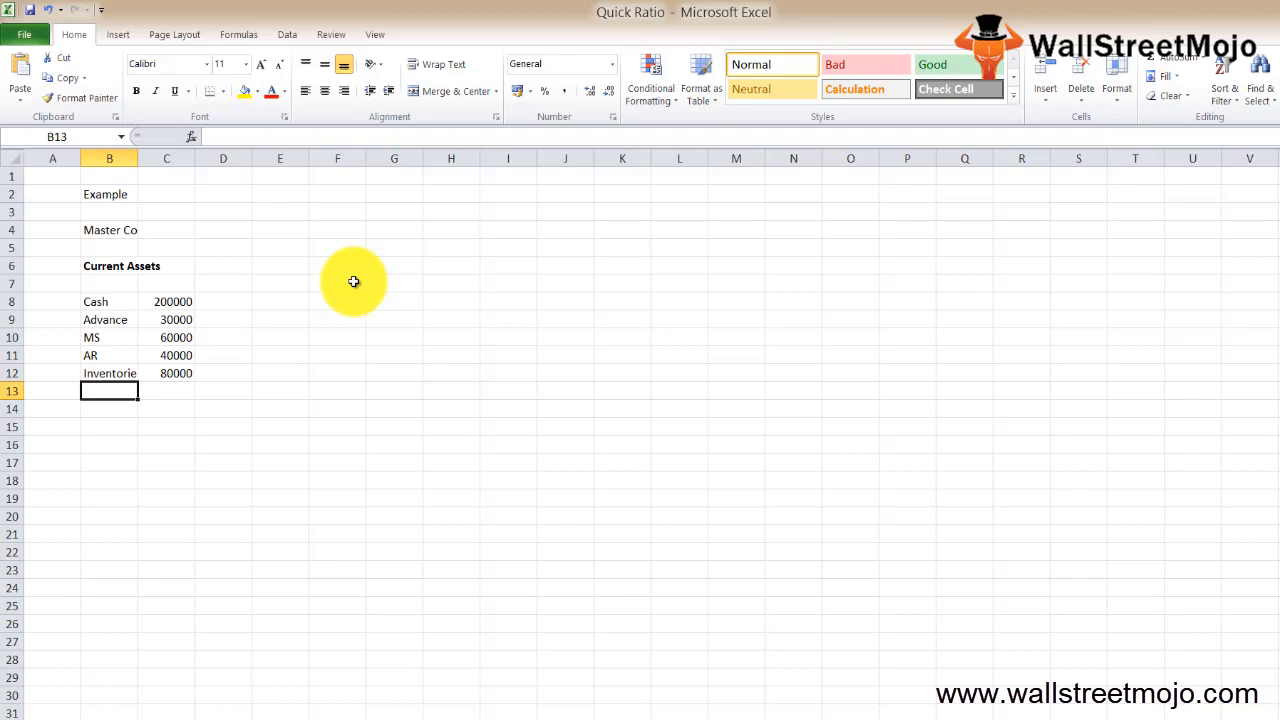
pyautogui.write('Total')
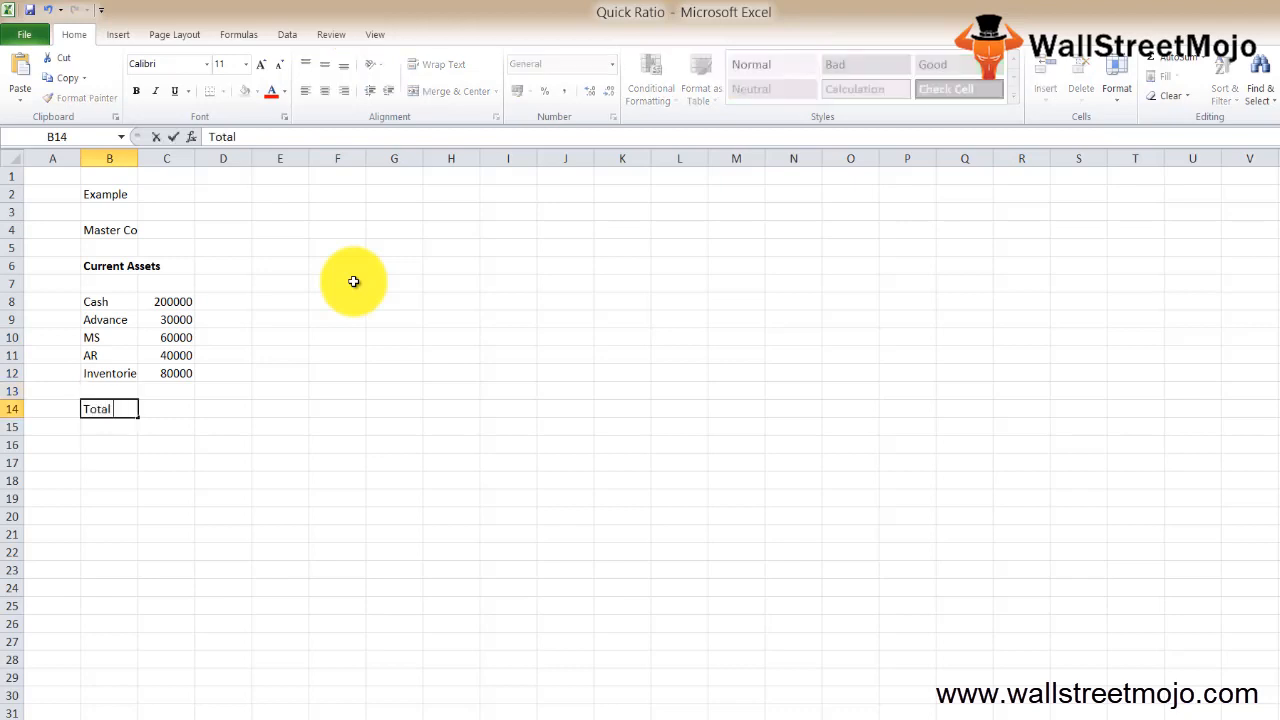
pyautogui.write('=sum(C8:C9')
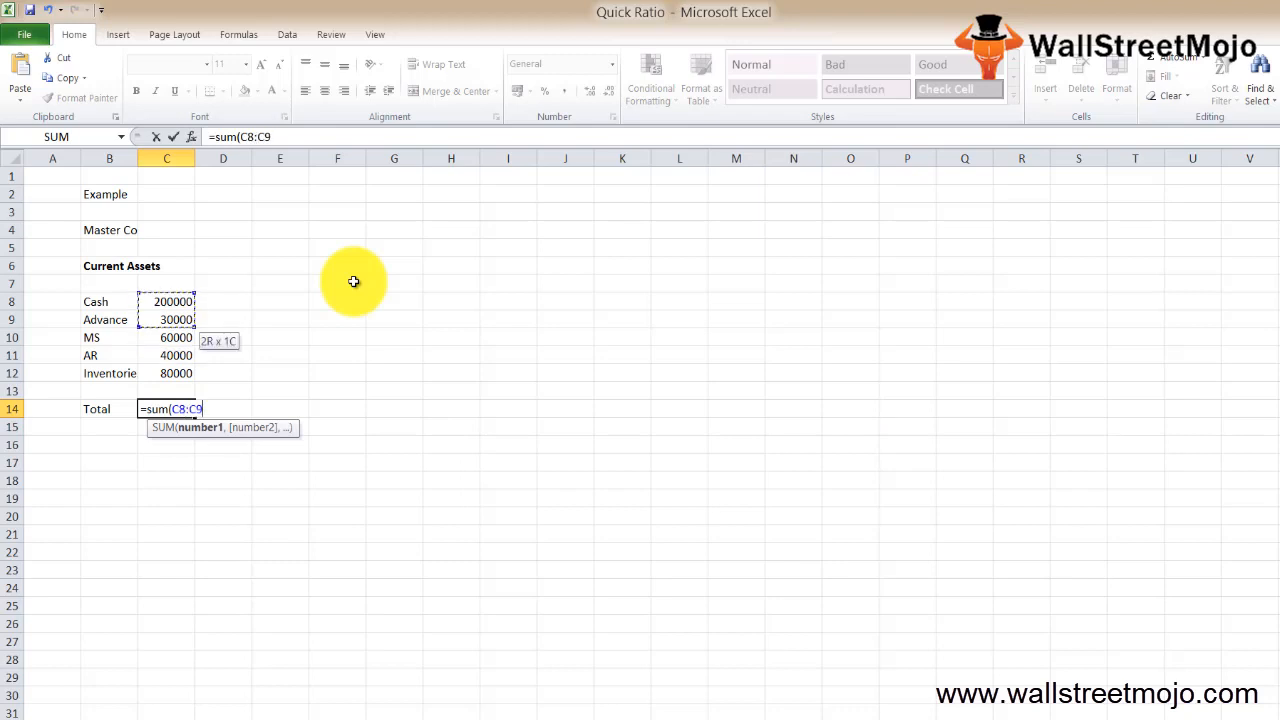
pyautogui.press('Return')
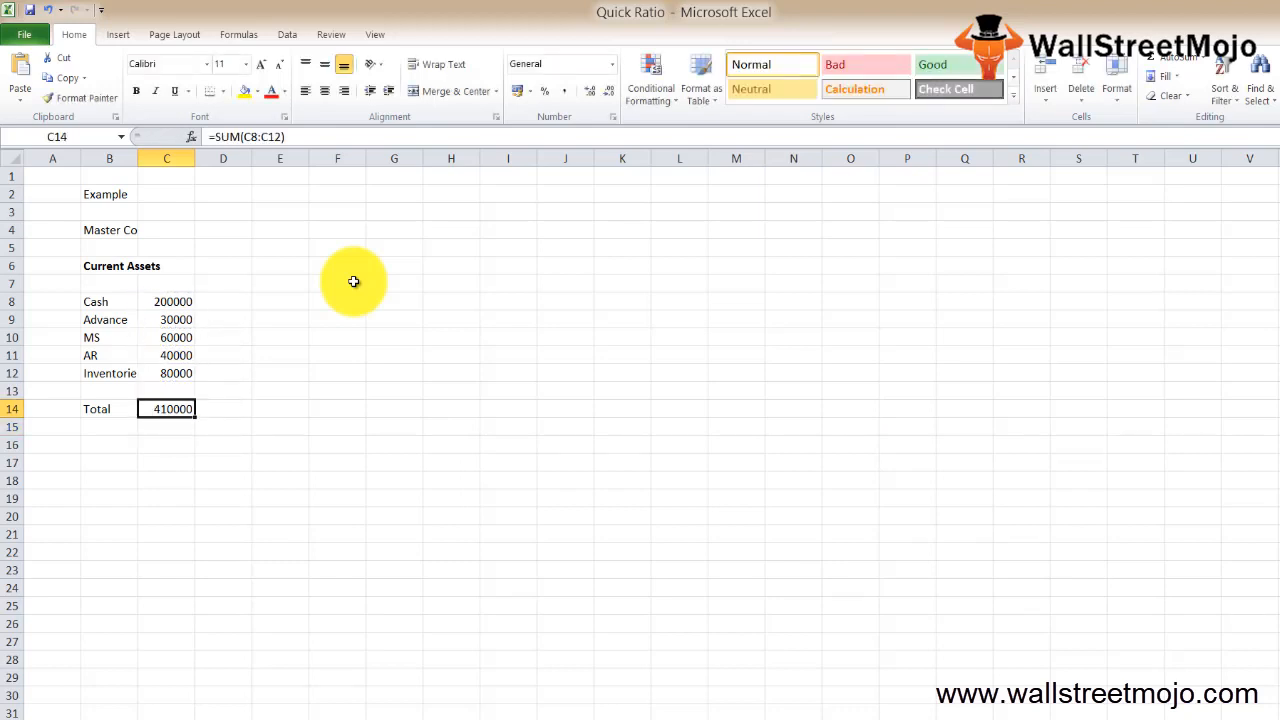
pyautogui.click(109, 408)
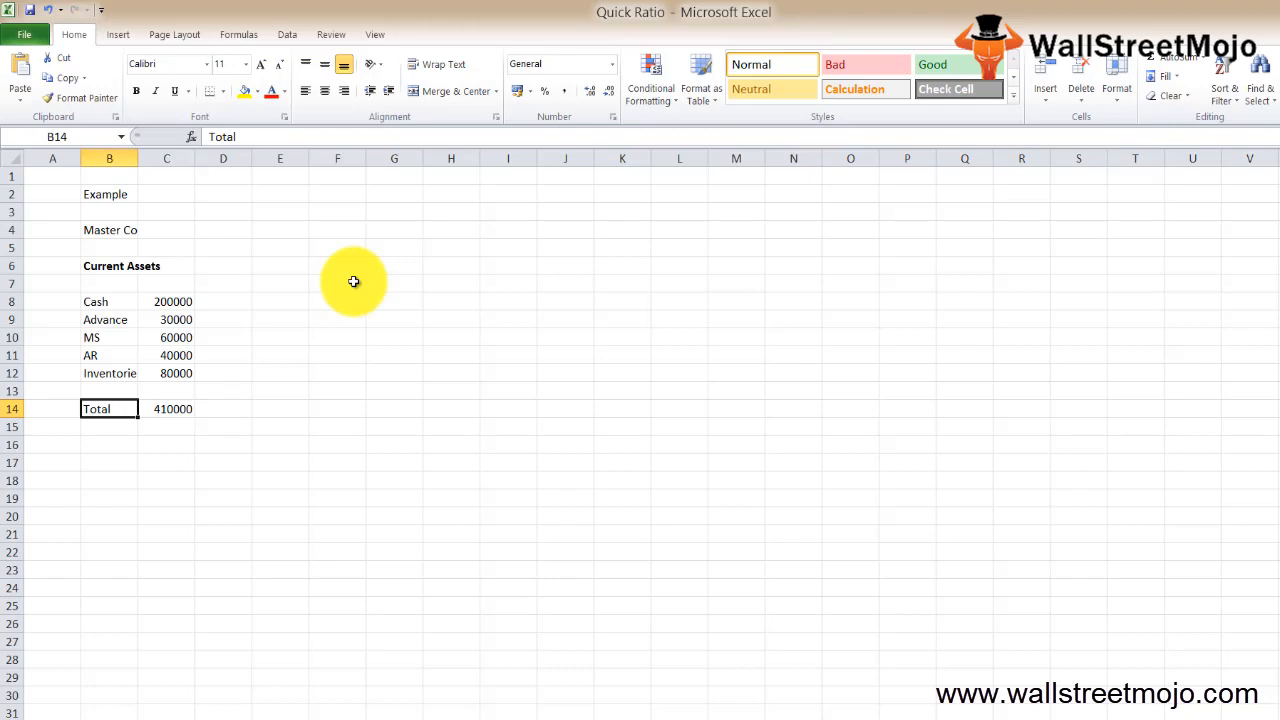
# - Add a 'Current Liablities' heading and the AP amount 260000
pyautogui.write('Current Lia')
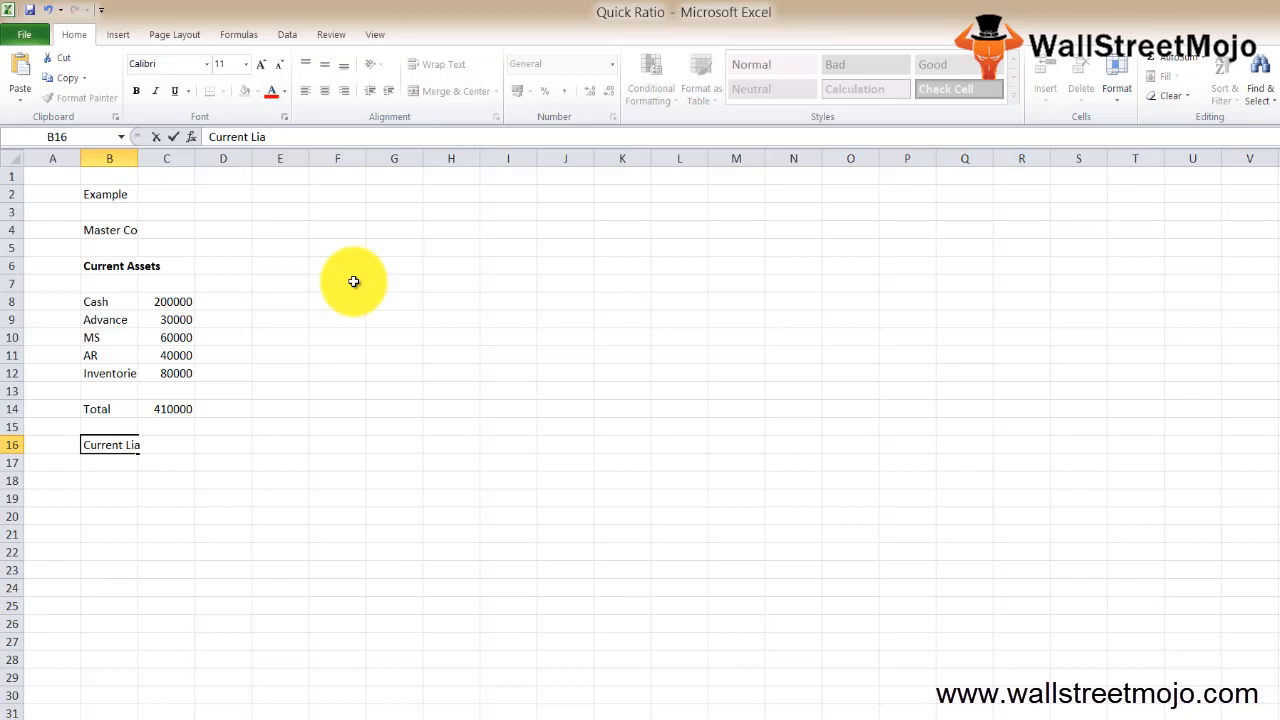
pyautogui.write('blities')
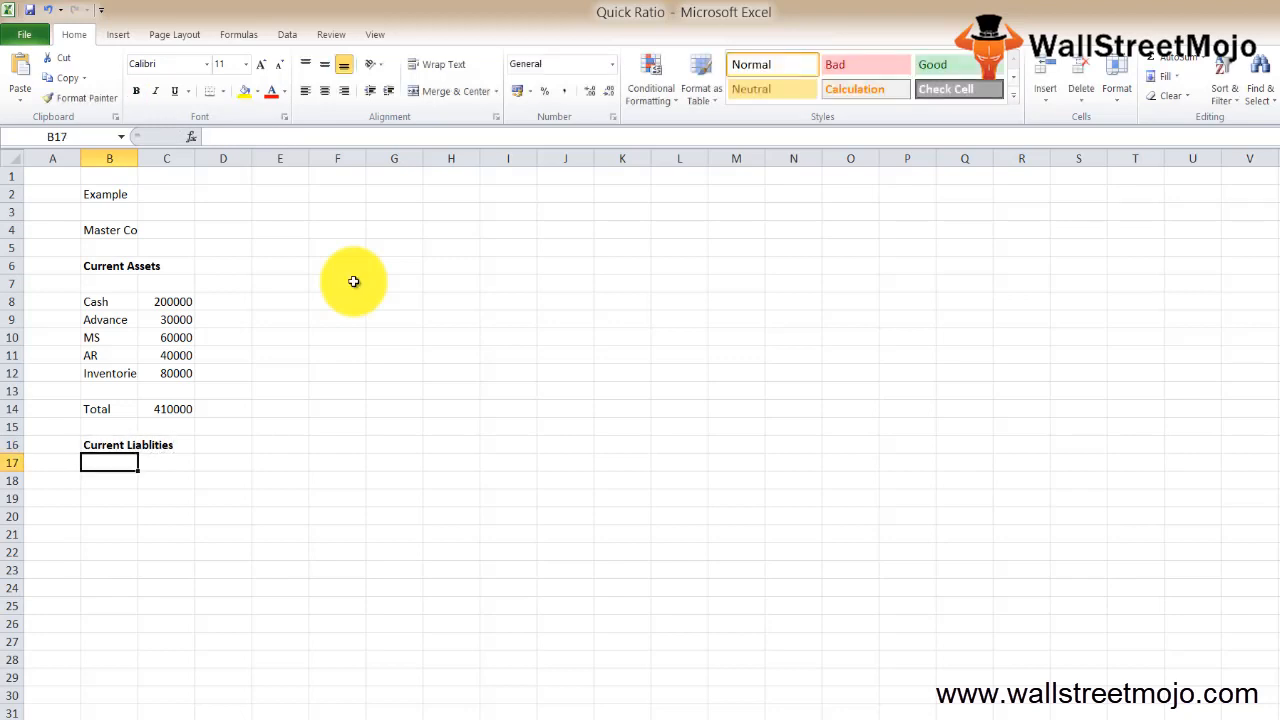
pyautogui.write('A')
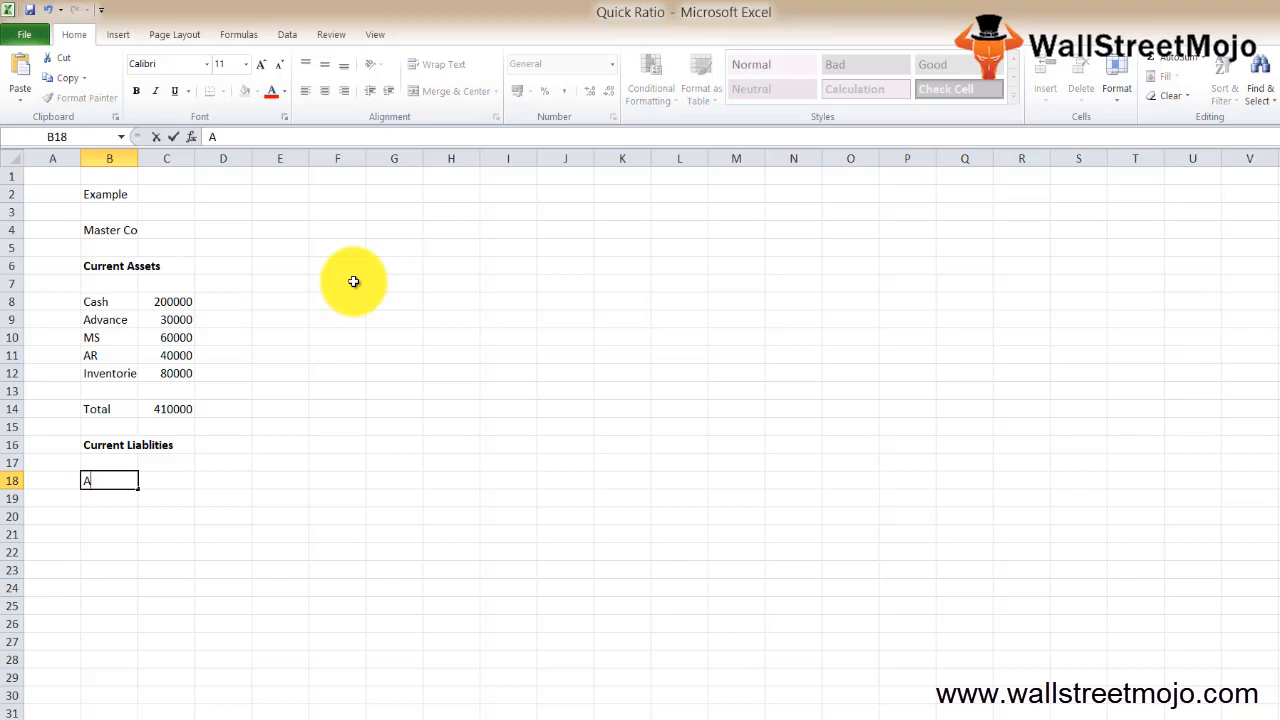
pyautogui.press('Return')
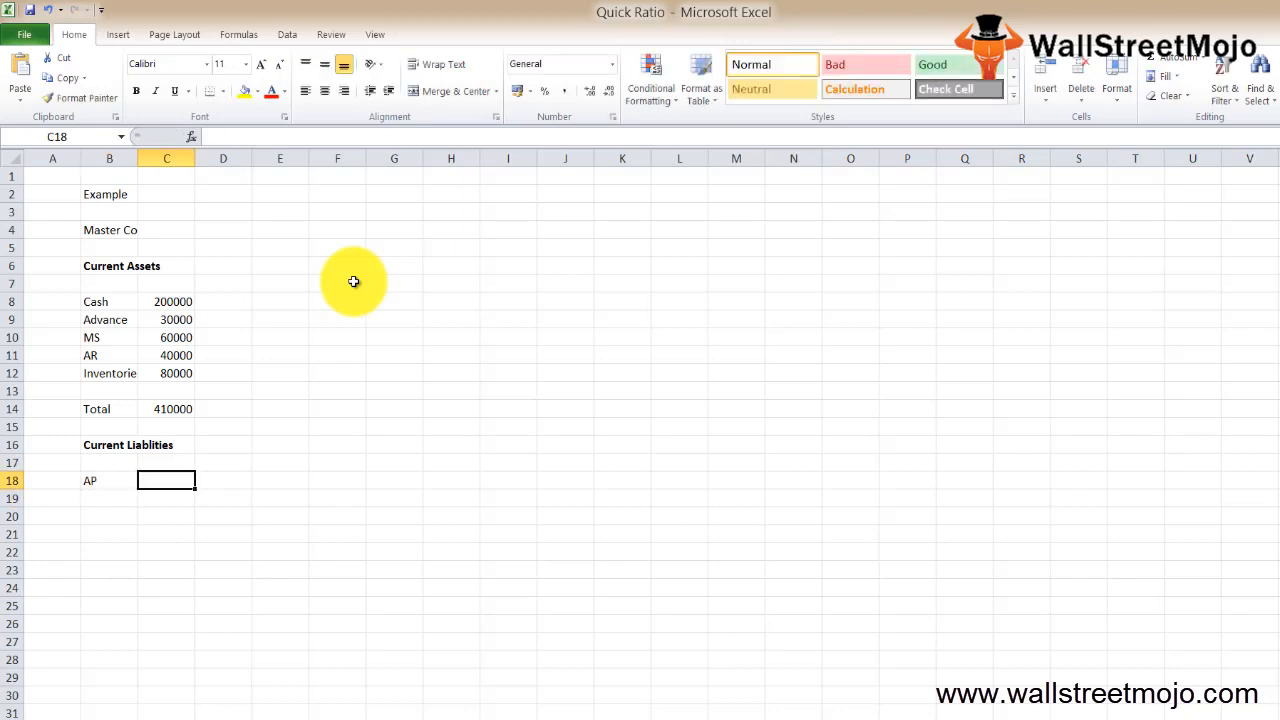
pyautogui.write('260000')
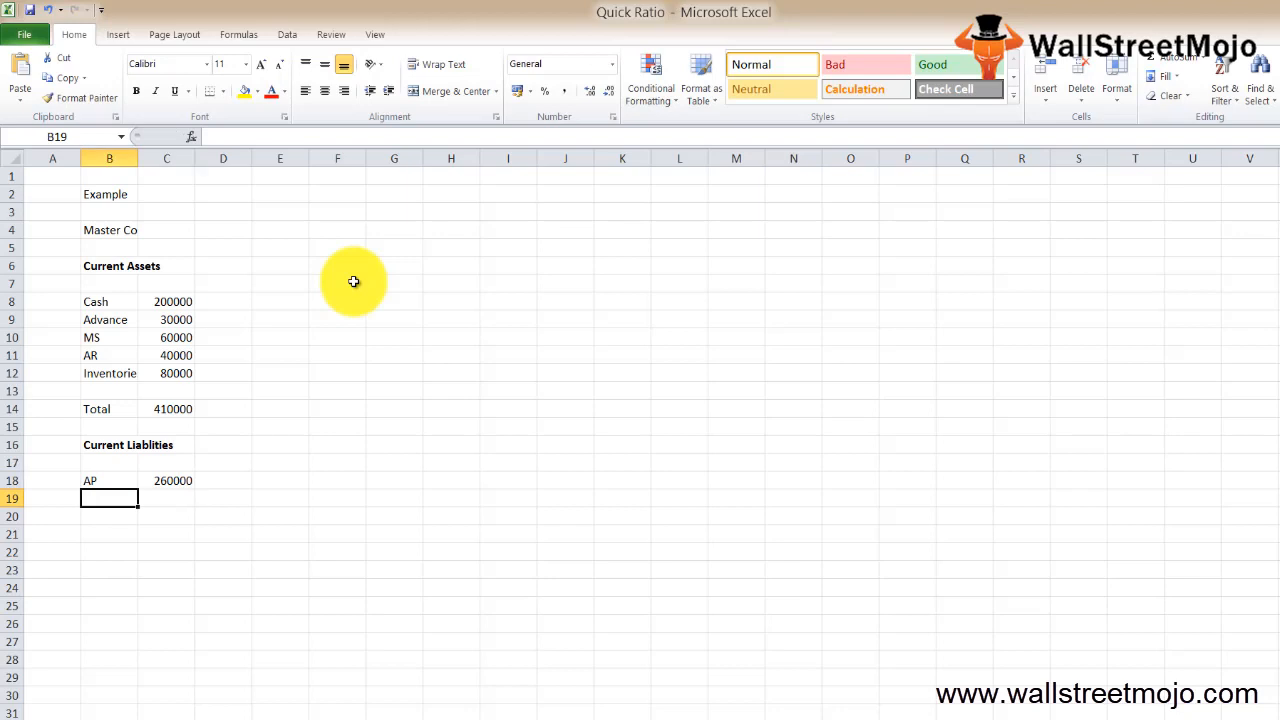
# - List Accrual Expenses 30000, Short term debt 90000 and Interest payable 60000
pyautogui.write('Accrual Expenses')
pyautogui.click(166, 498)
pyautogui.write('30000')
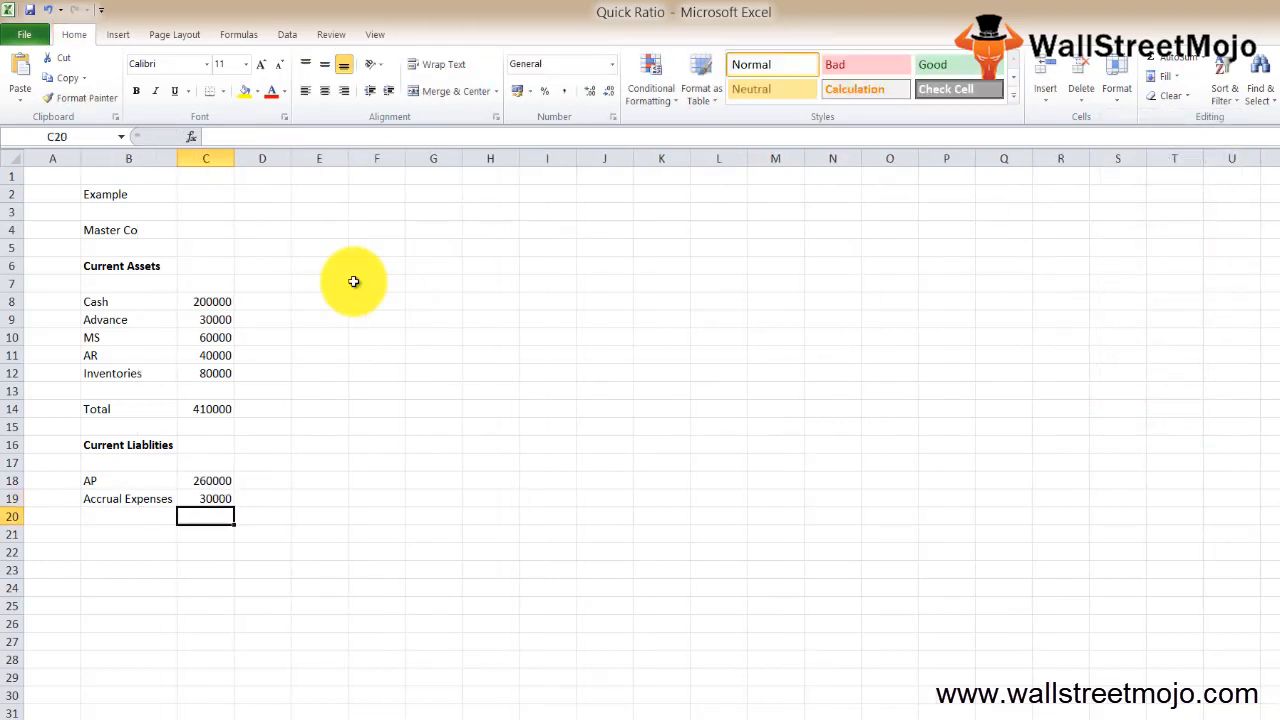
pyautogui.write('Sh')
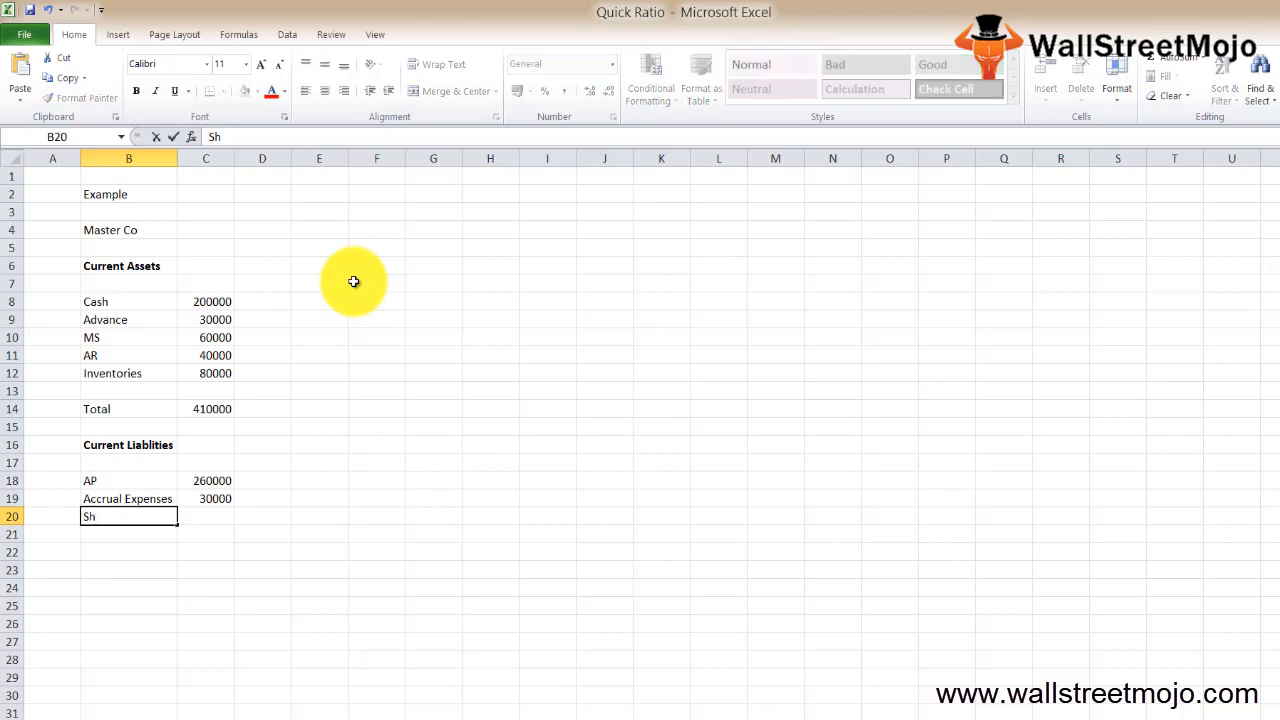
pyautogui.write('ror')
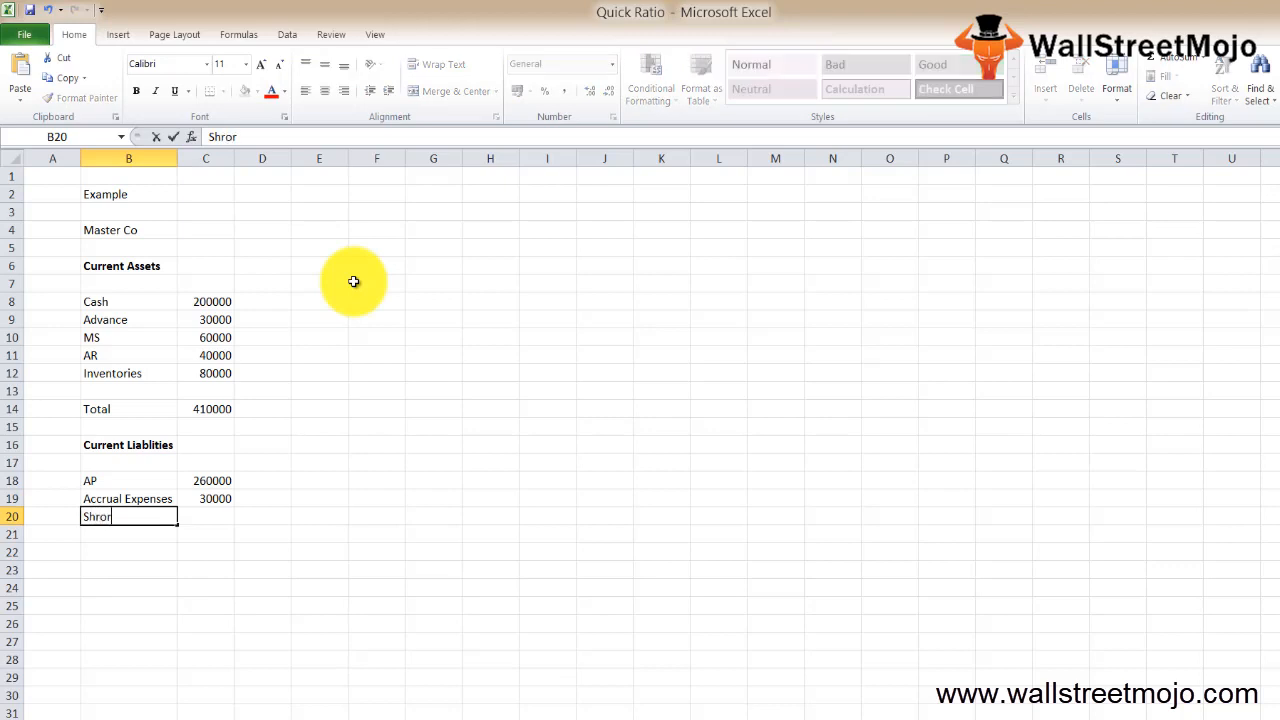
pyautogui.press('Backspace')
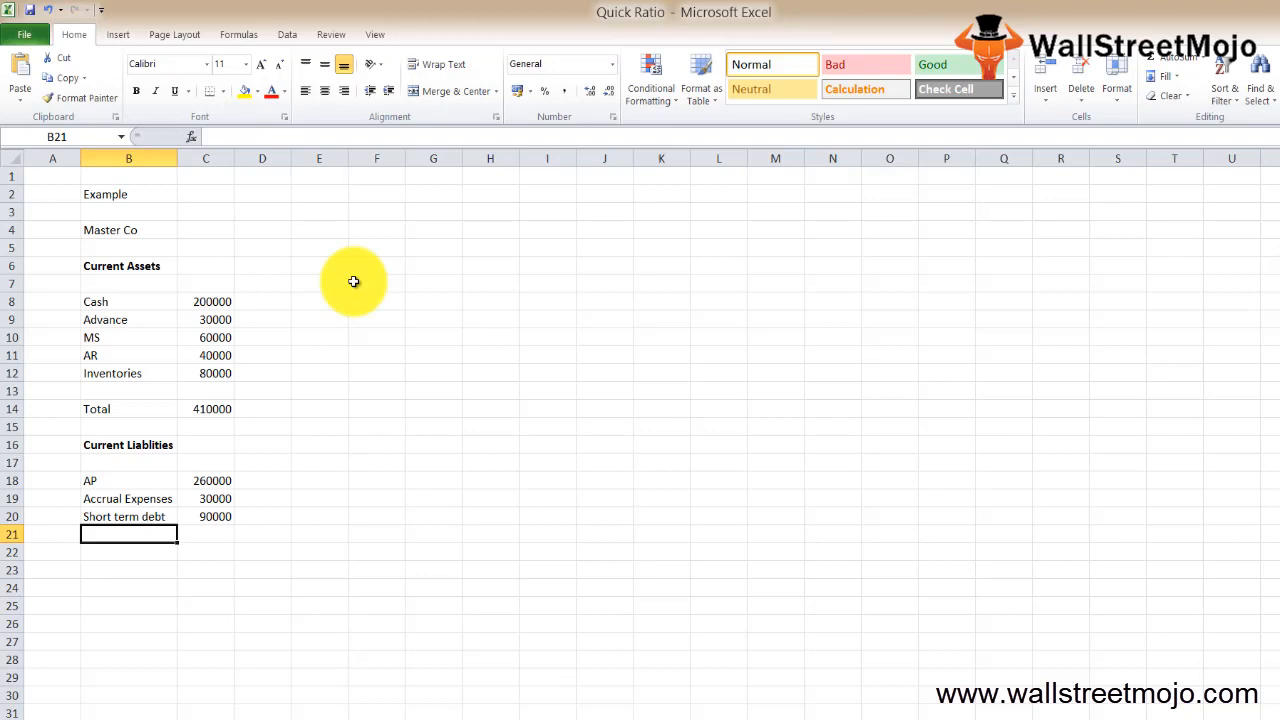
pyautogui.write('Interest payable')
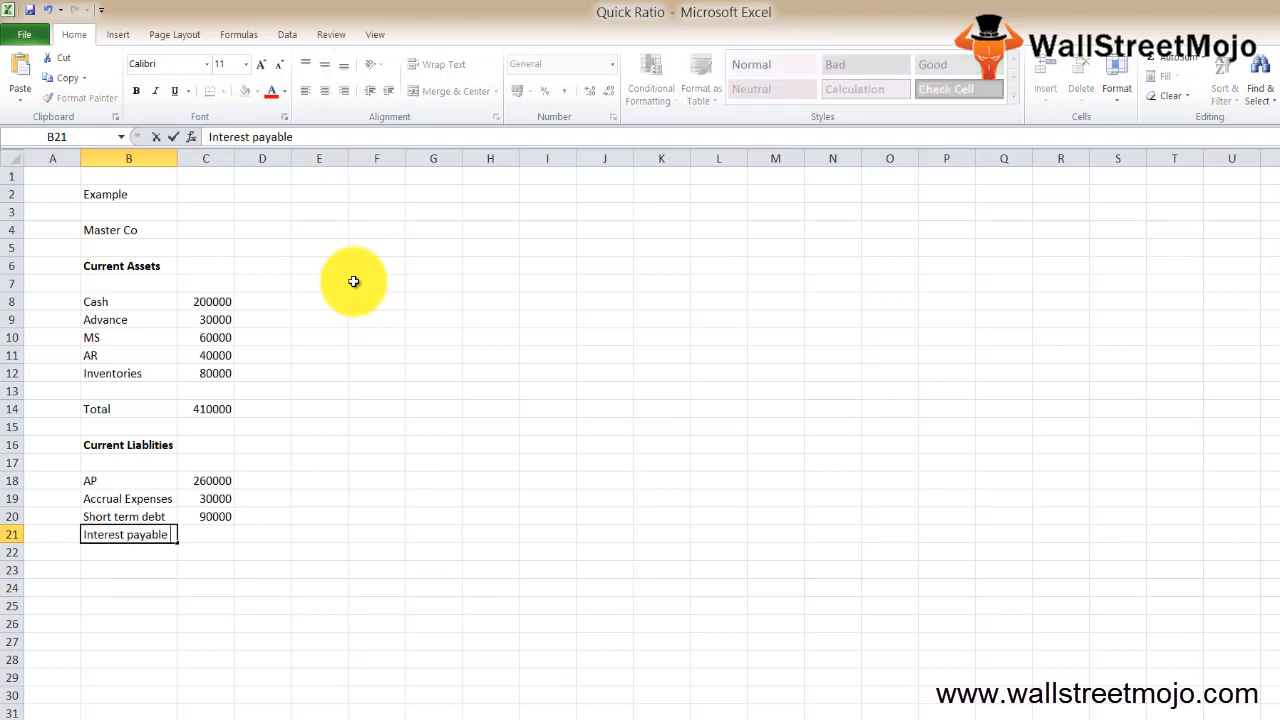
pyautogui.write('60000')
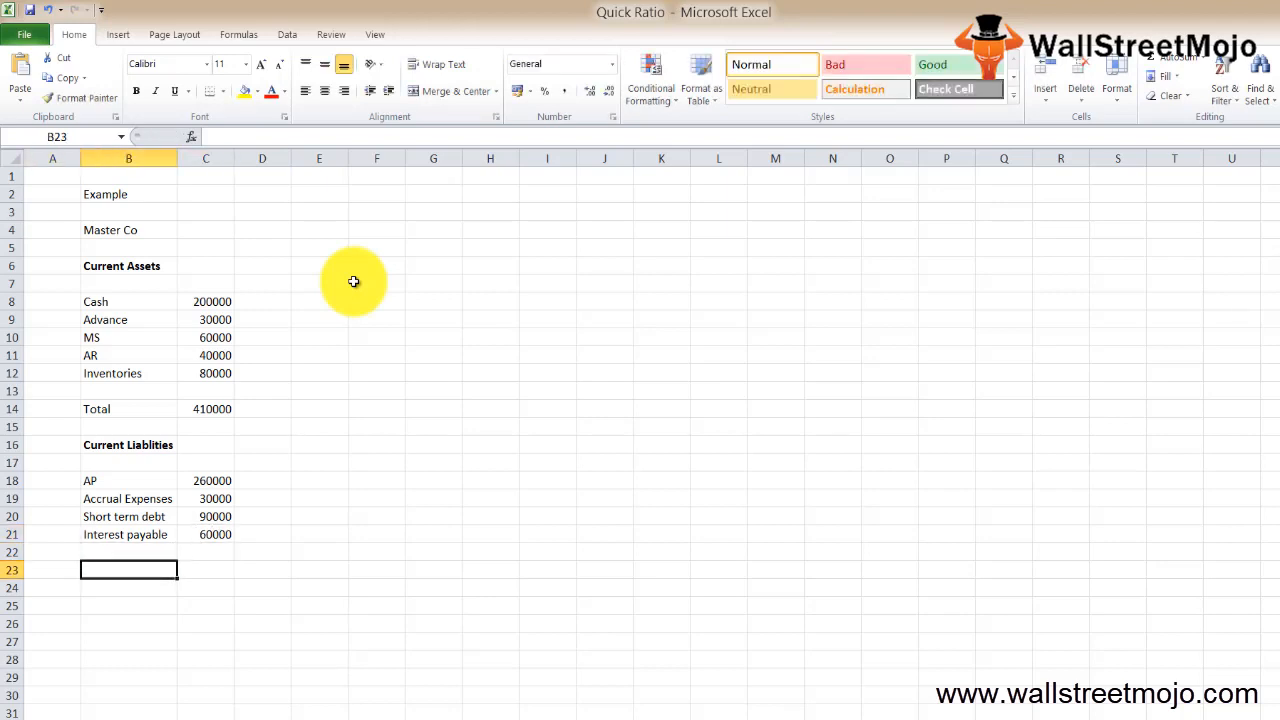
pyautogui.write('Toal')
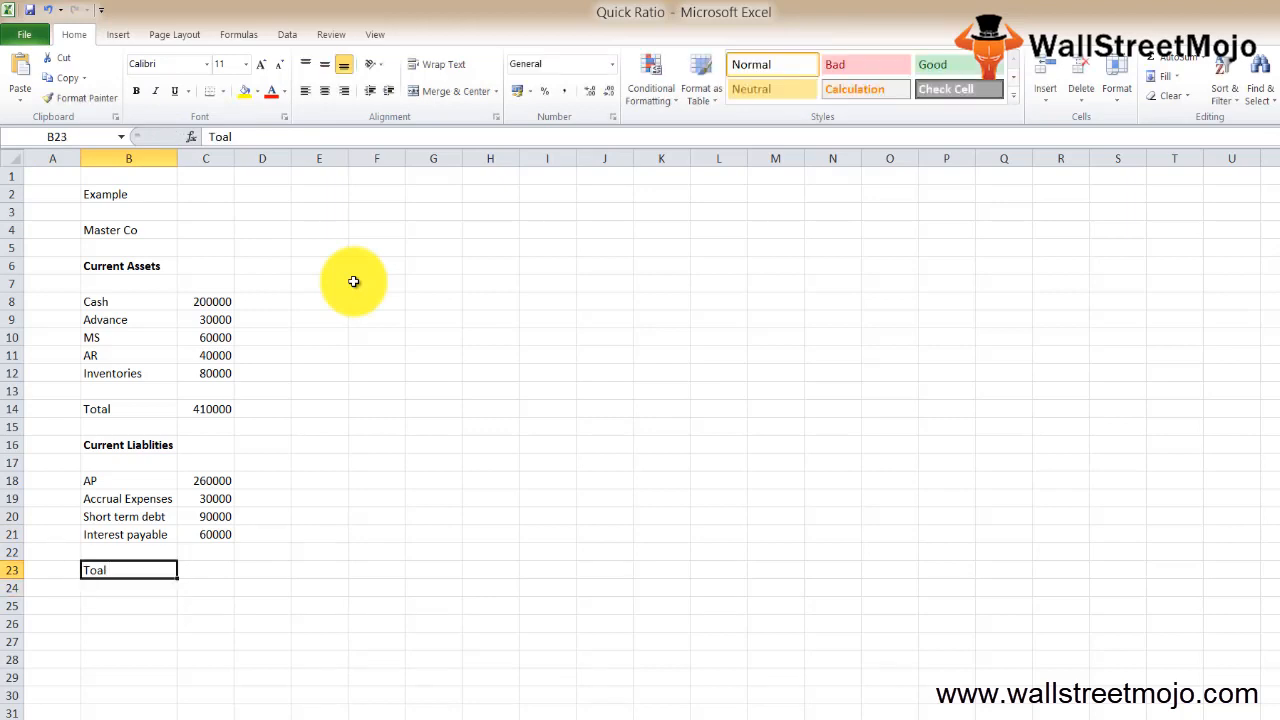
# - Add a liabilities Total row of 440000 and bold both total amounts
pyautogui.write('Total')
pyautogui.click(206, 552)
pyautogui.write('=SUM(C18:C21)')
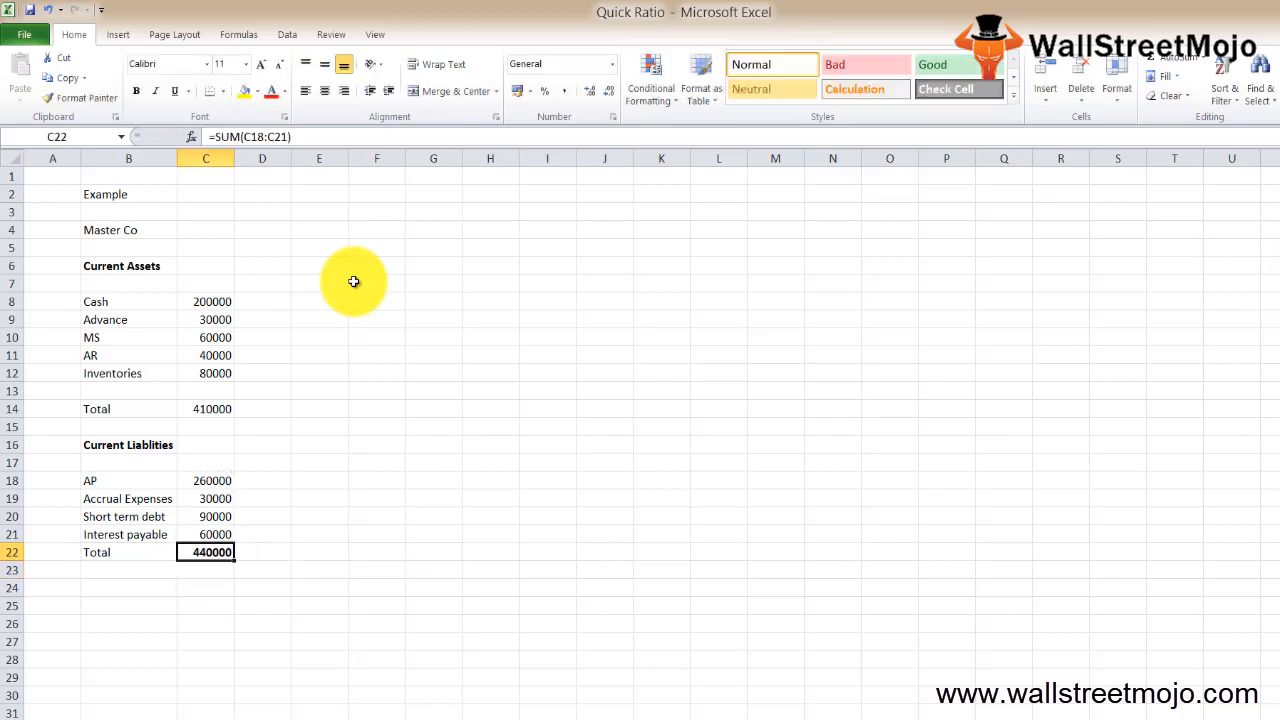
pyautogui.click(205, 408)
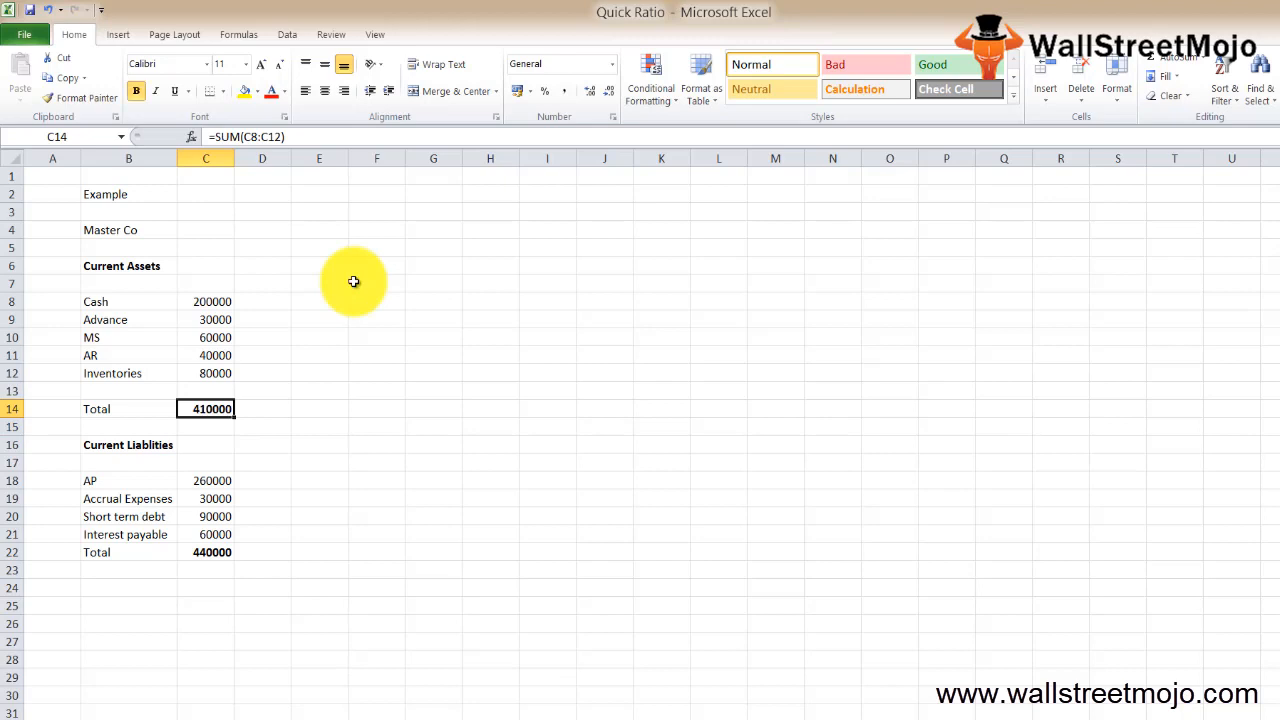
pyautogui.click(128, 552)
pyautogui.write('1')
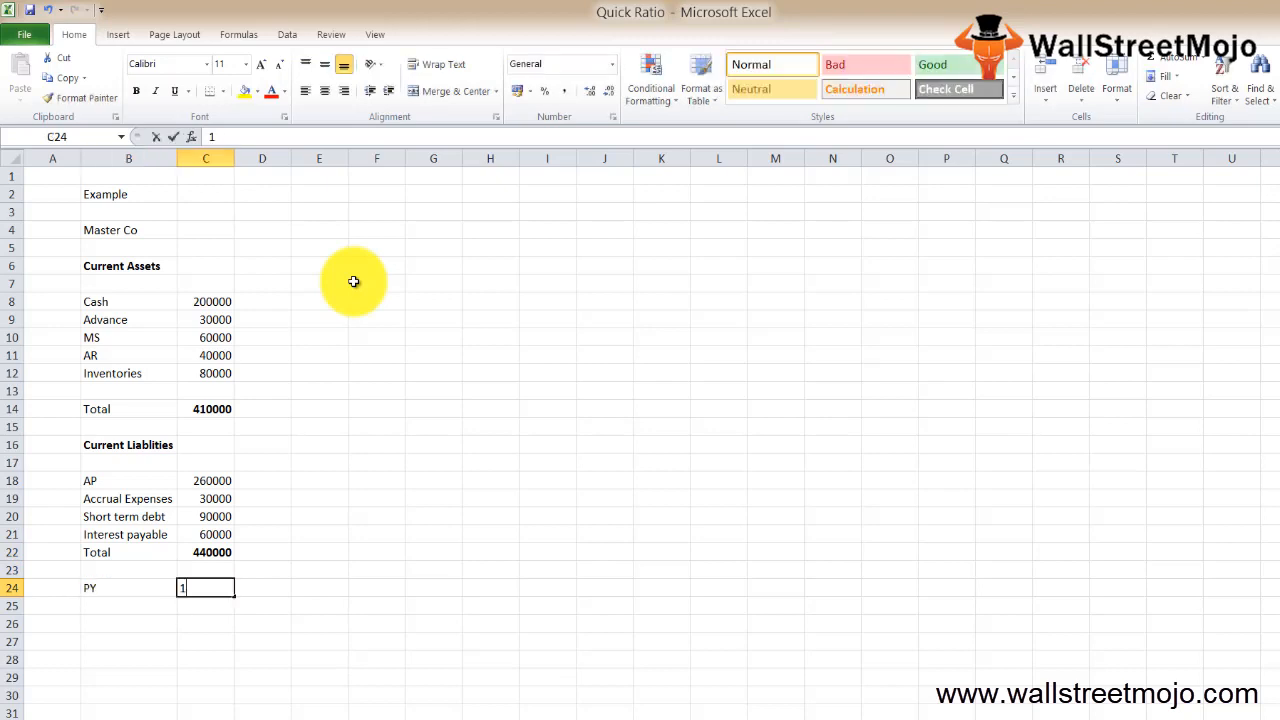
# - Enter PY 1.4 and Industry Average 1.7, then add an 'Acid test ratio' label
pyautogui.write('.4')
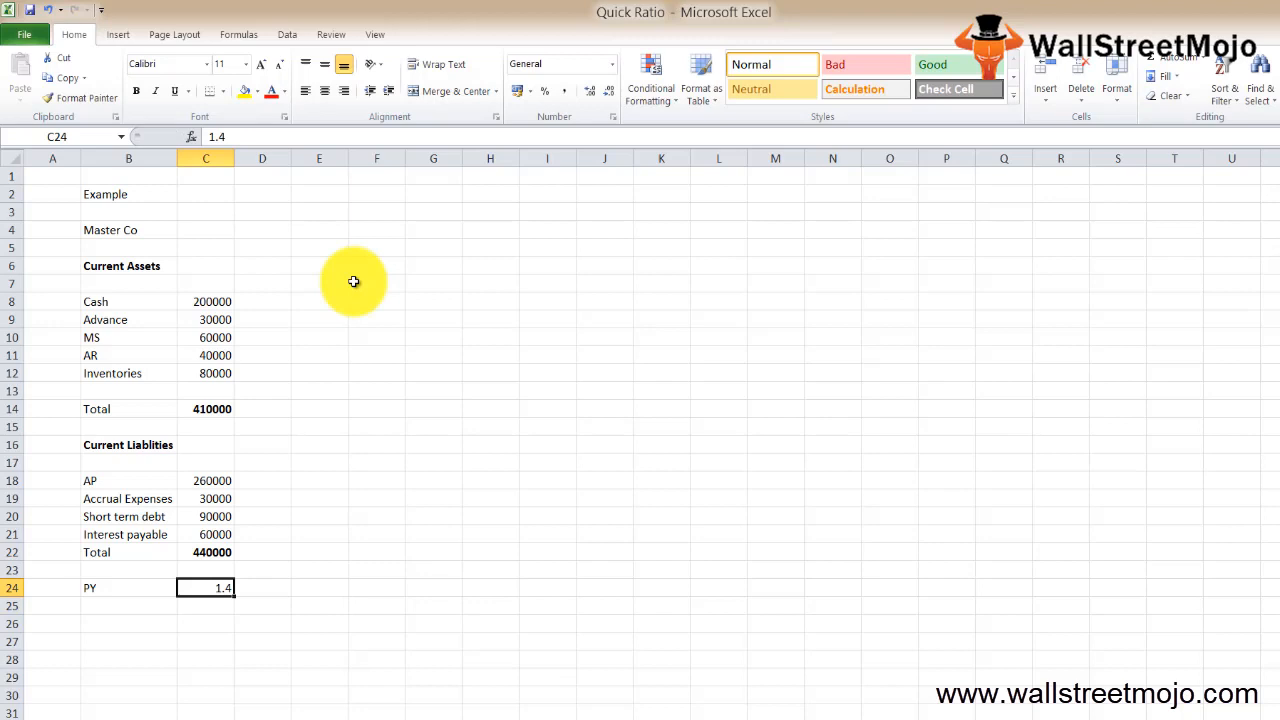
pyautogui.write('Industry A')
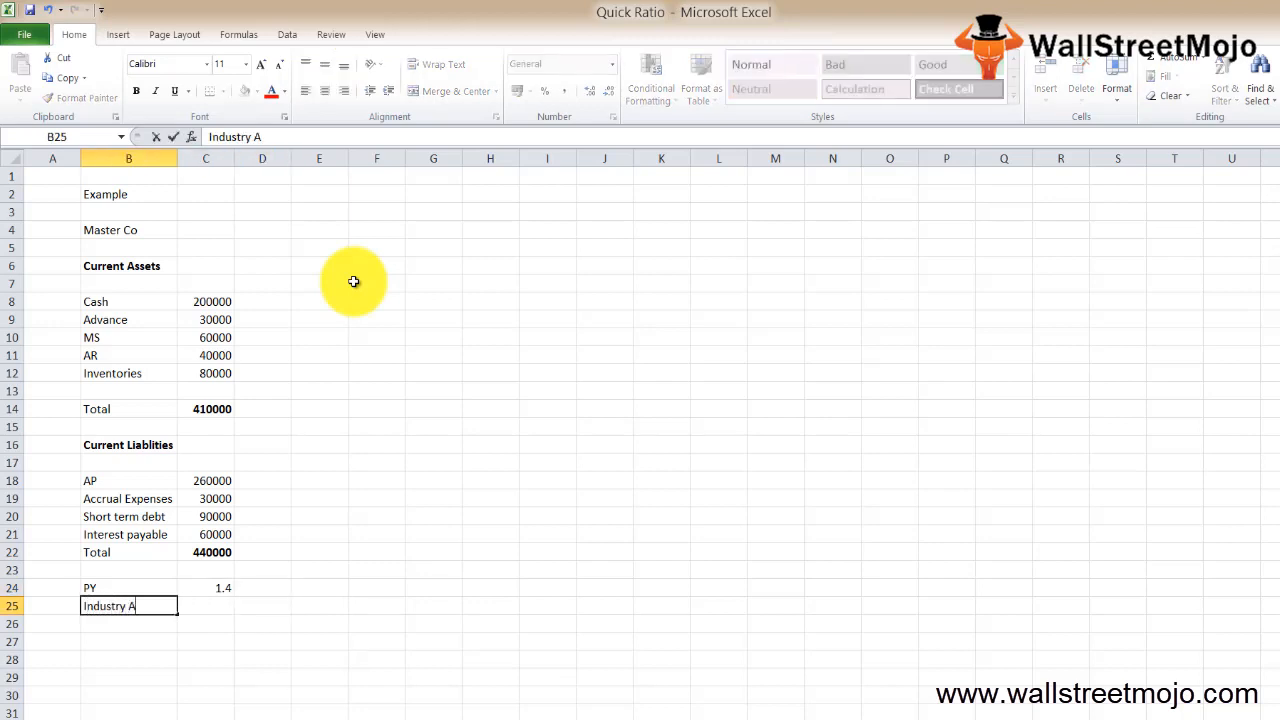
pyautogui.write('verage')
pyautogui.click(206, 606)
pyautogui.write('1.7')
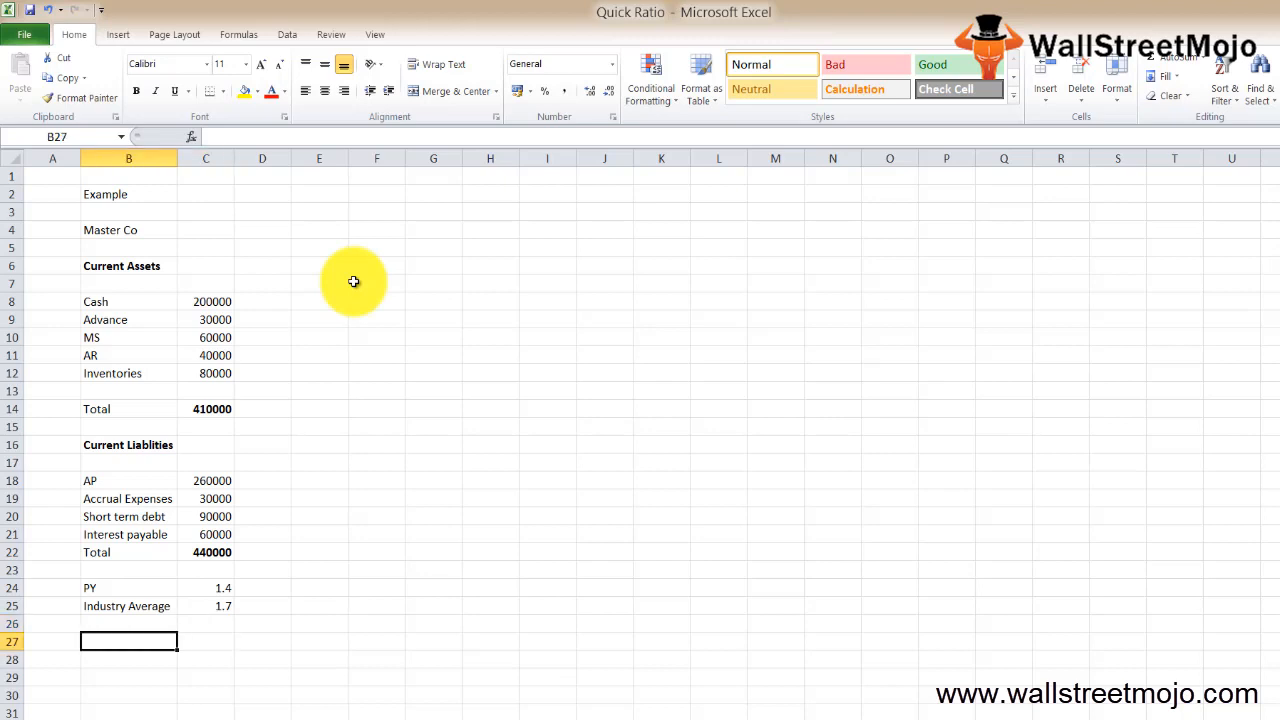
pyautogui.write('Acid test ratio')
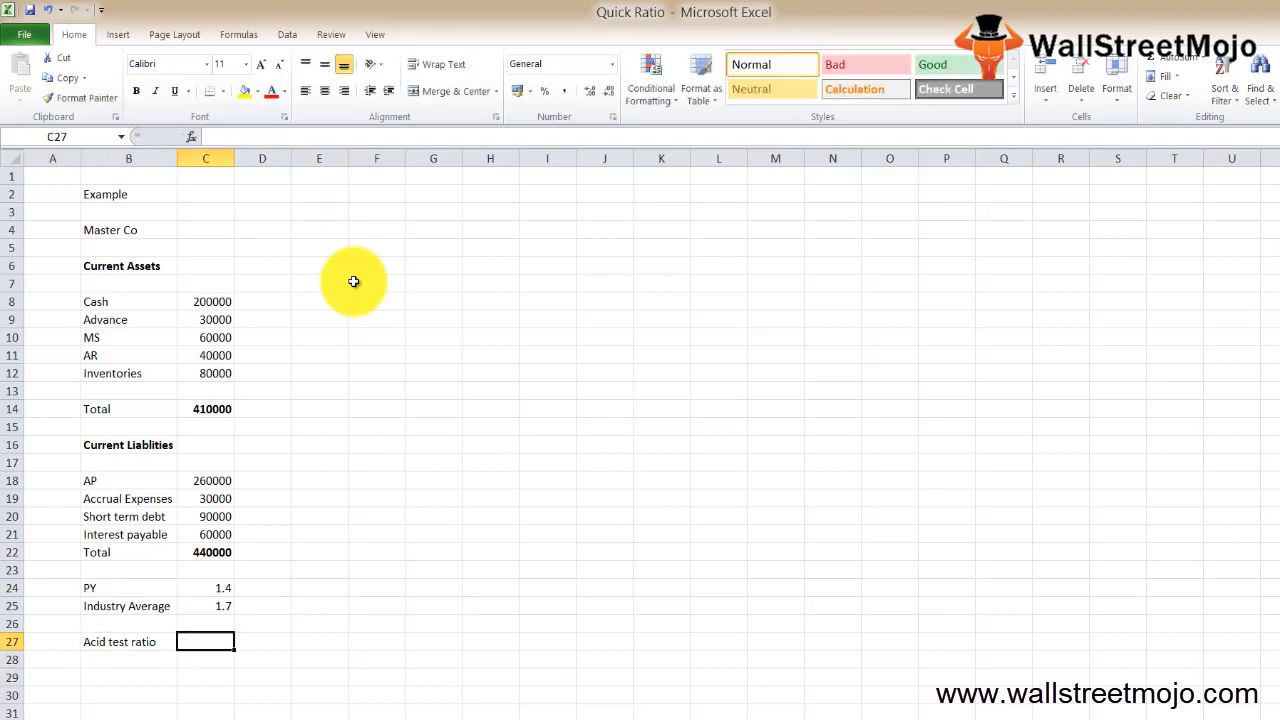
# - Write the ratio text 'Cash + STMS + AR' over 'CL'
pyautogui.write('Cash +')
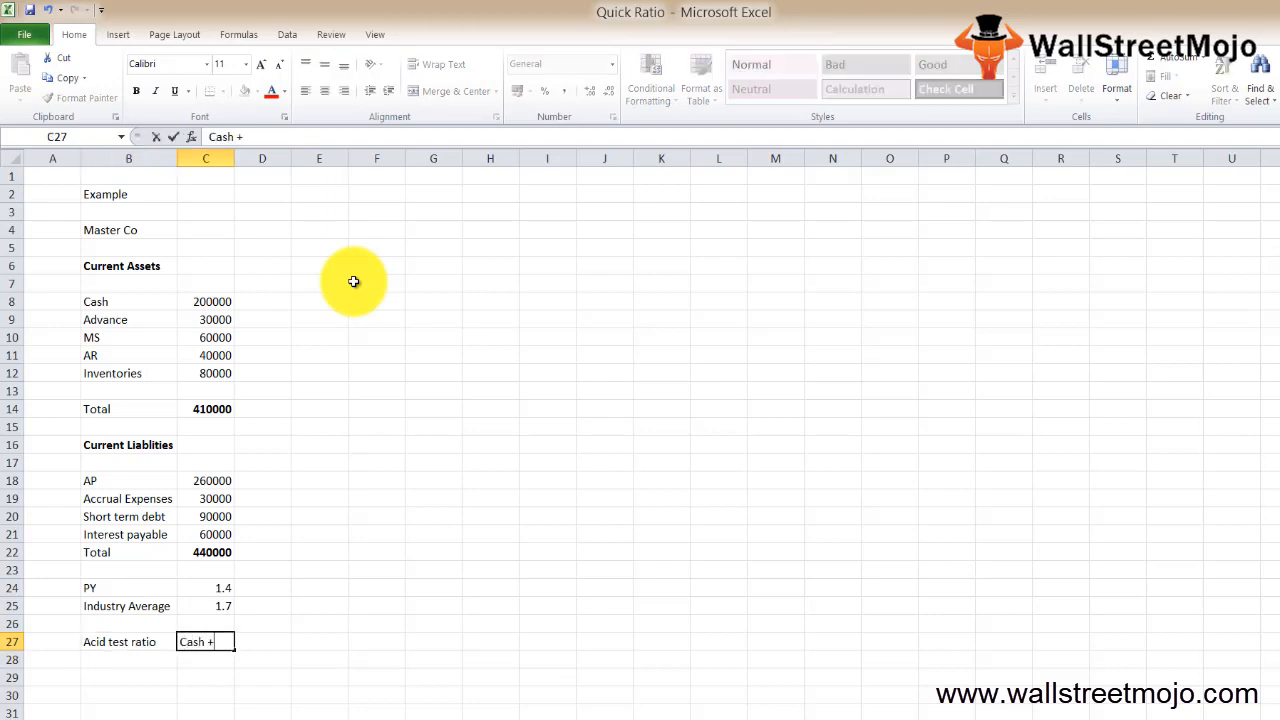
pyautogui.write('ST')
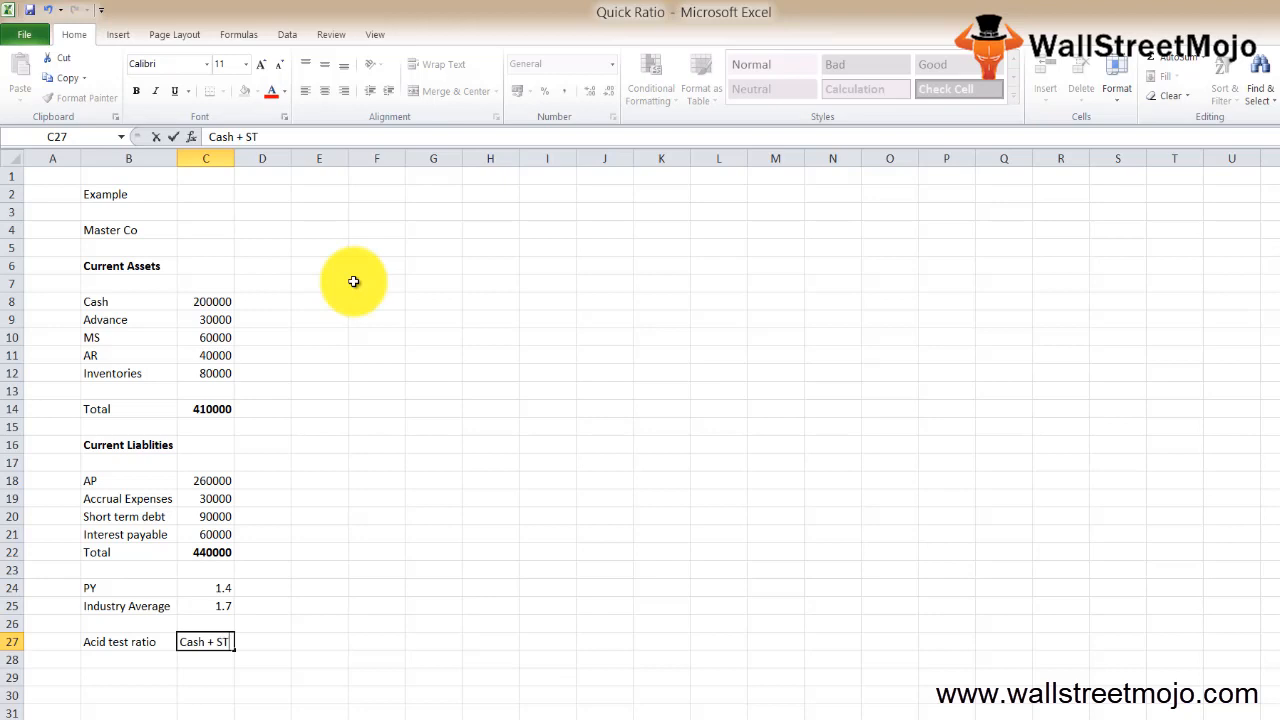
pyautogui.write('MS +')
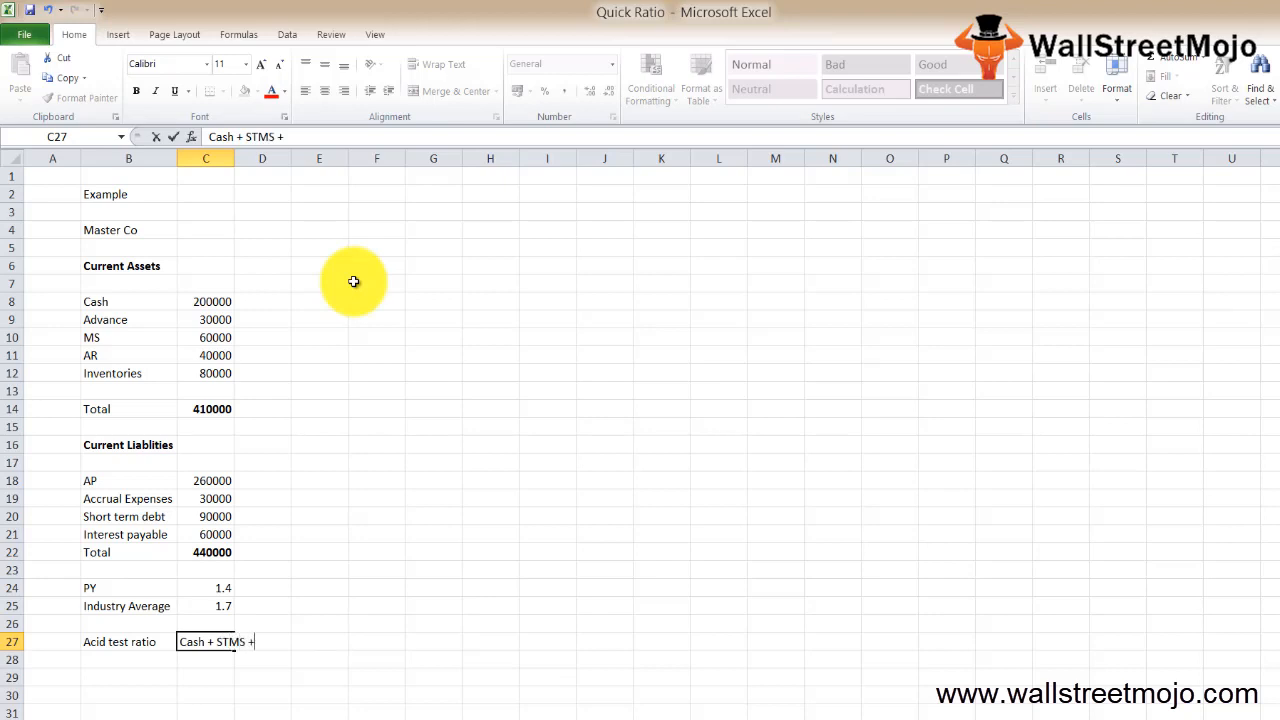
pyautogui.write('AR')
pyautogui.click(206, 660)
pyautogui.write('CL')
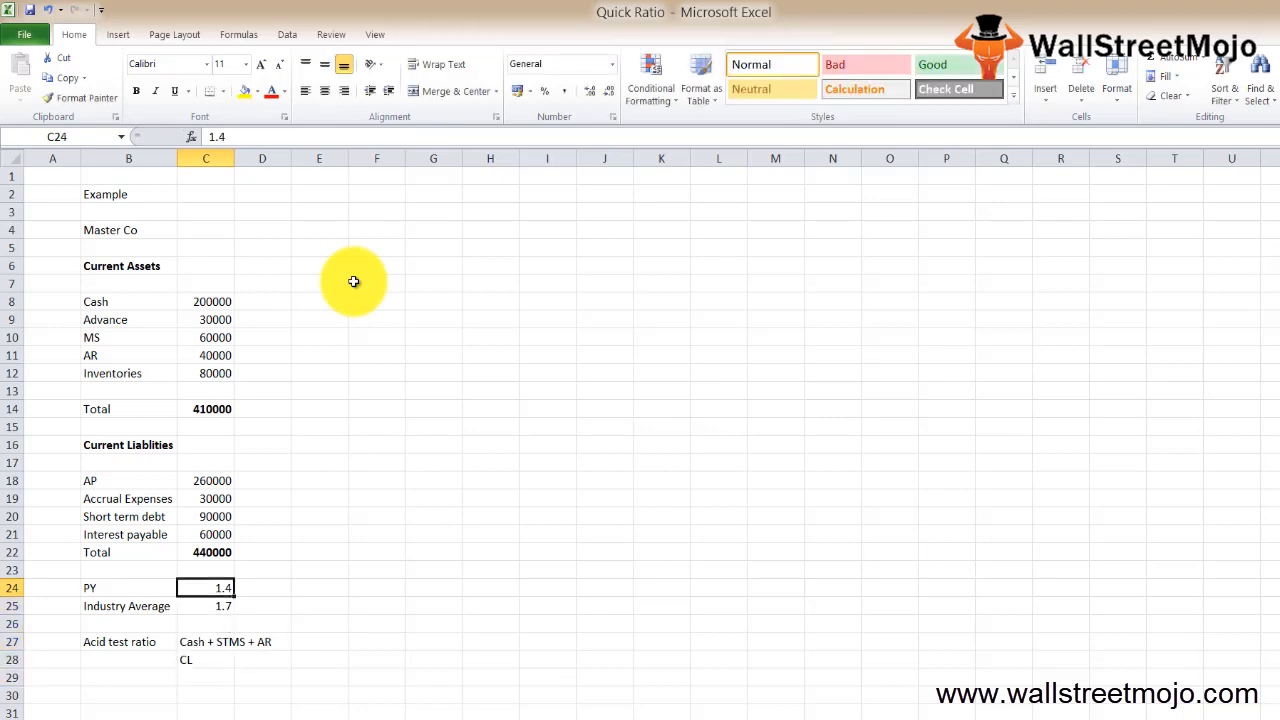
# - Sum the Cash, MS and AR amounts to 300000 and label it 'QR'
pyautogui.click(205, 641)
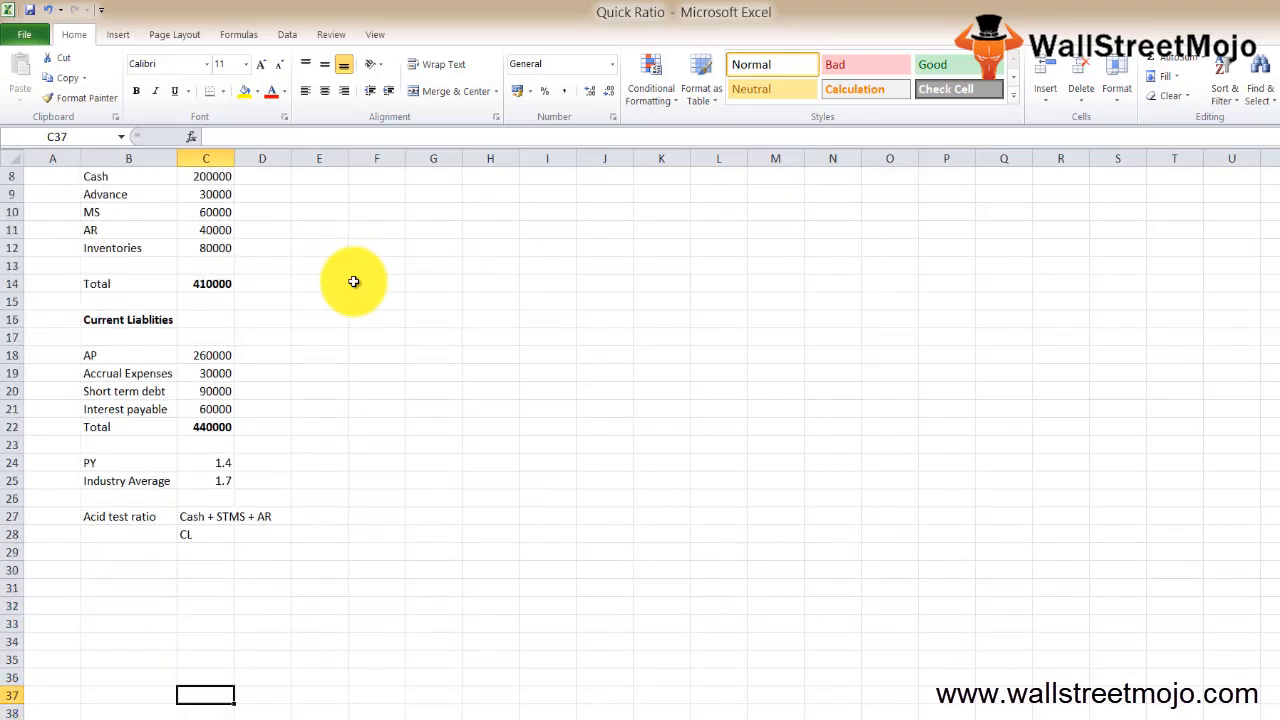
pyautogui.write('=C29')
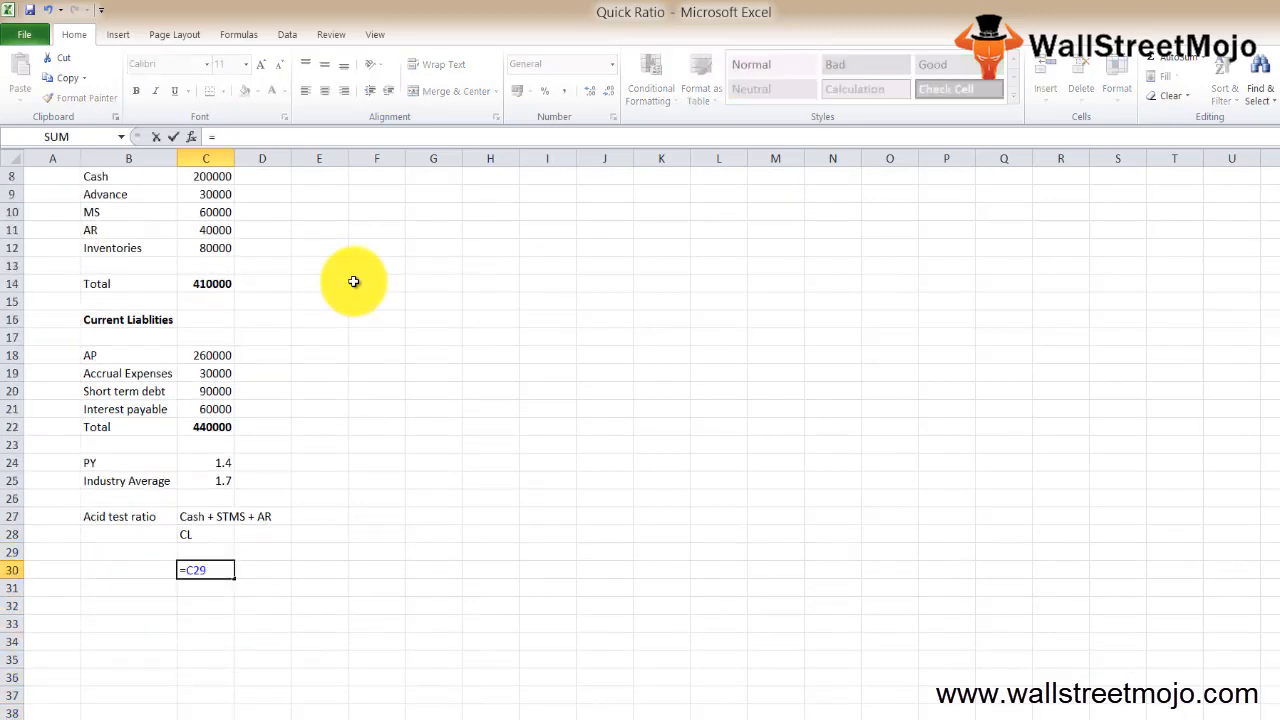
pyautogui.click(206, 176)
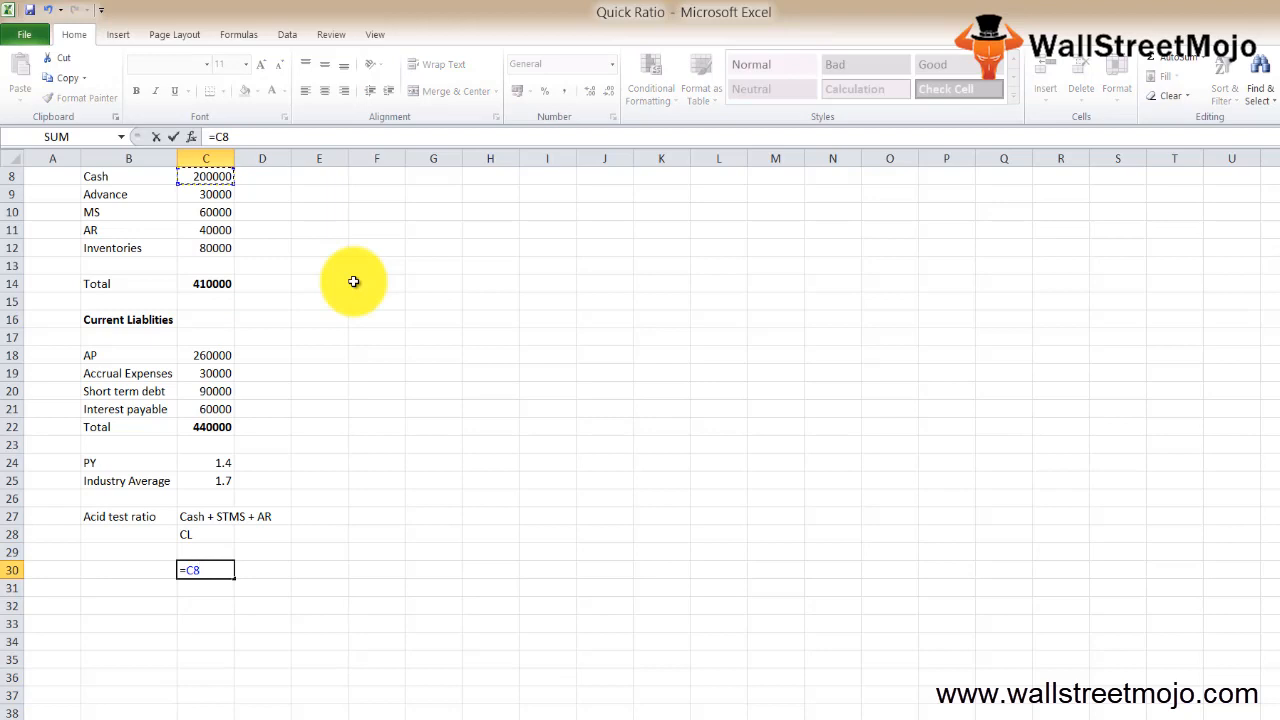
pyautogui.write('+C29')
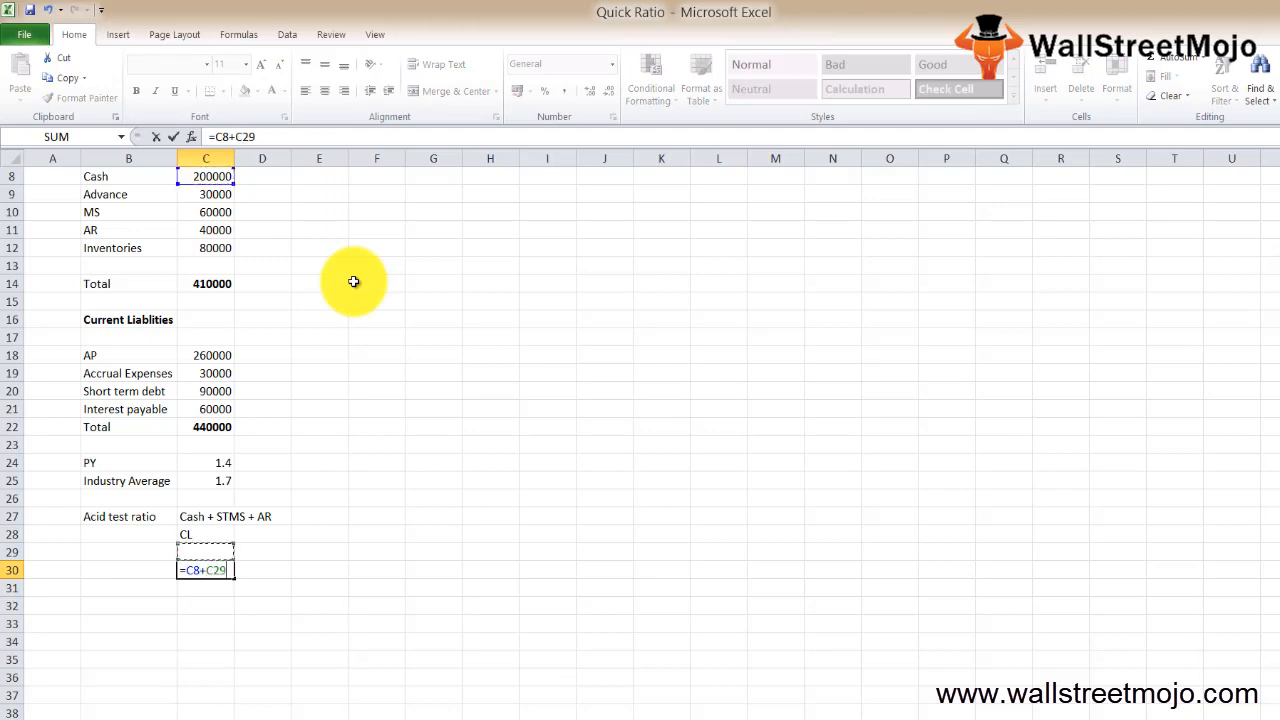
pyautogui.click(205, 212)
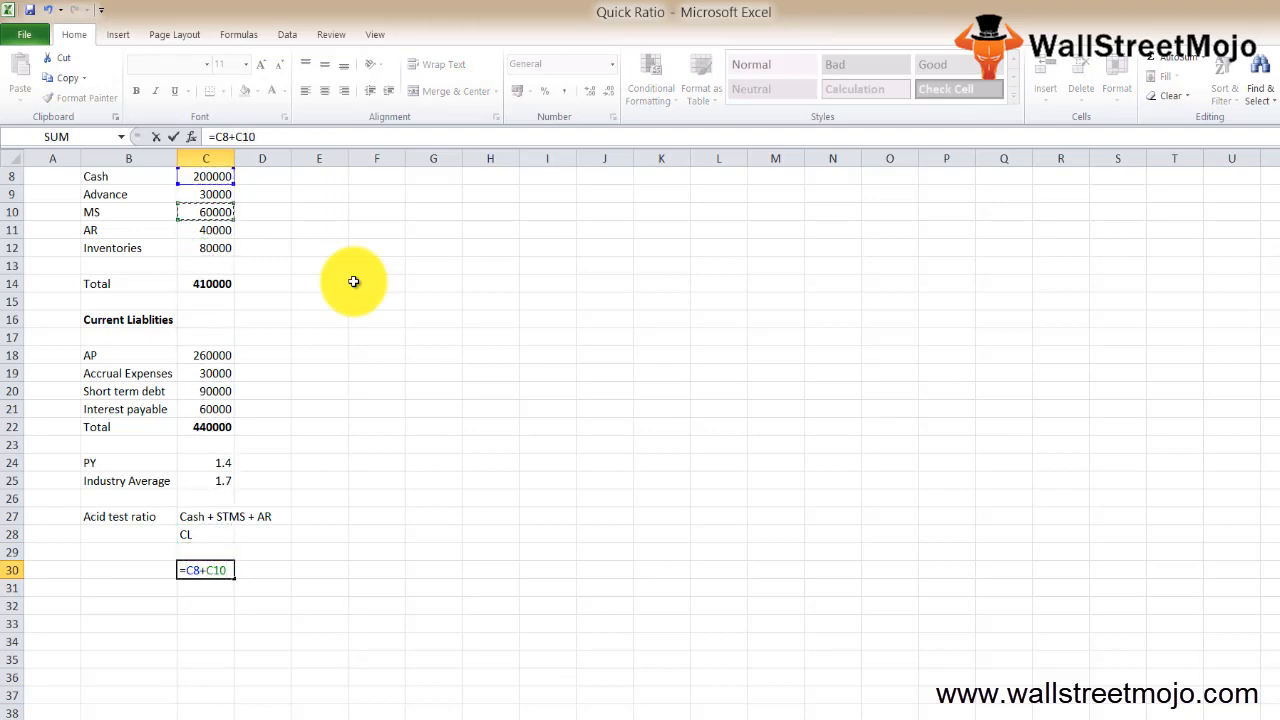
pyautogui.click(205, 319)
pyautogui.write('+C11')
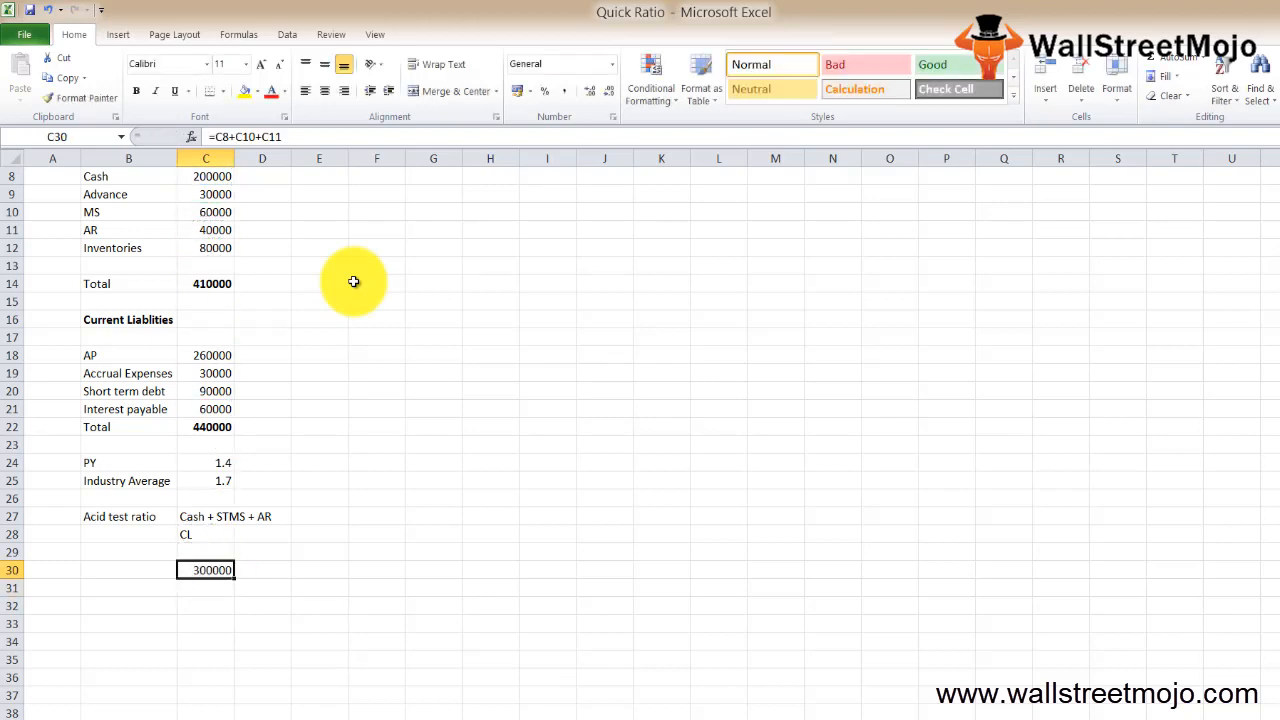
pyautogui.click(128, 570)
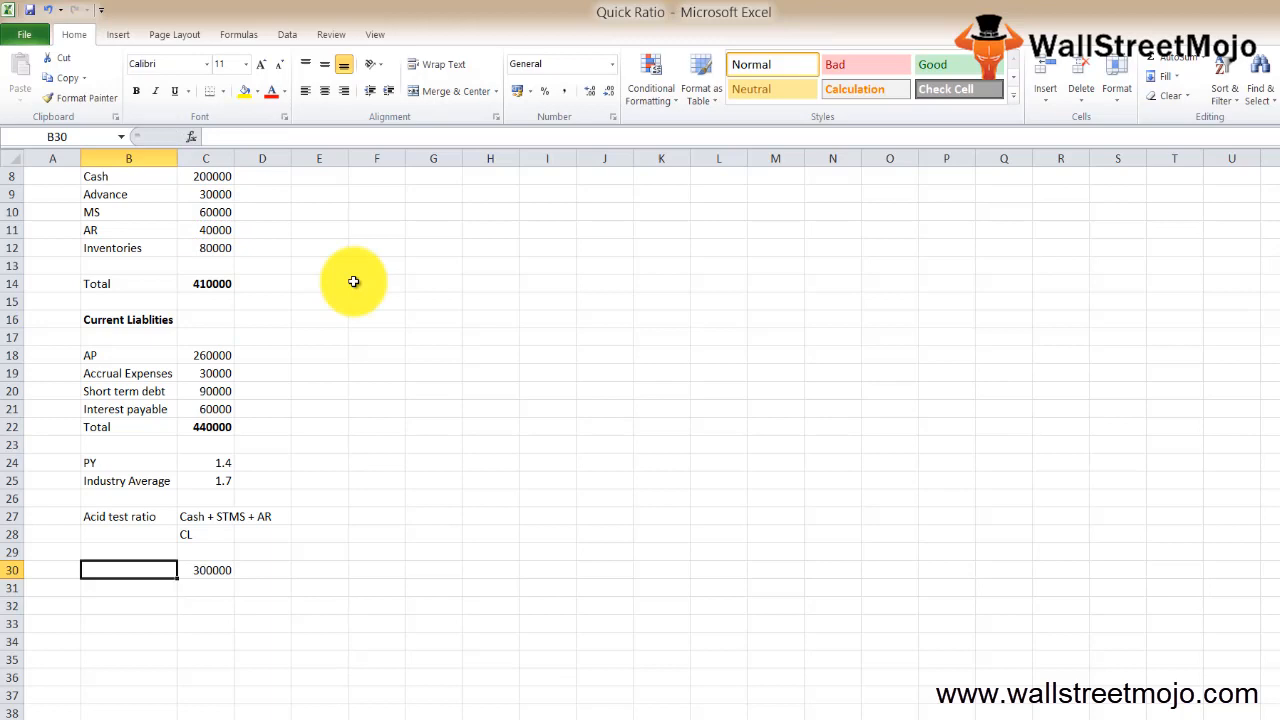
pyautogui.write('QR=')
pyautogui.click(205, 624)
pyautogui.write('=C30')
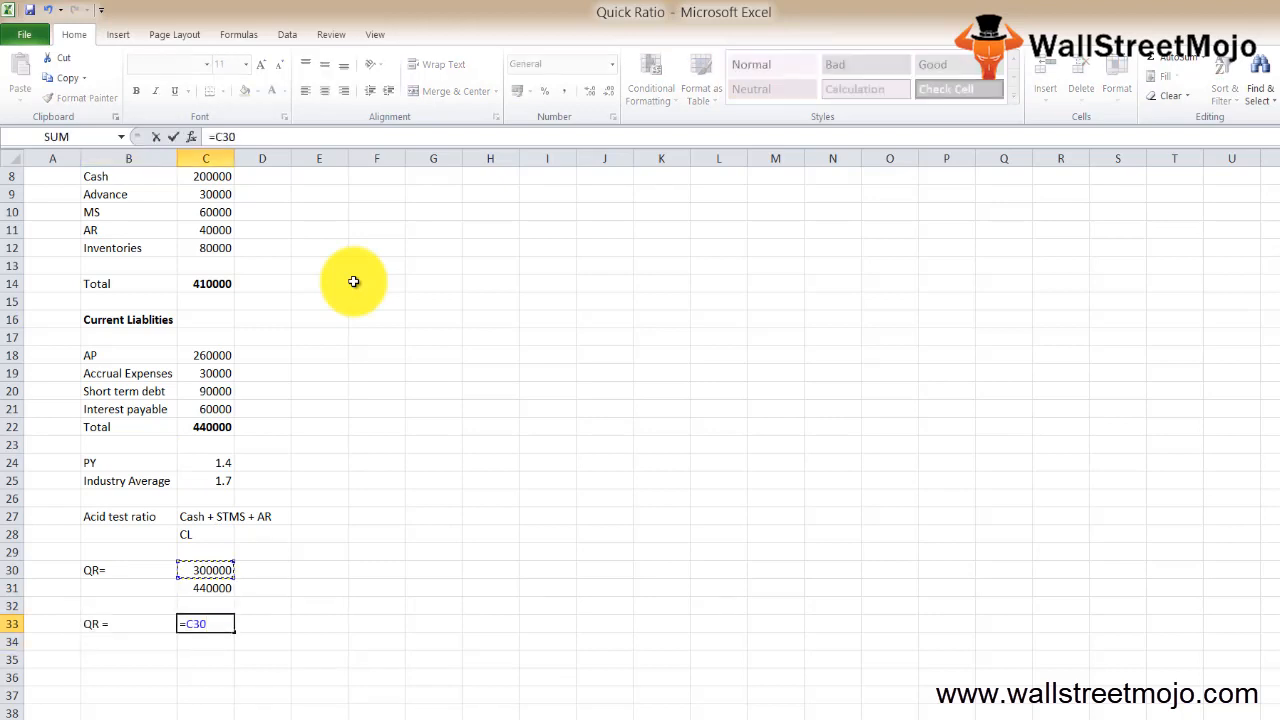
# - Confirm the =C30/C31 formula in C33 (0.681818) and review the ratio calculation cells
pyautogui.press('Return')
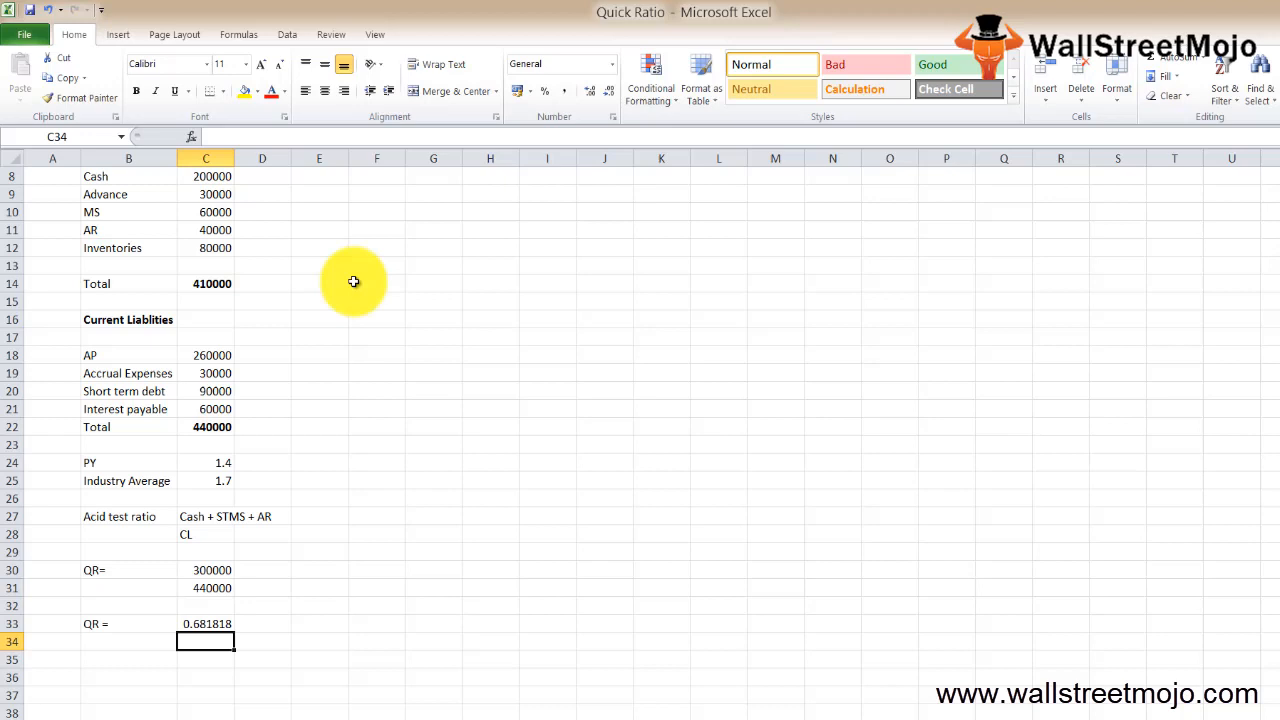
pyautogui.click(205, 623)
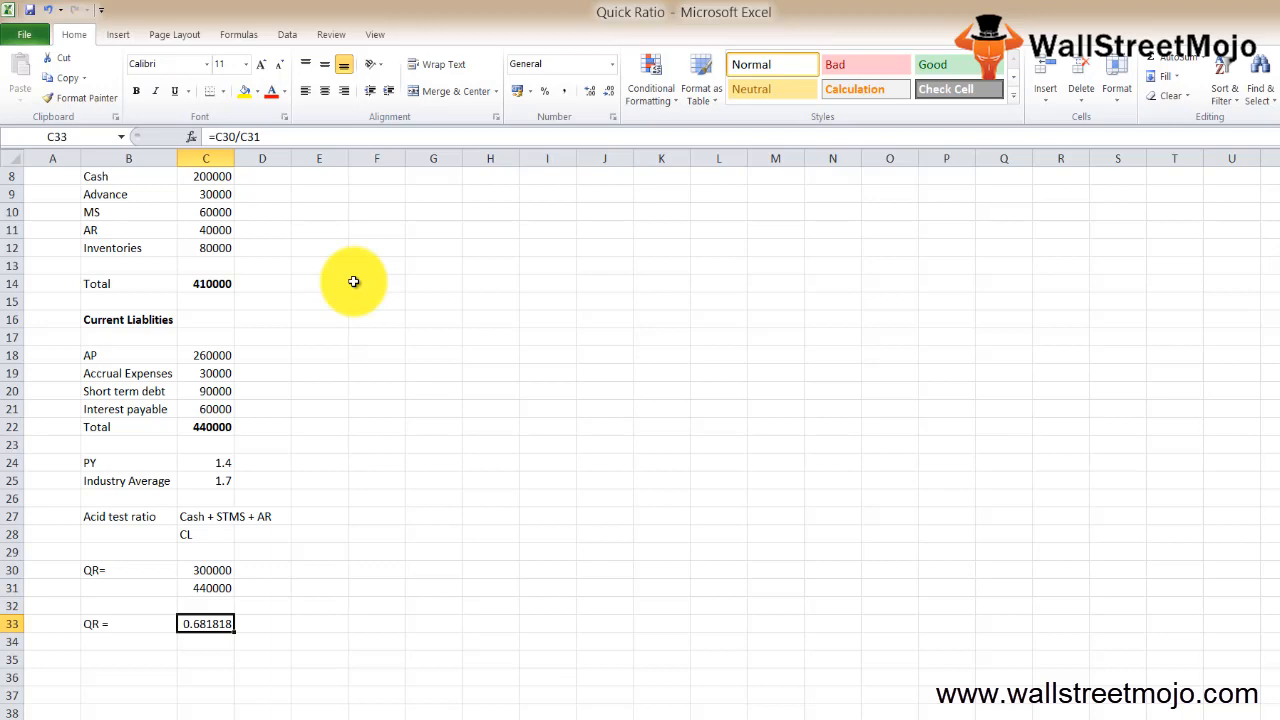
pyautogui.click(205, 516)
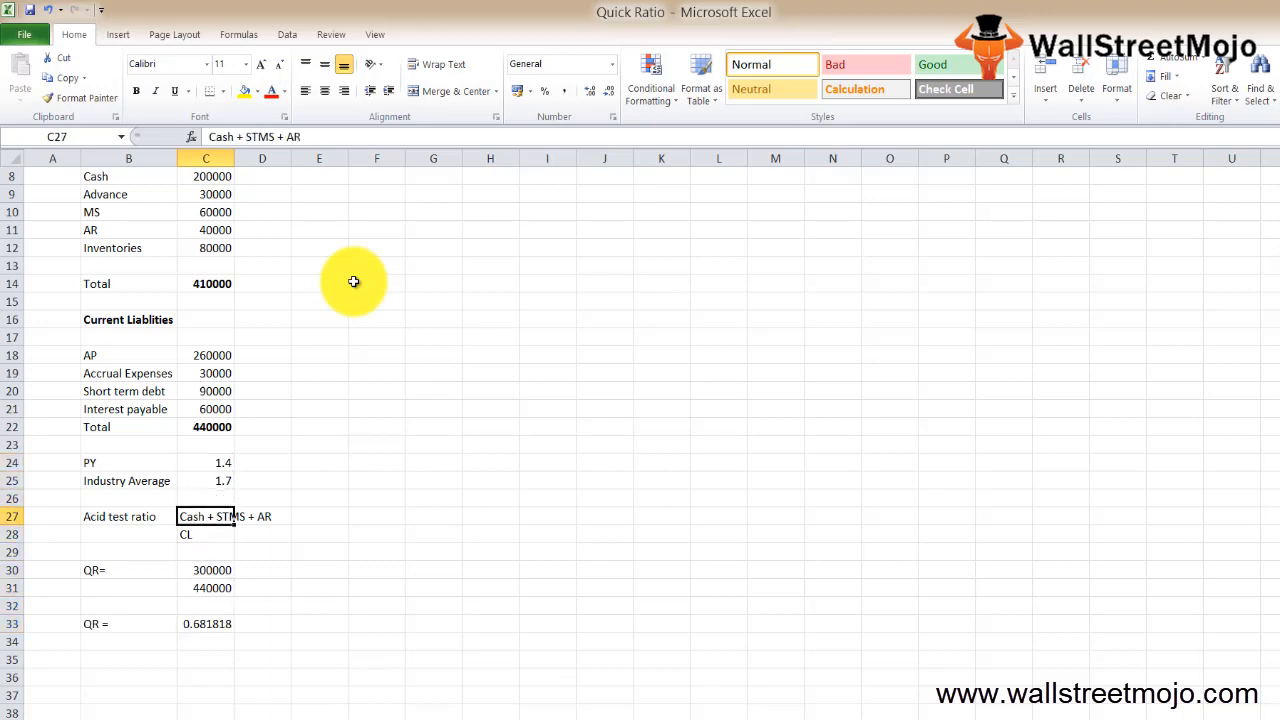
pyautogui.click(206, 623)
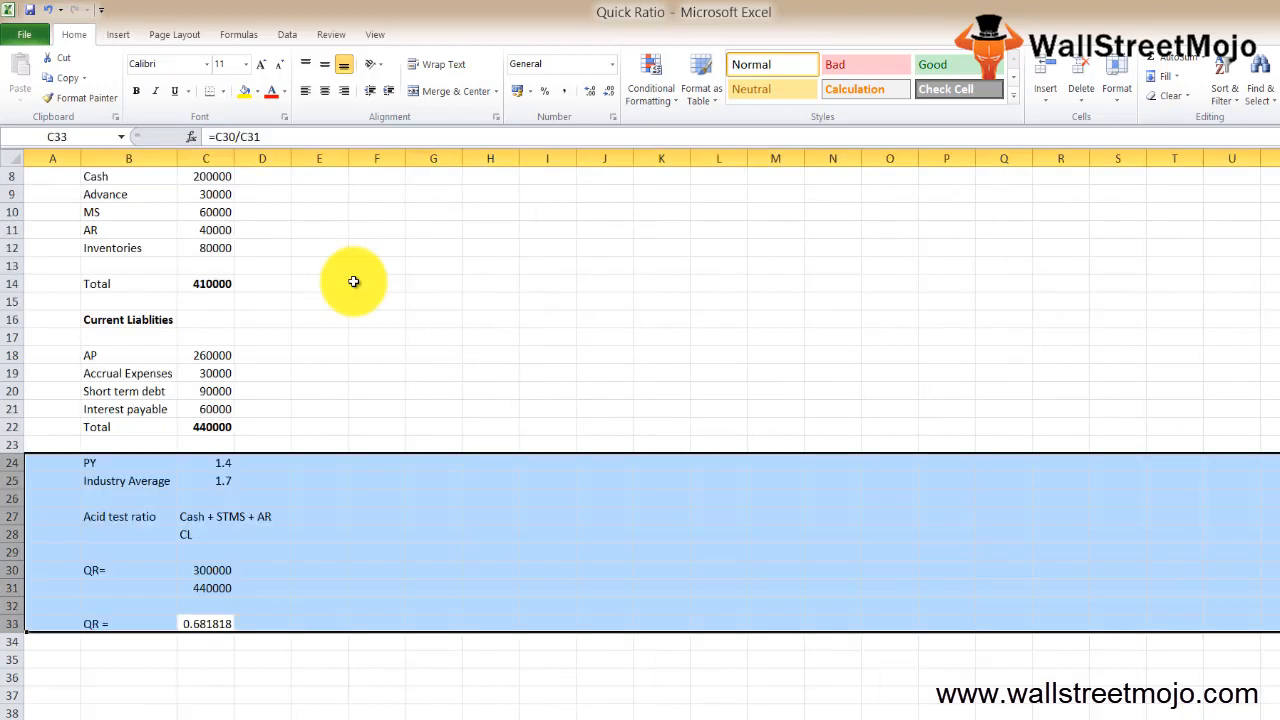
pyautogui.click(490, 587)
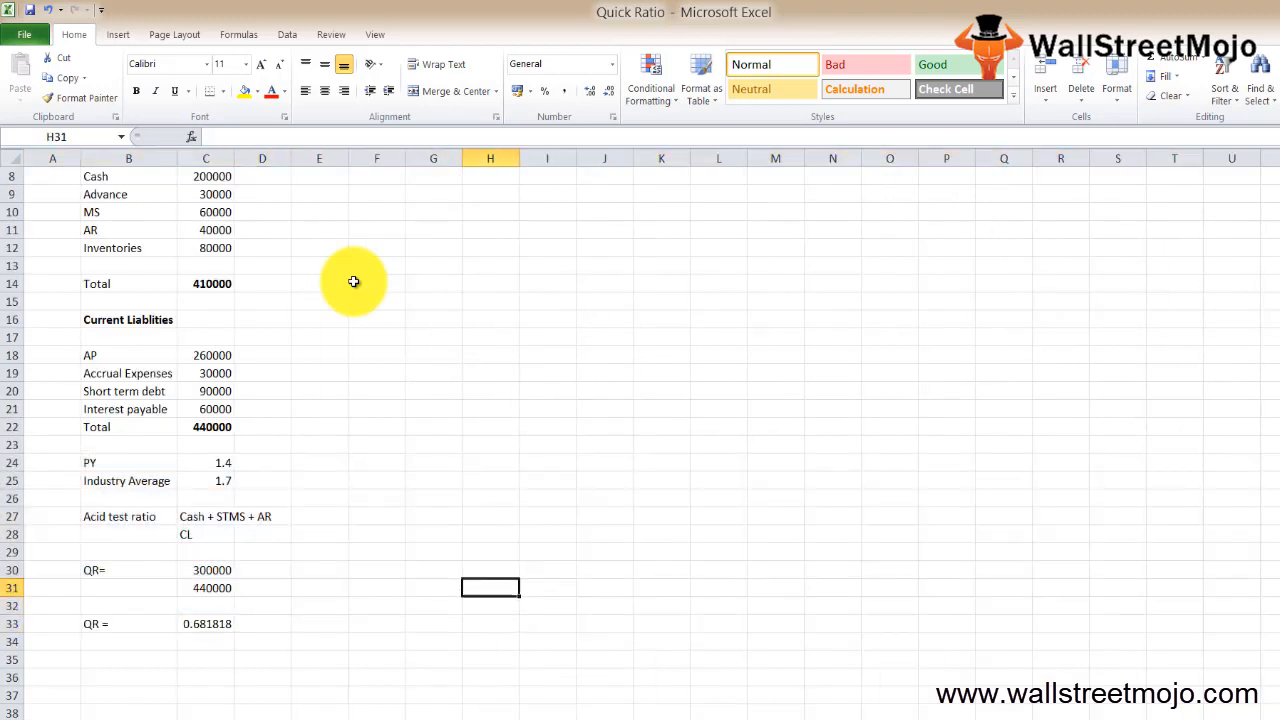
# - Add notes 'Short term Liquidity' in H29, '90 days' in H31 and 'CR QR' in H32
pyautogui.click(490, 551)
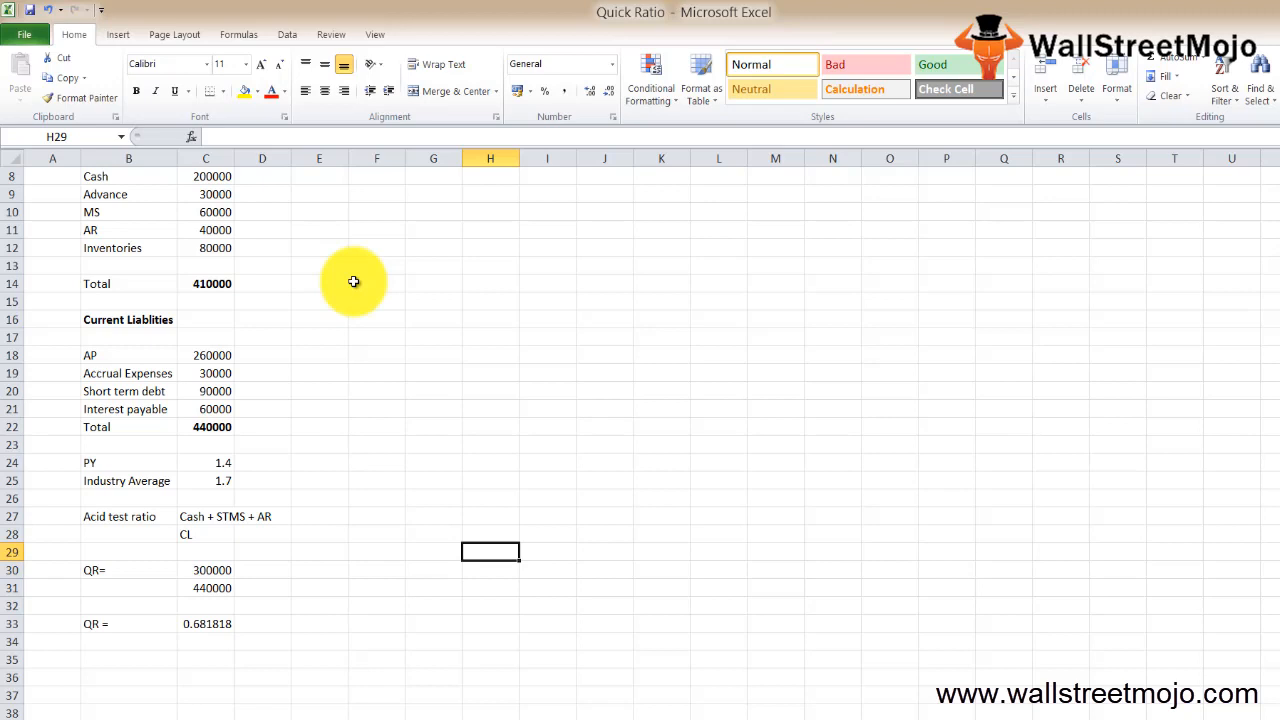
pyautogui.write('Short term Liquidu')
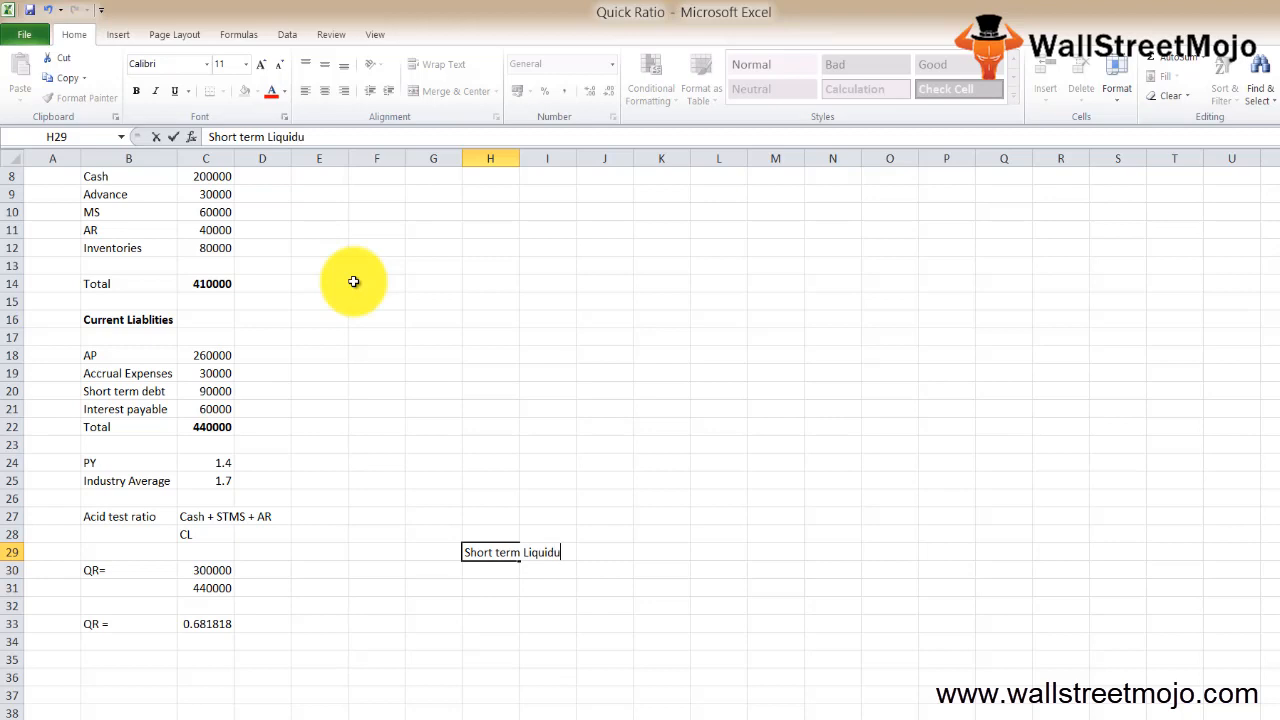
pyautogui.write('ty')
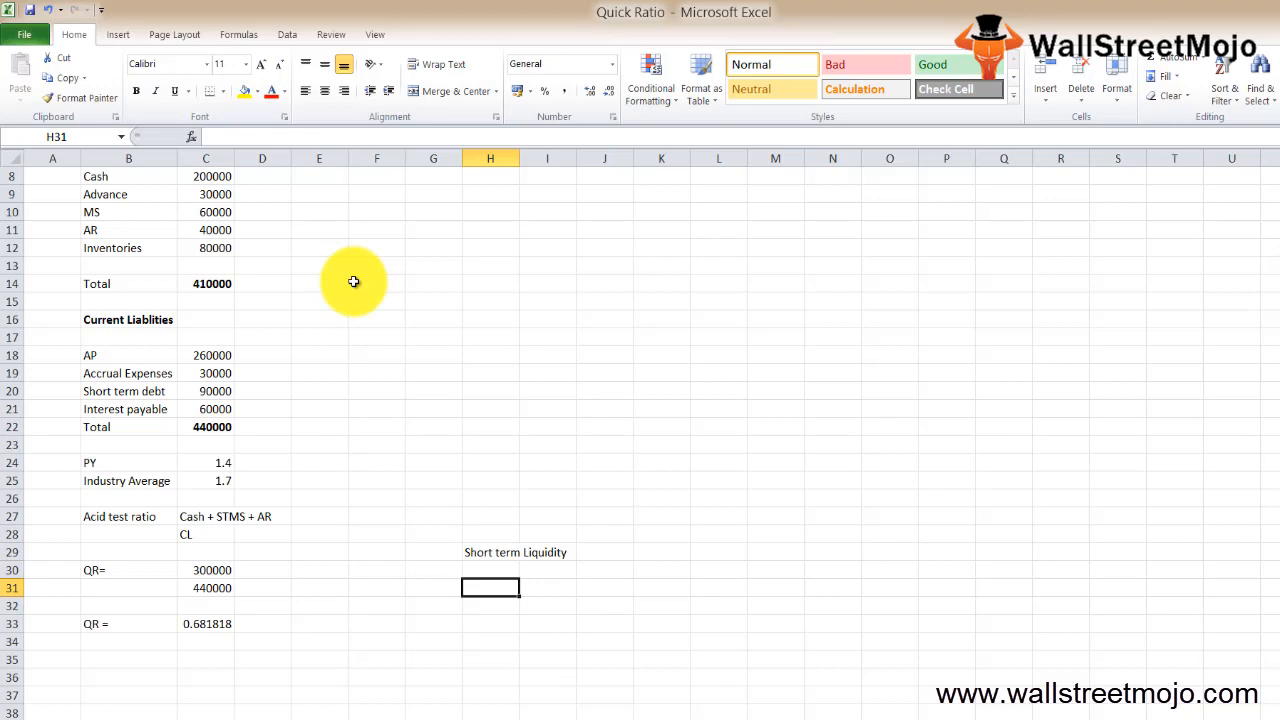
pyautogui.write('90 days')
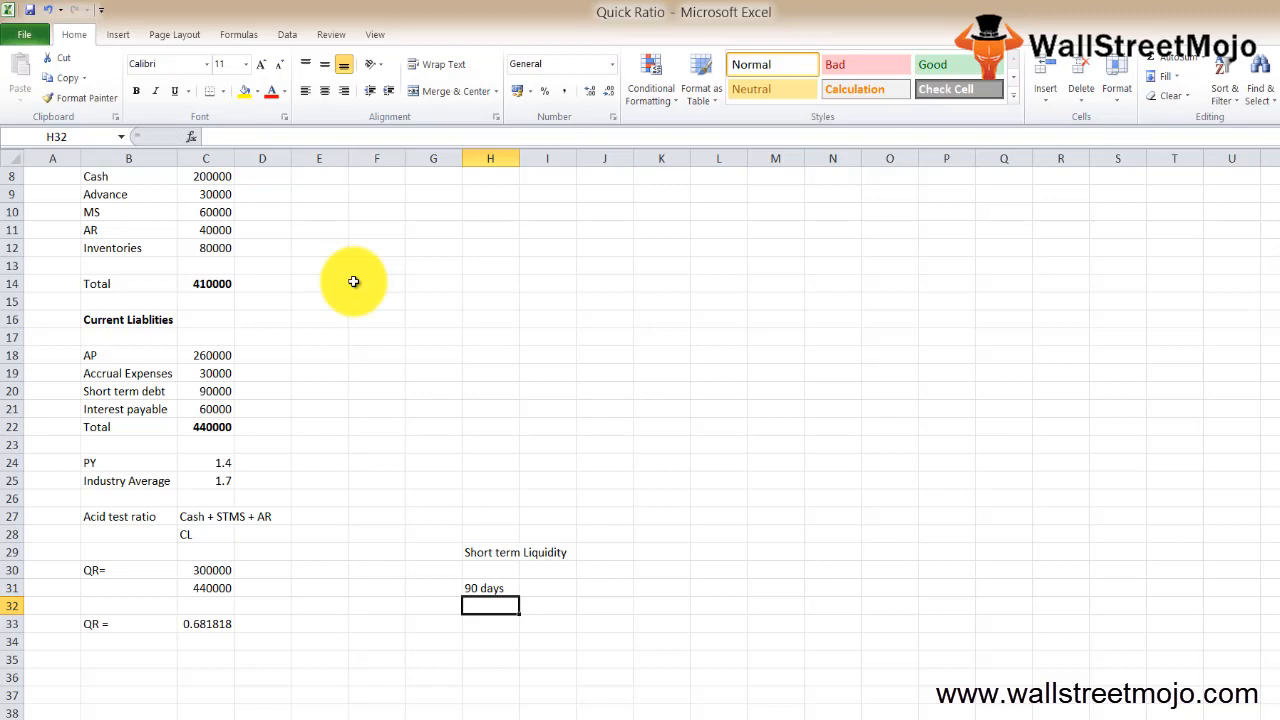
pyautogui.write('CR')
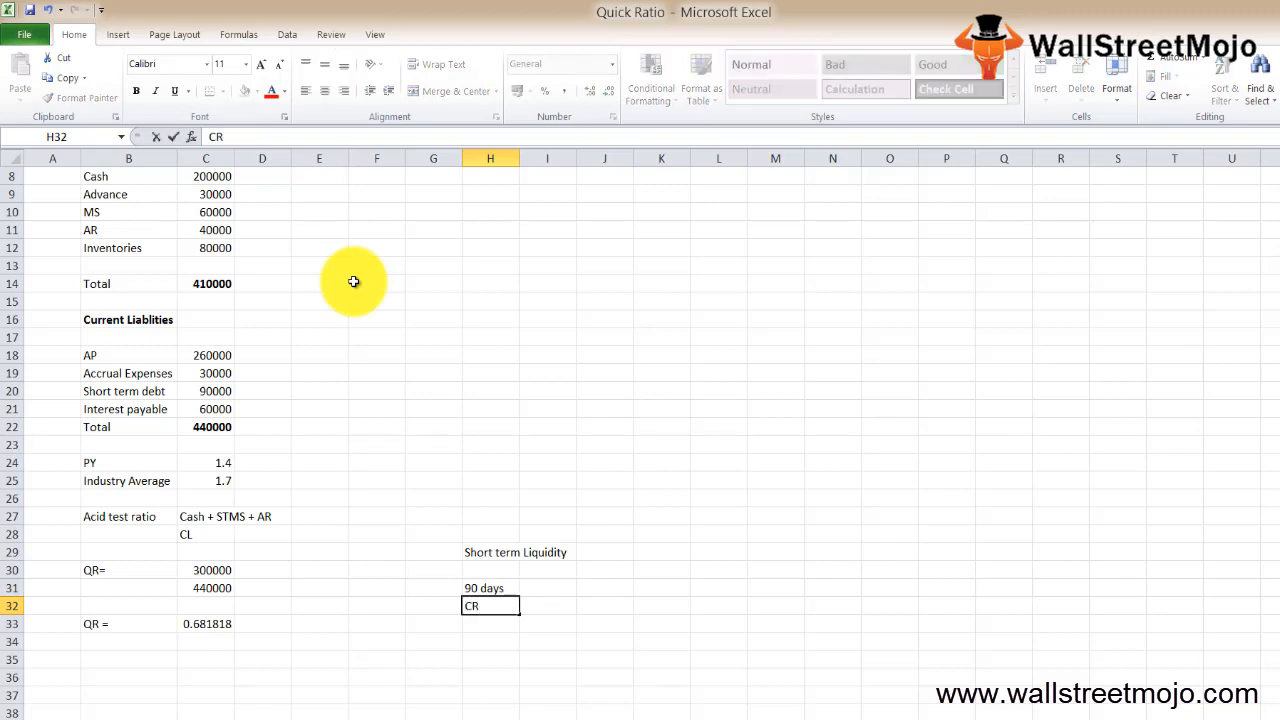
pyautogui.write('an')
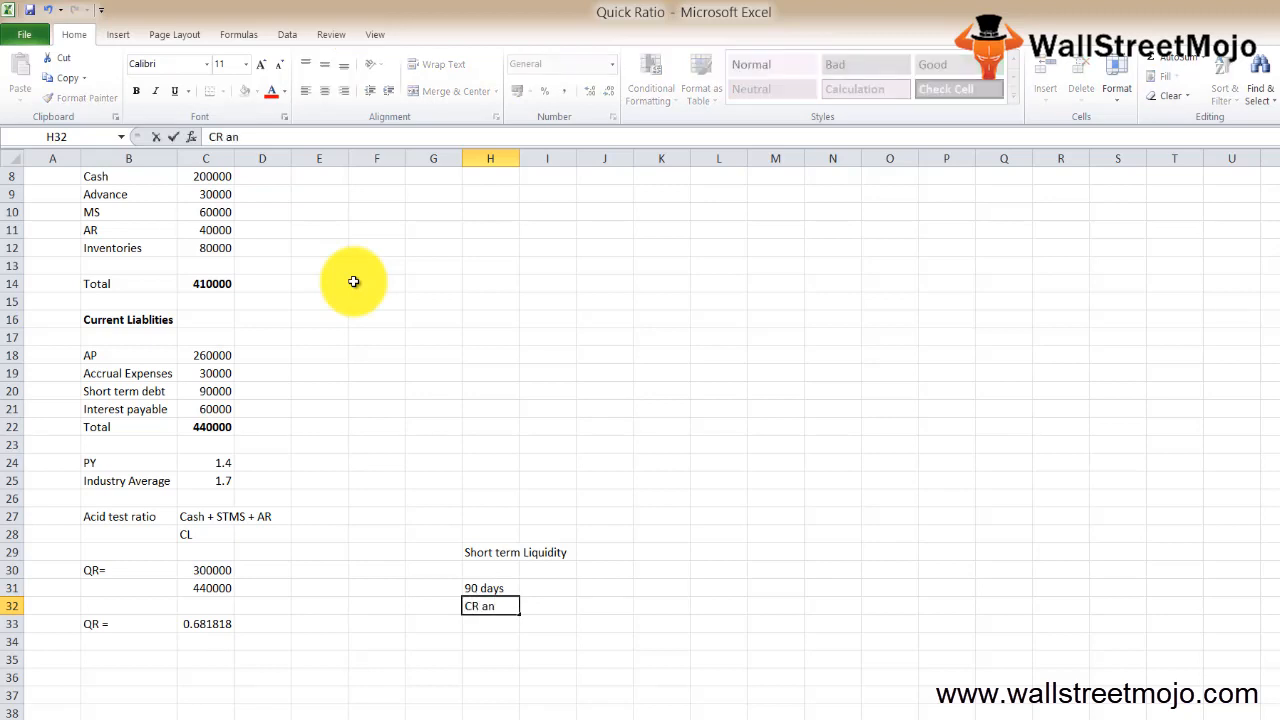
pyautogui.press('BackSpace')
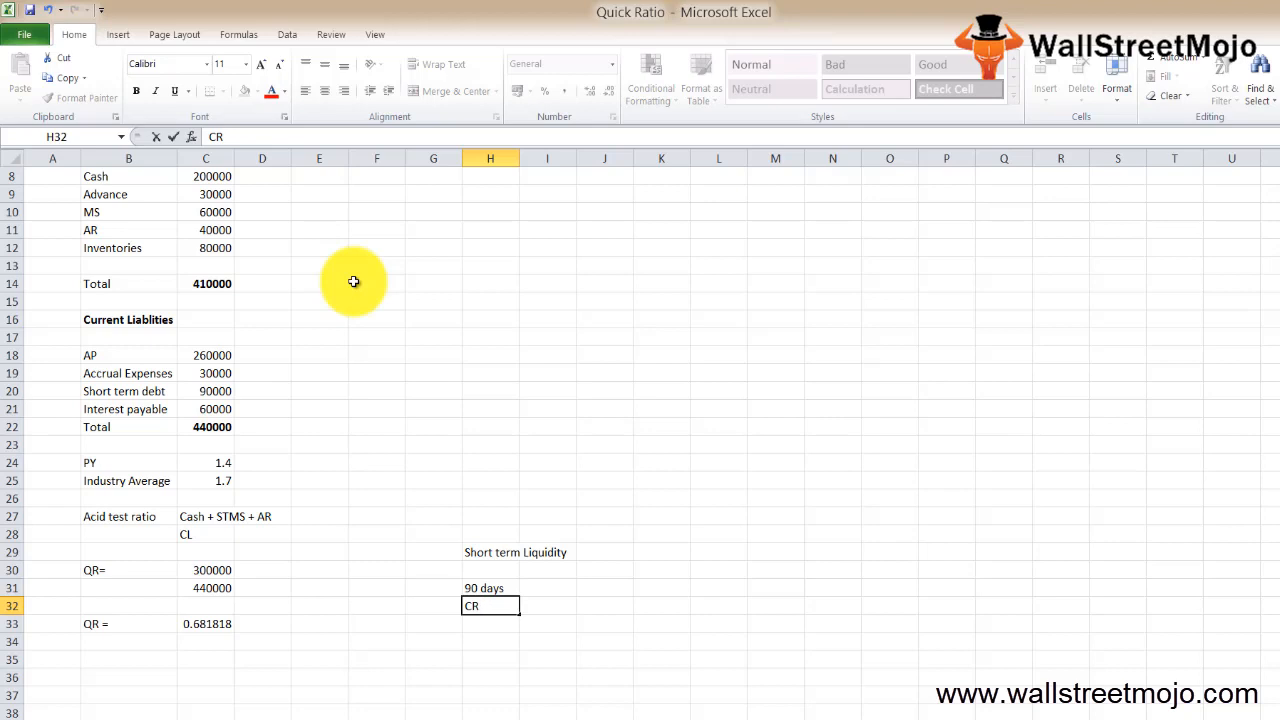
pyautogui.write('QR')
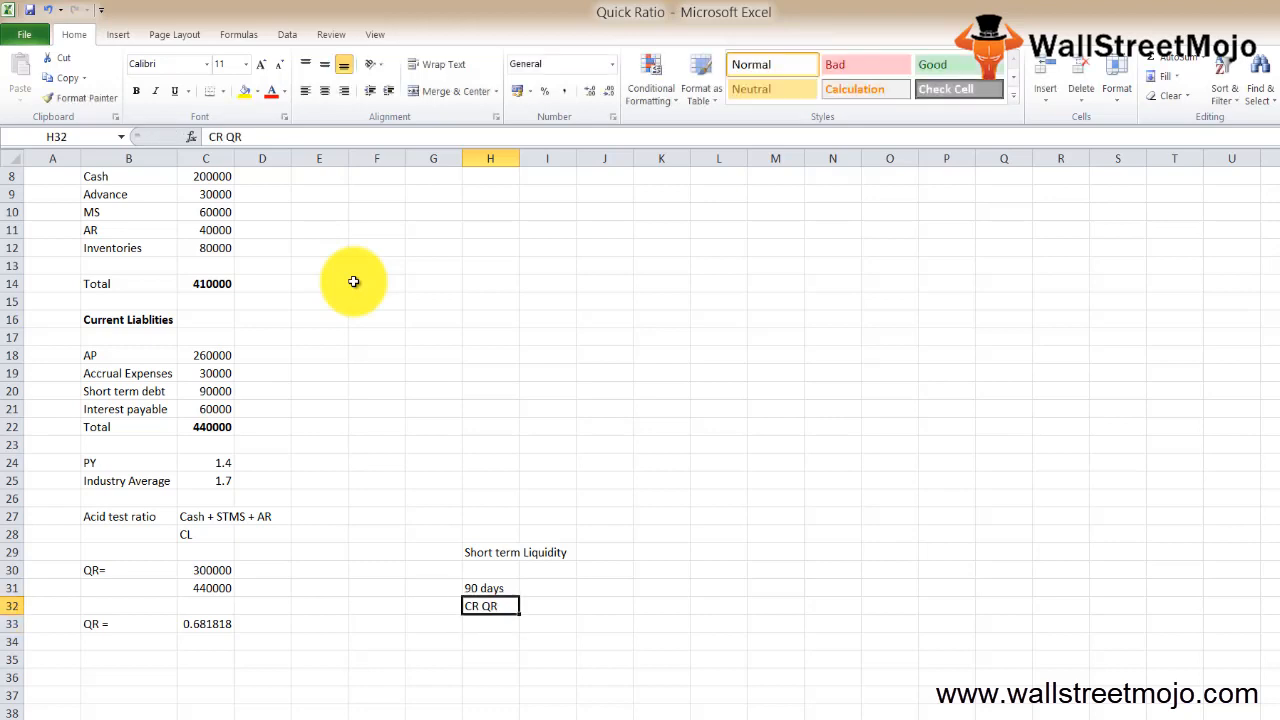
# - Inspect the cells beside the Inventories, AR, Industry Average and 440000 values
pyautogui.click(262, 247)
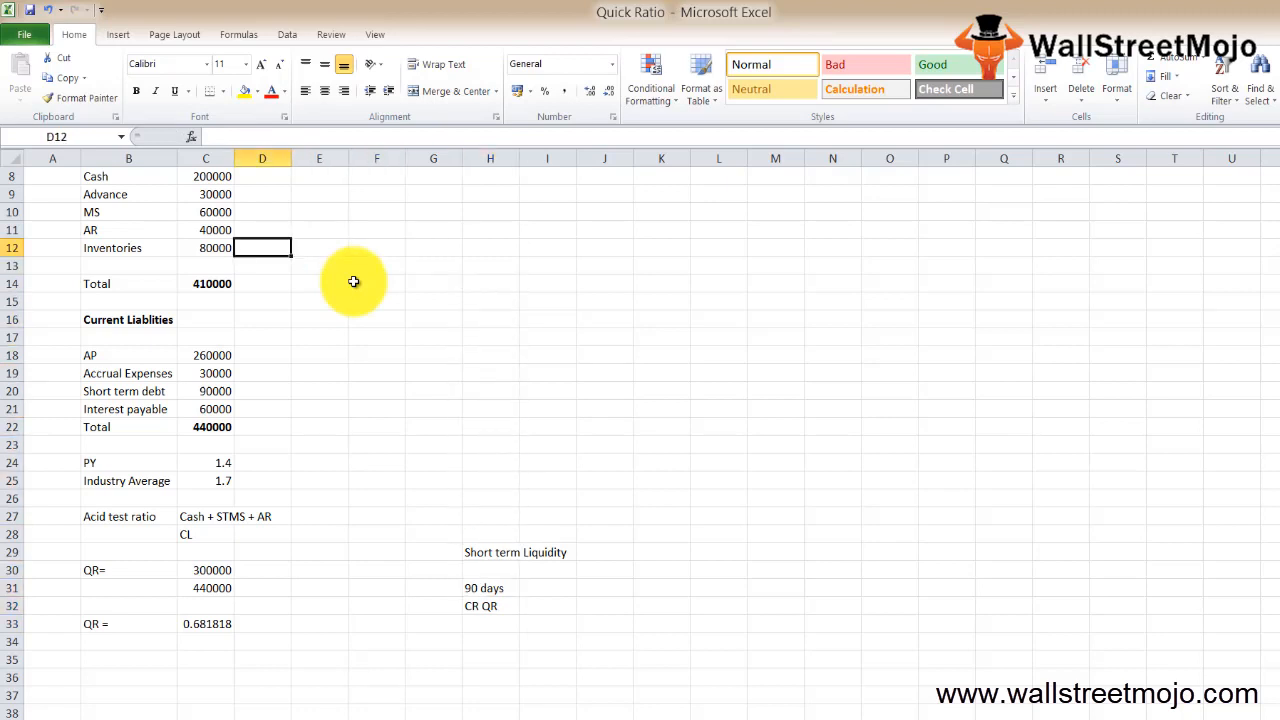
pyautogui.click(262, 230)
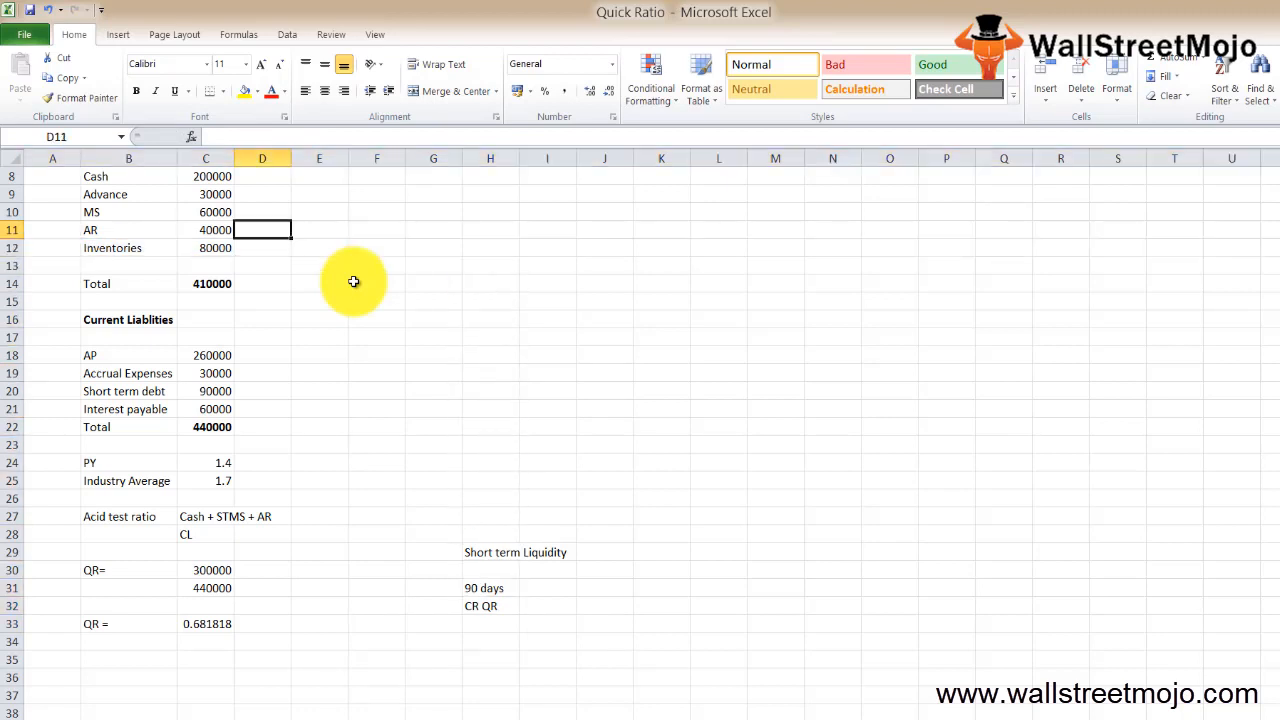
pyautogui.click(262, 481)
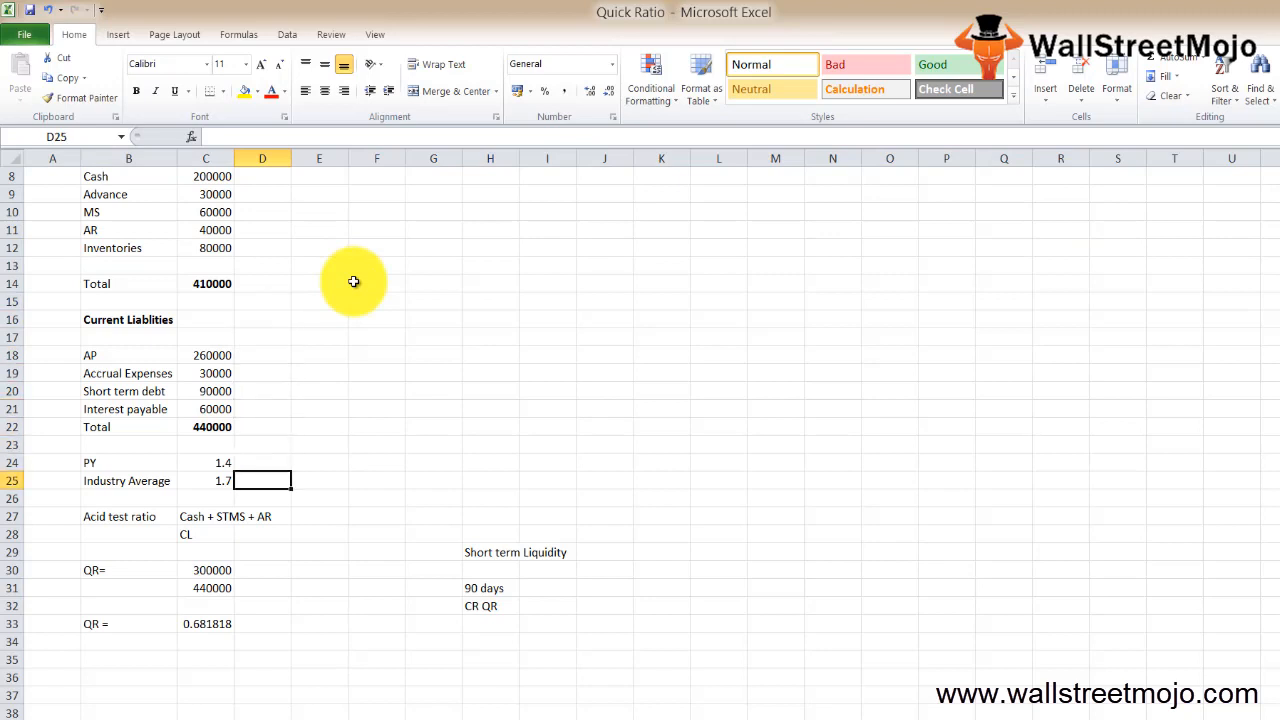
pyautogui.click(262, 587)
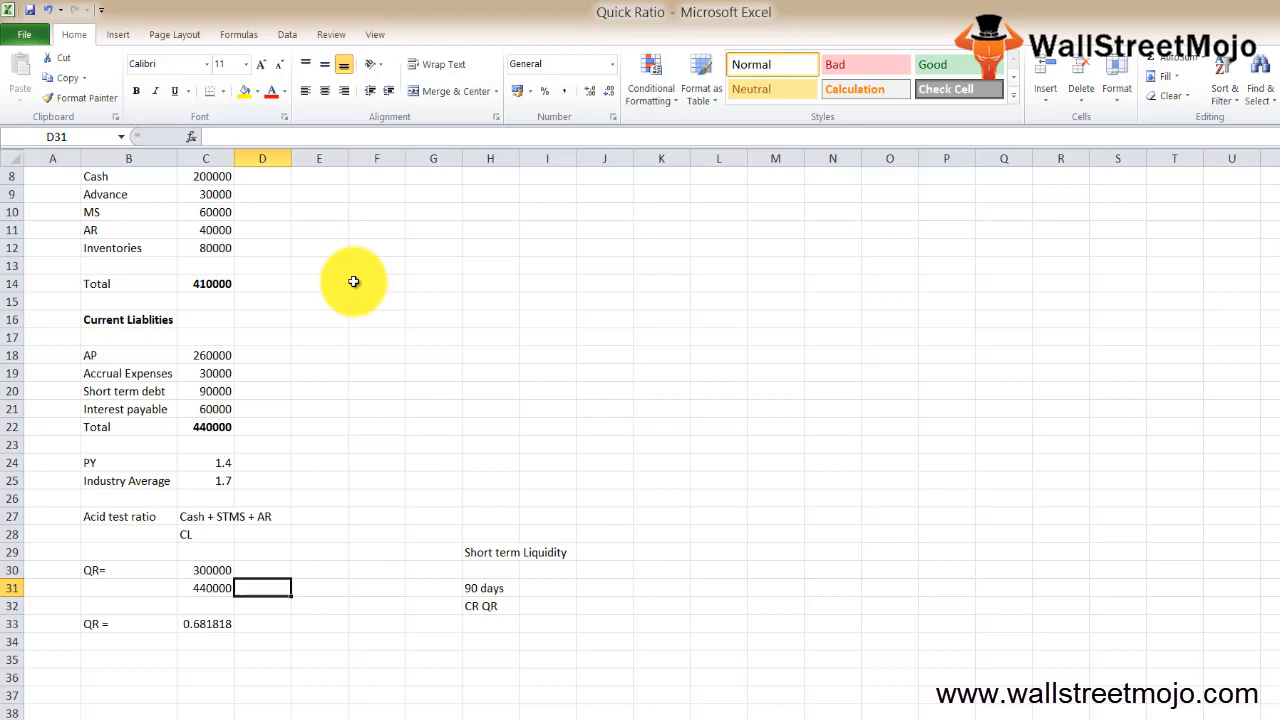
pyautogui.click(128, 247)
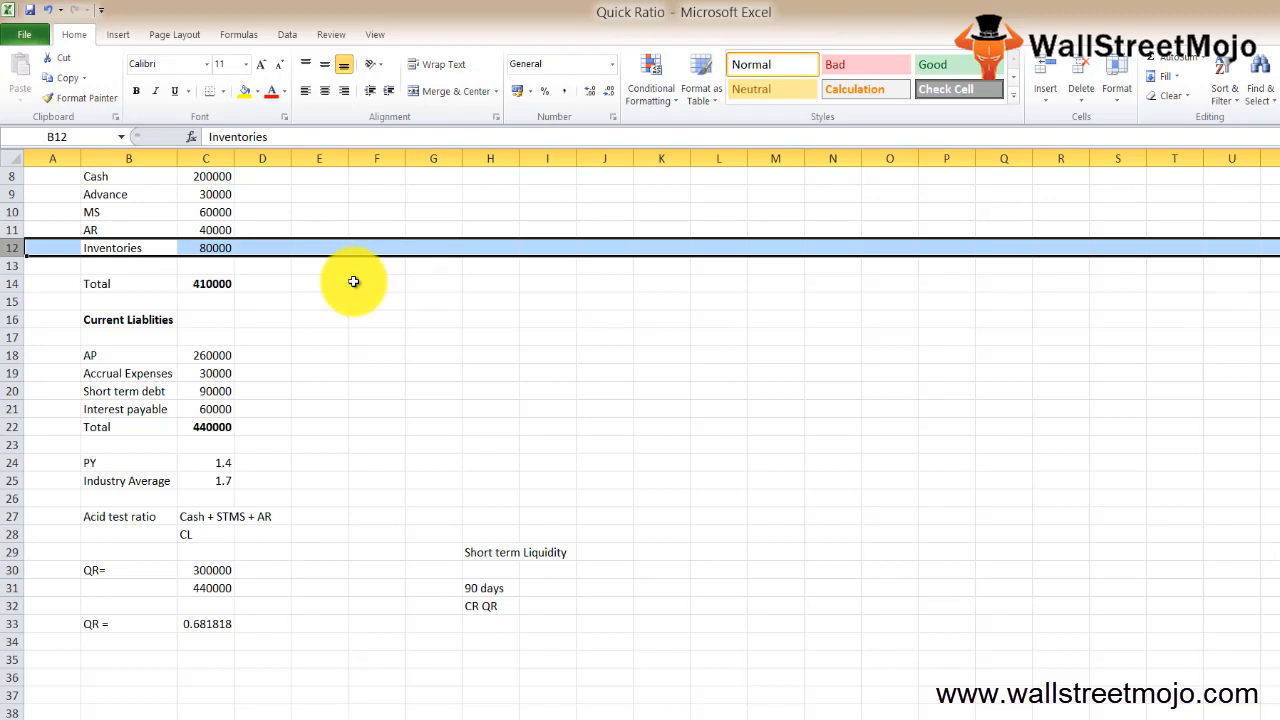
# - Enter inventory breakdown labels RM, WIP and FG in cells E12 to G12
pyautogui.click(262, 247)
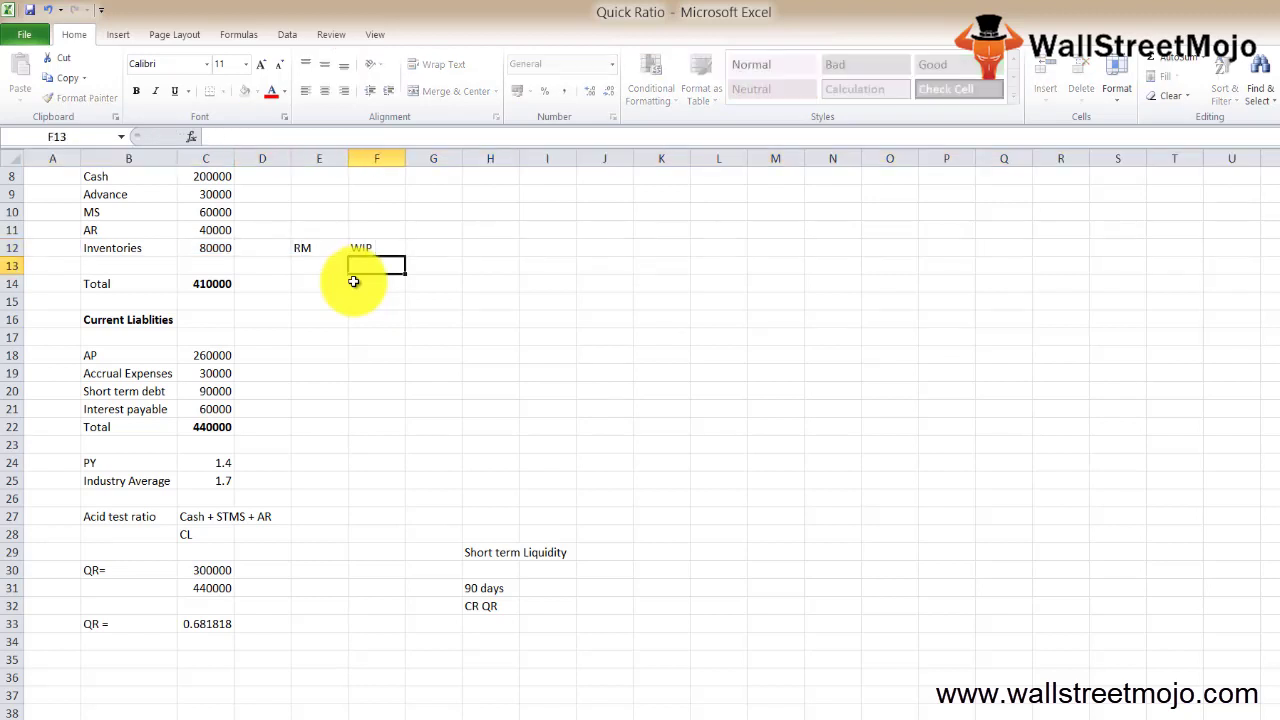
pyautogui.write('FG')
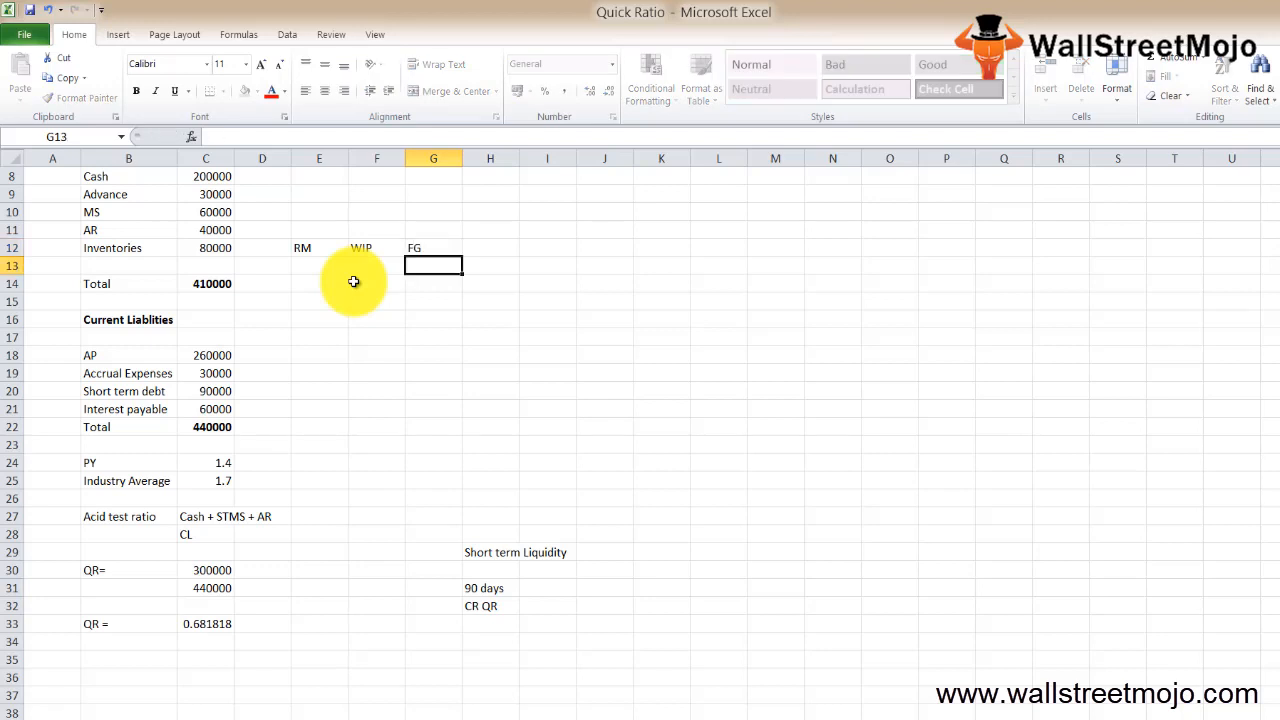
pyautogui.click(433, 247)
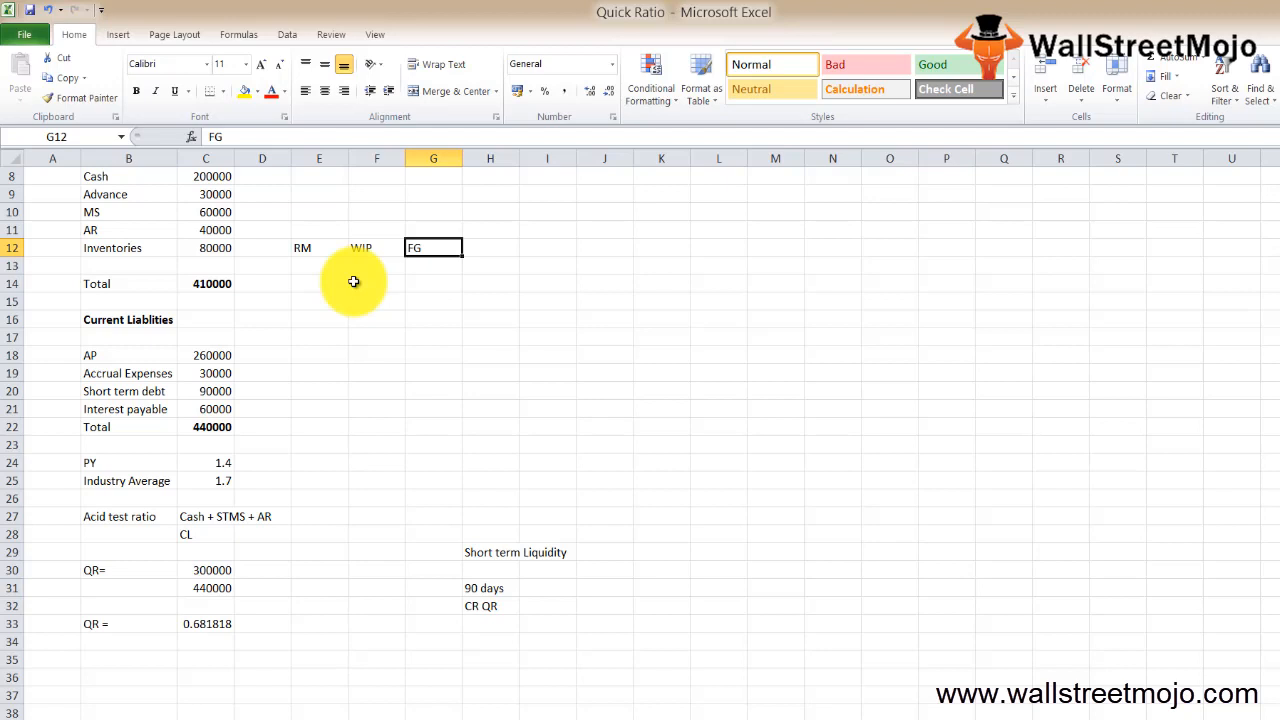
pyautogui.press('Return')
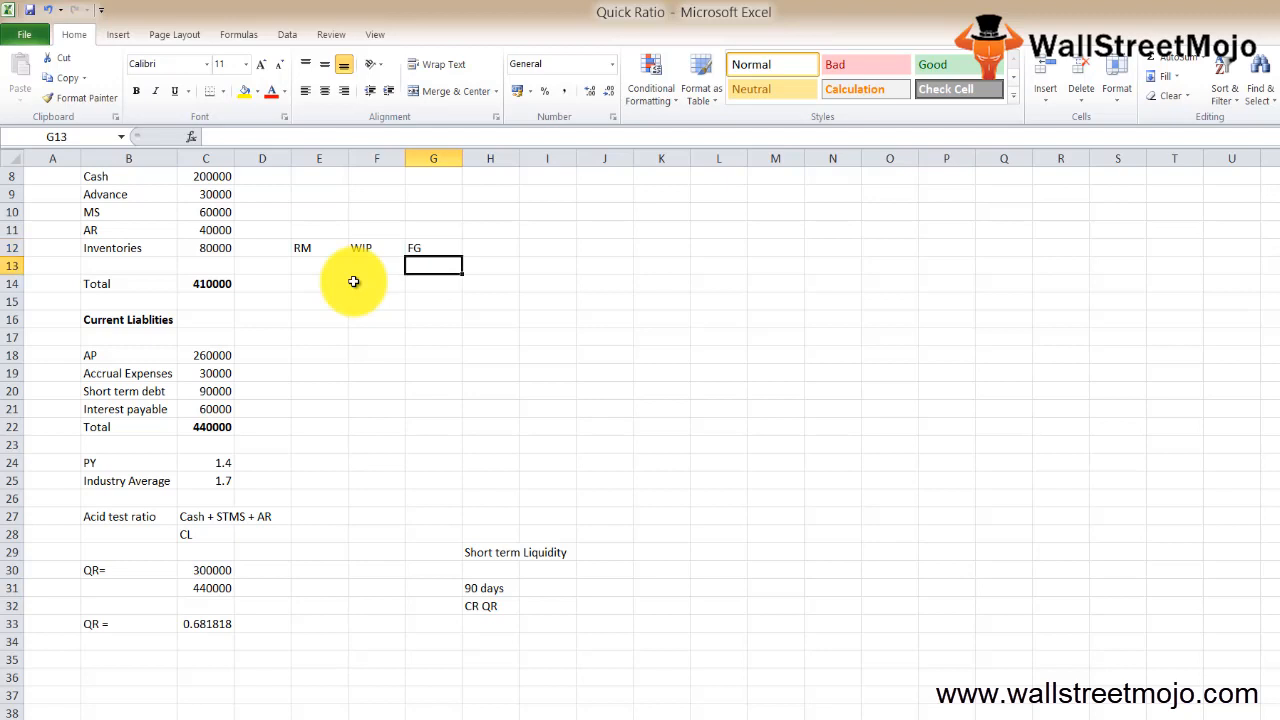
# - Enter the benchmark note '>1' in cell G23
pyautogui.click(433, 444)
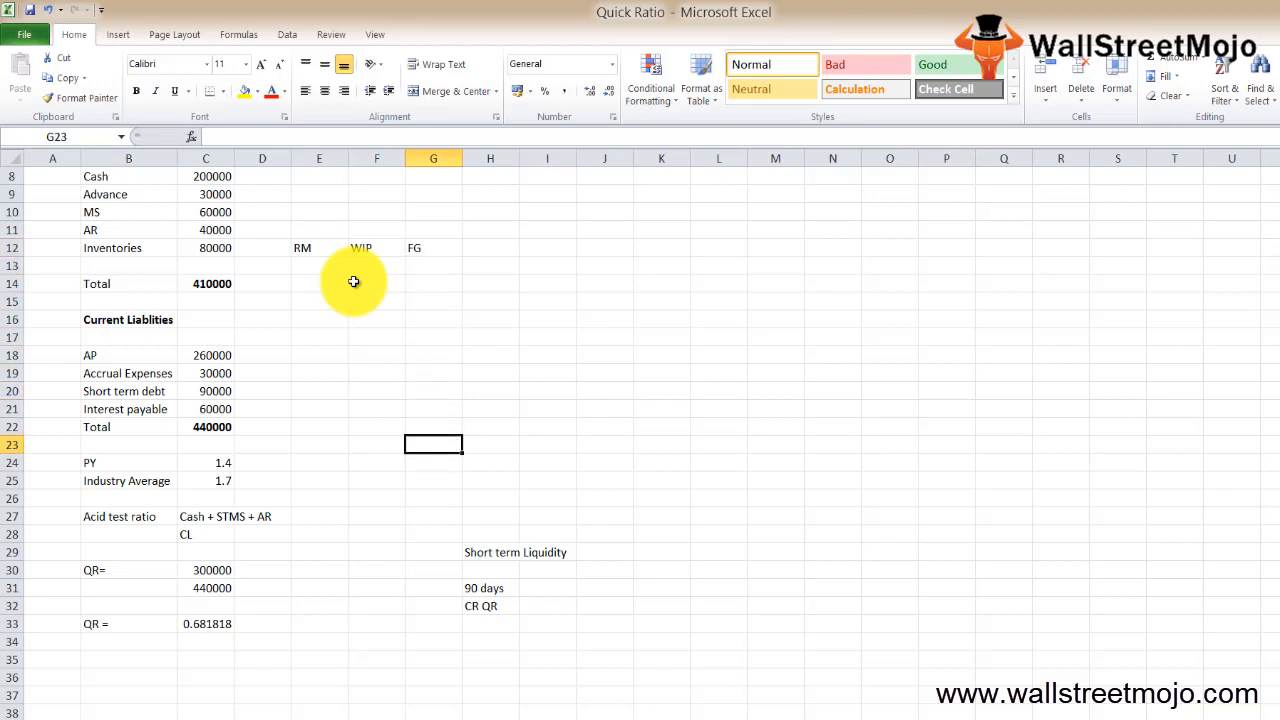
pyautogui.write('1 or')
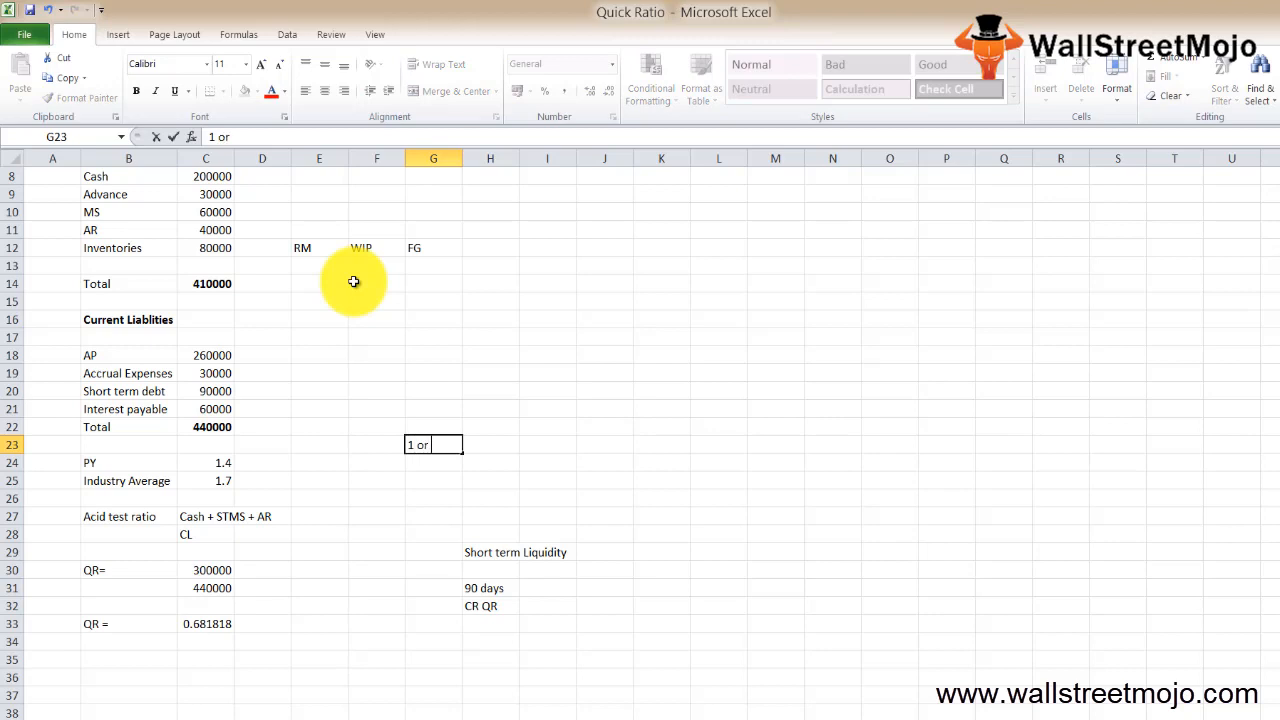
pyautogui.write('>')
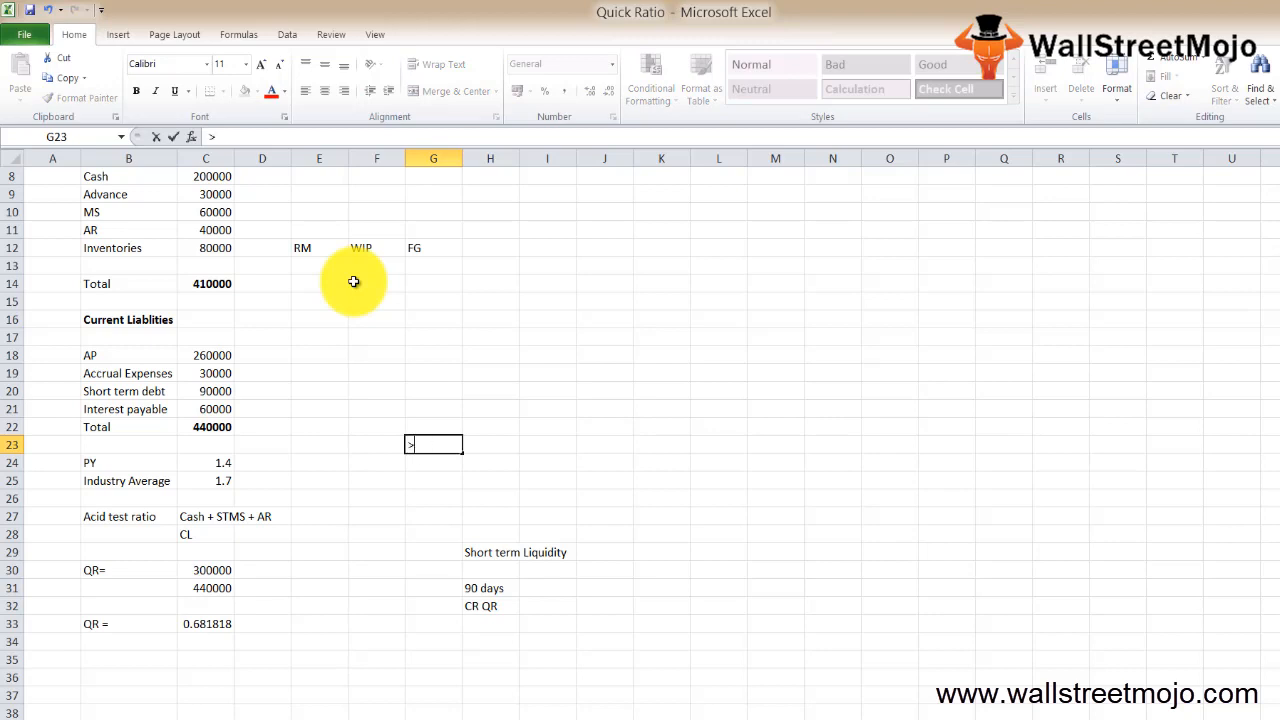
pyautogui.write('1')
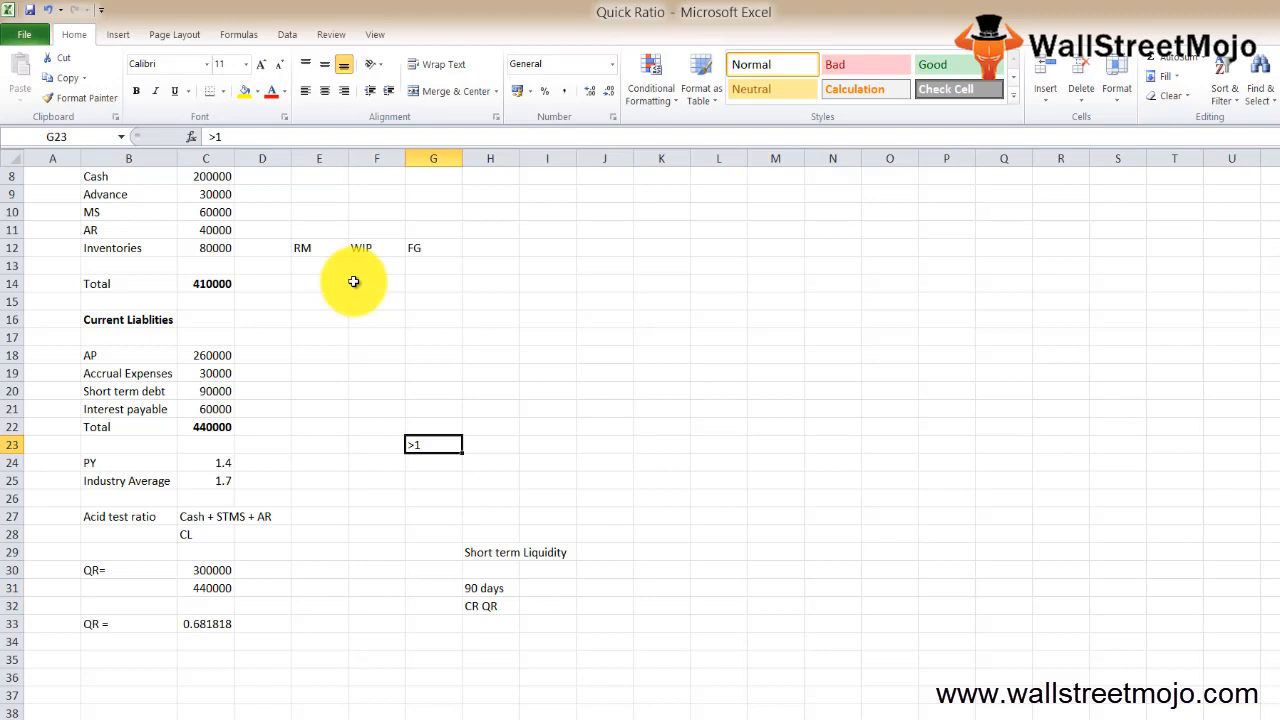
pyautogui.press('Return')
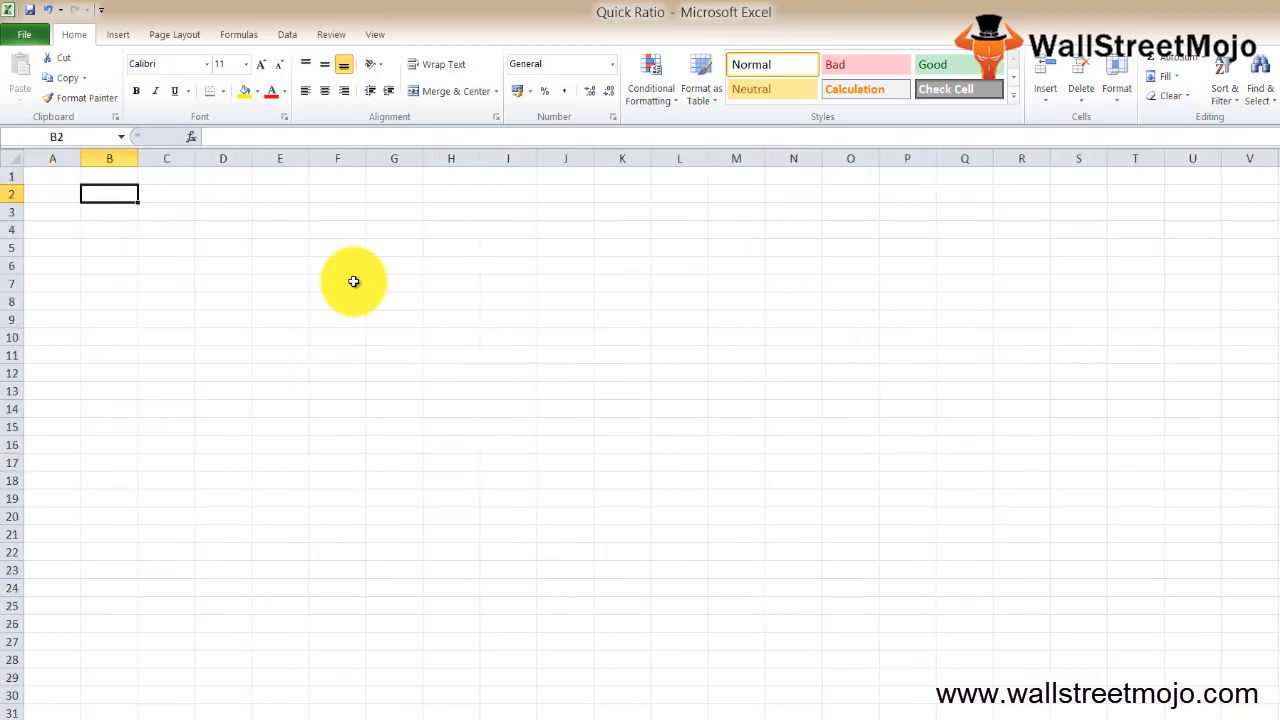
# - Note 'Seasonal' in B2 and 'Higher' in B4 on the new worksheet
pyautogui.write('Seasonal')
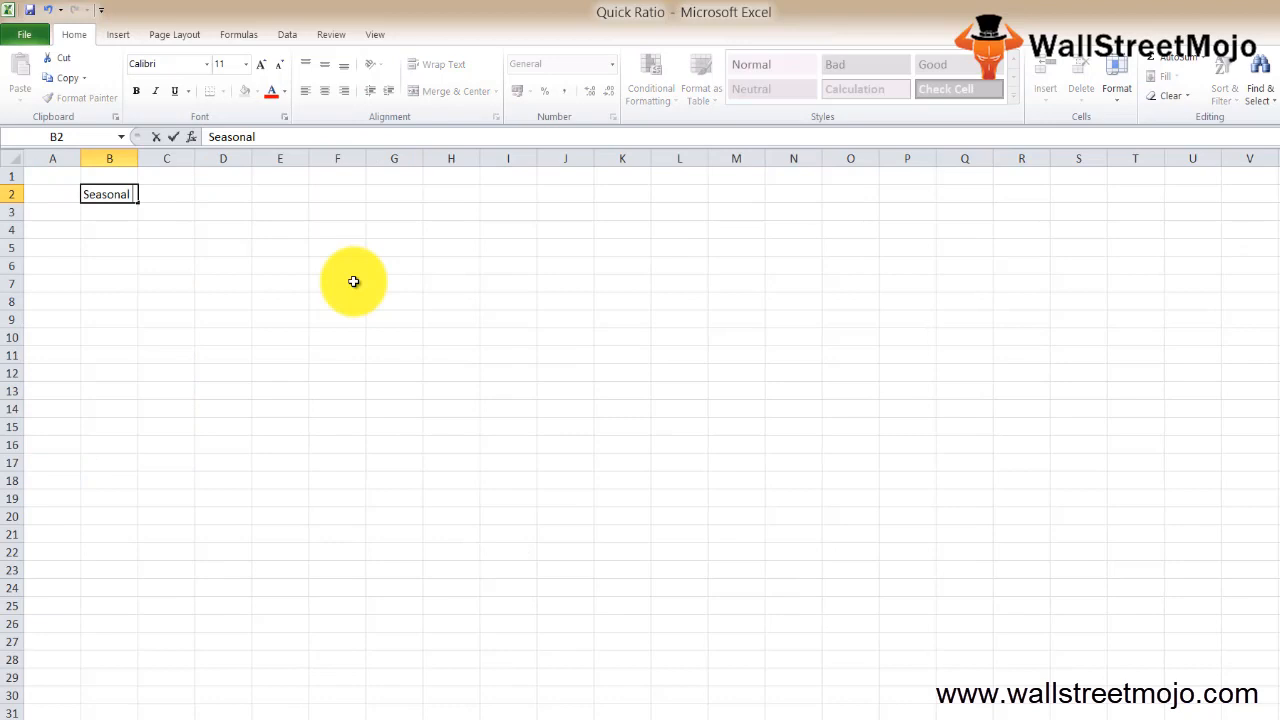
pyautogui.press('Return')
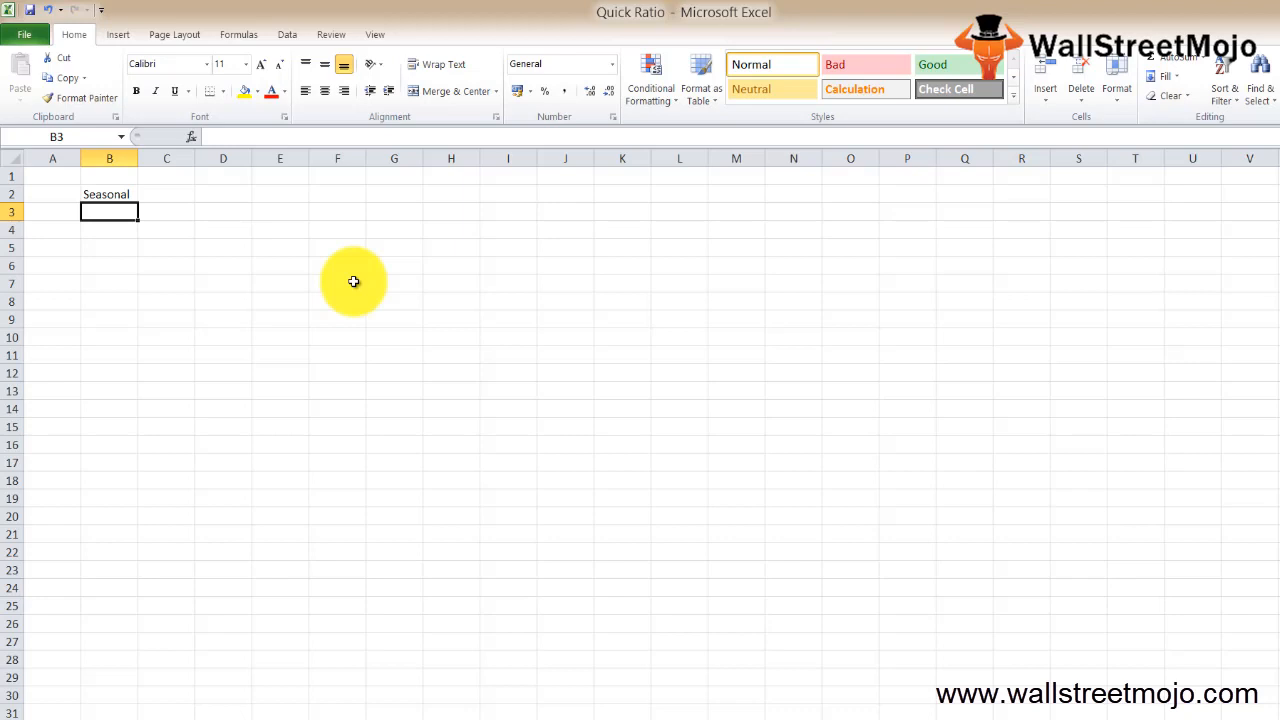
pyautogui.press('Return')
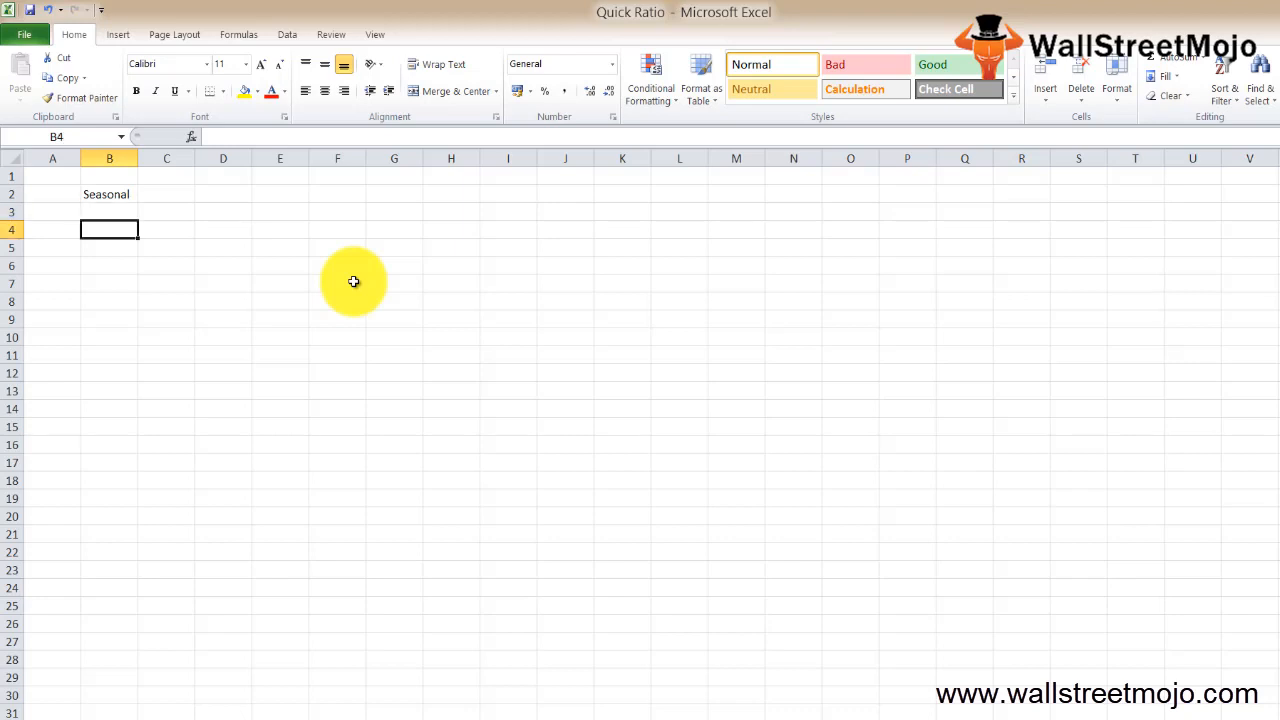
pyautogui.write('Higher')
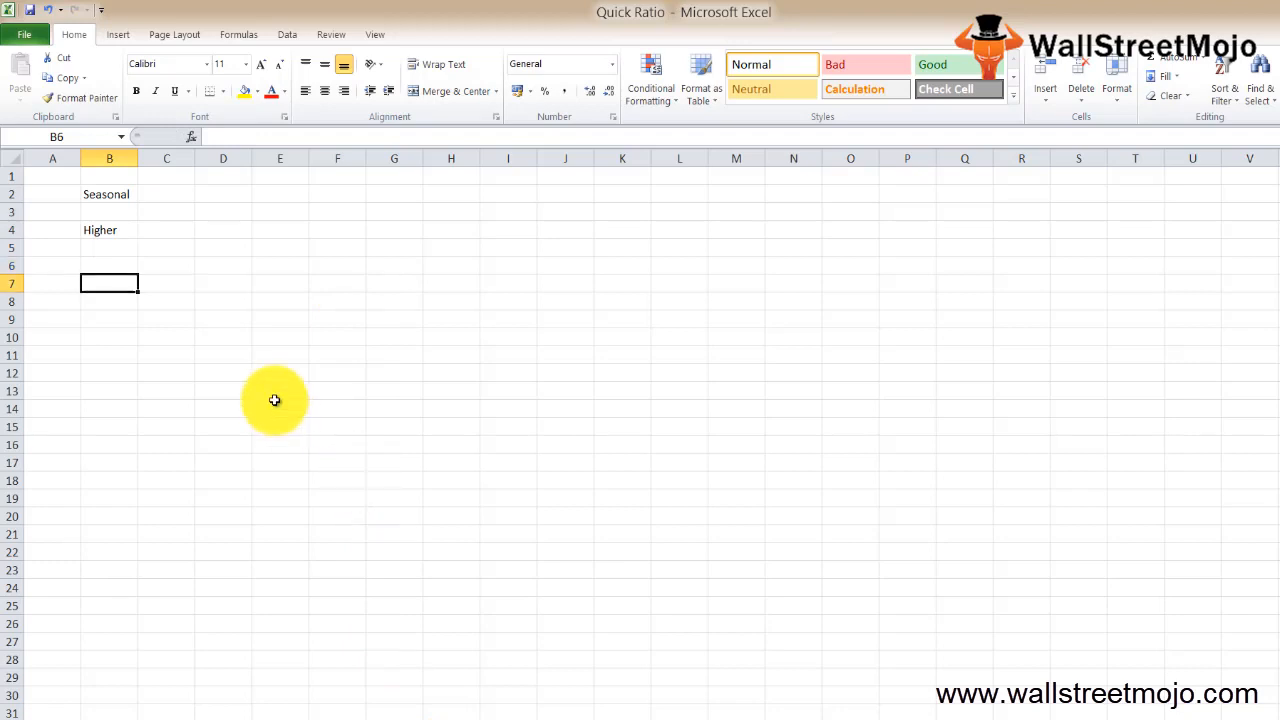
# - Enter heading 'Use' with numbered items: Optimum, short term finan cycle, trust, and 4
pyautogui.write('Use')
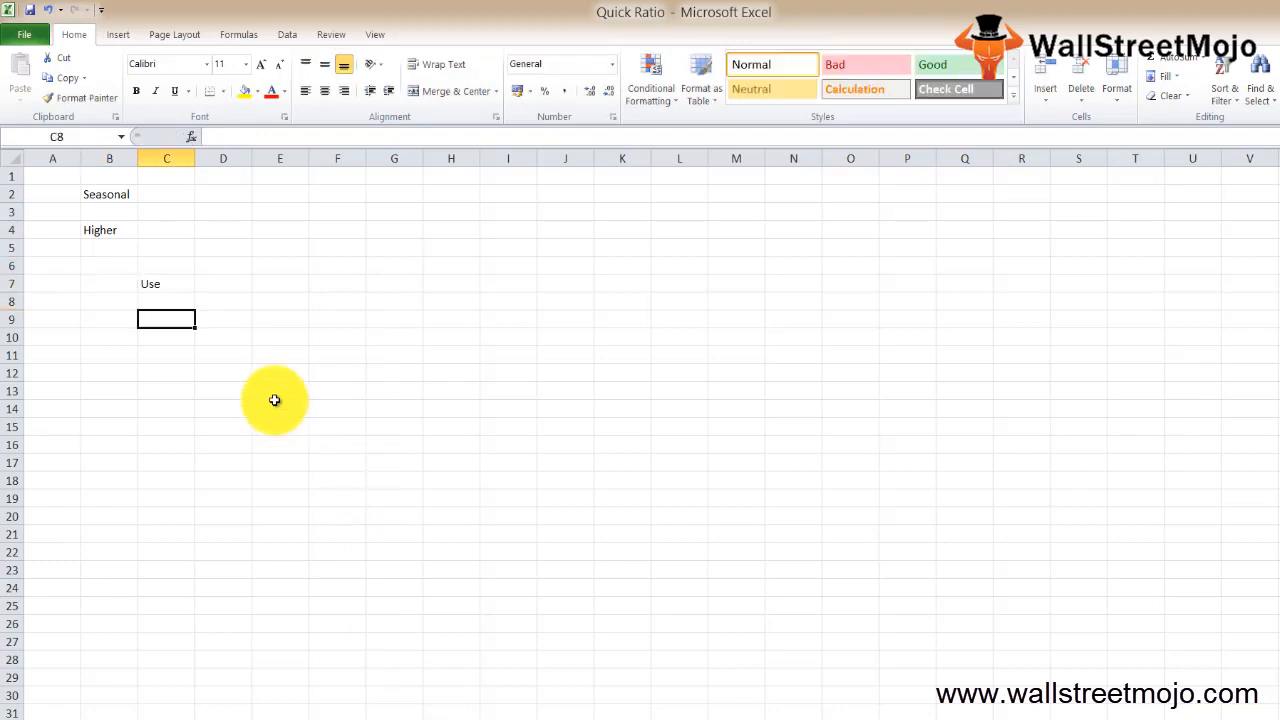
pyautogui.write('1')
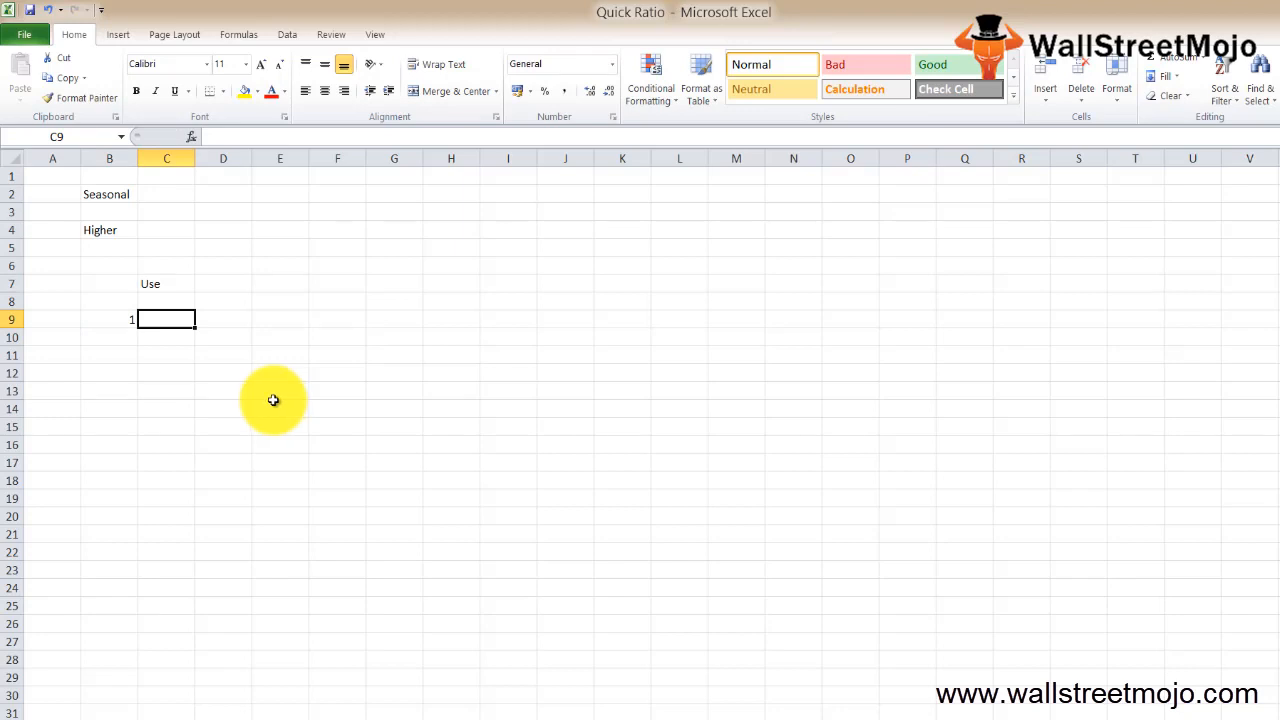
pyautogui.write('Optimuj')
pyautogui.click(109, 337)
pyautogui.write('2')
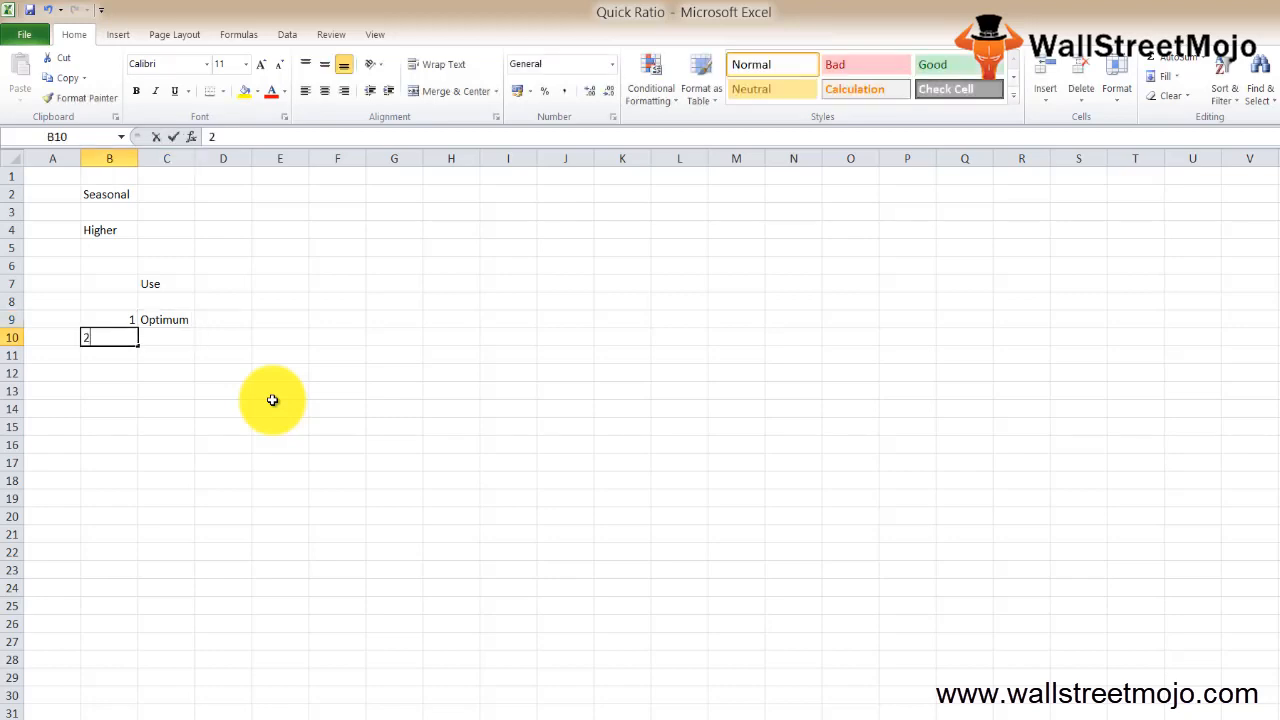
pyautogui.press('tab')
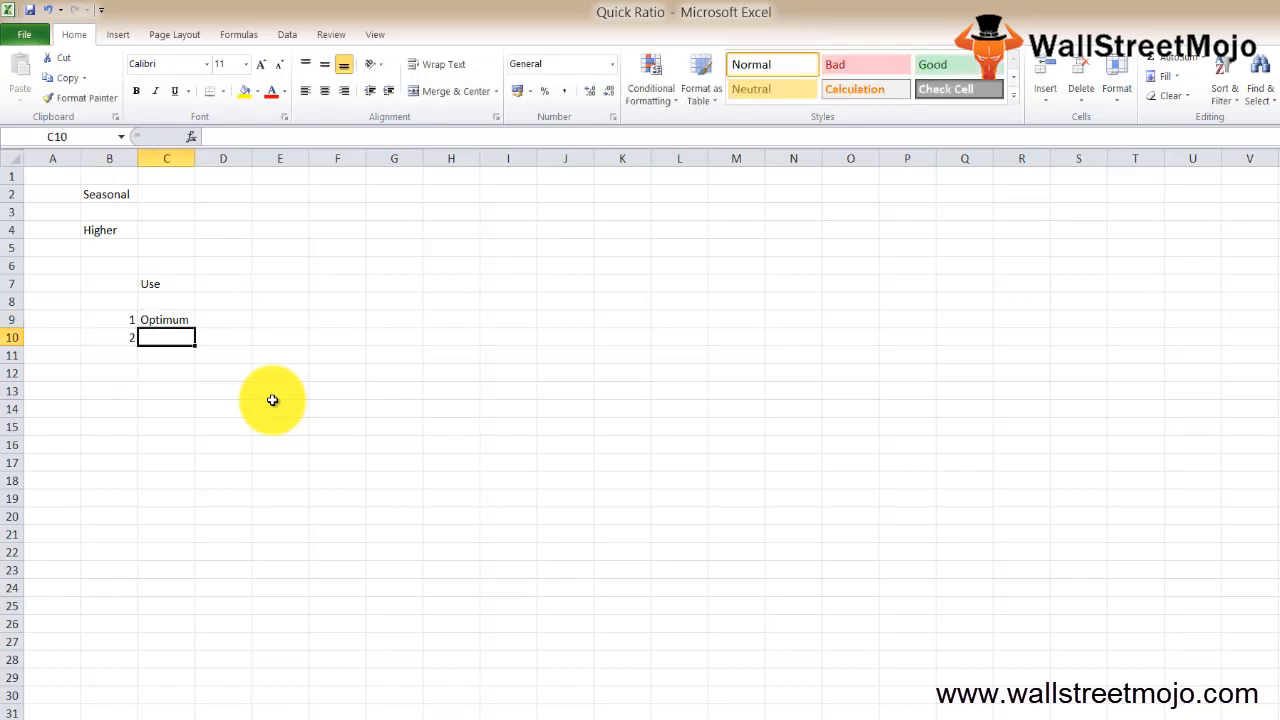
pyautogui.write('short')
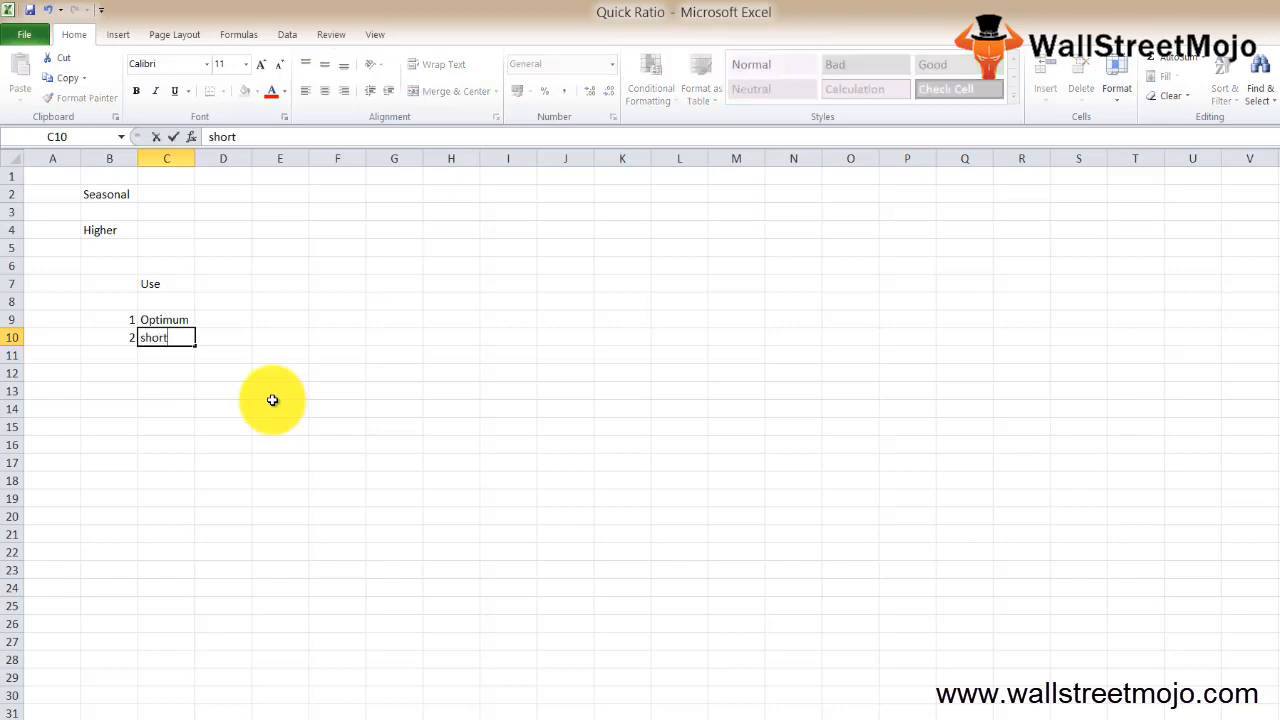
pyautogui.write('term finan cycle')
pyautogui.click(109, 355)
pyautogui.write('3')
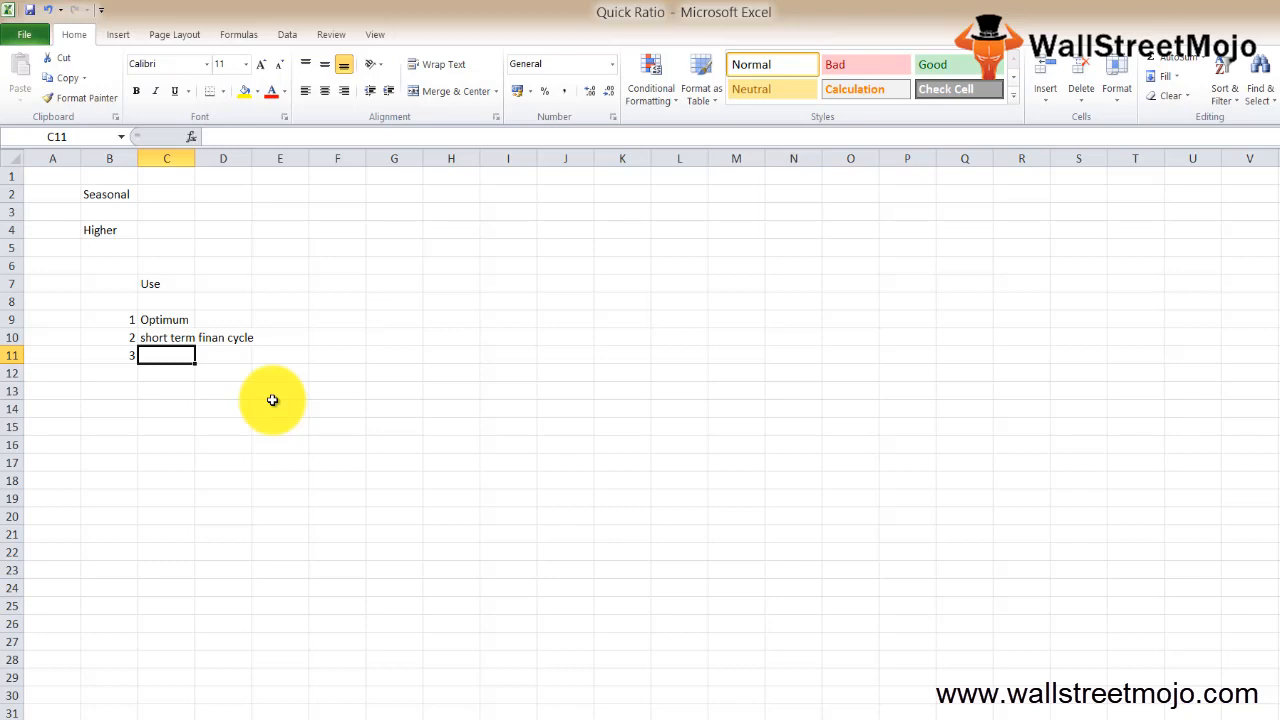
pyautogui.write('trust')
pyautogui.click(109, 373)
pyautogui.write('4')
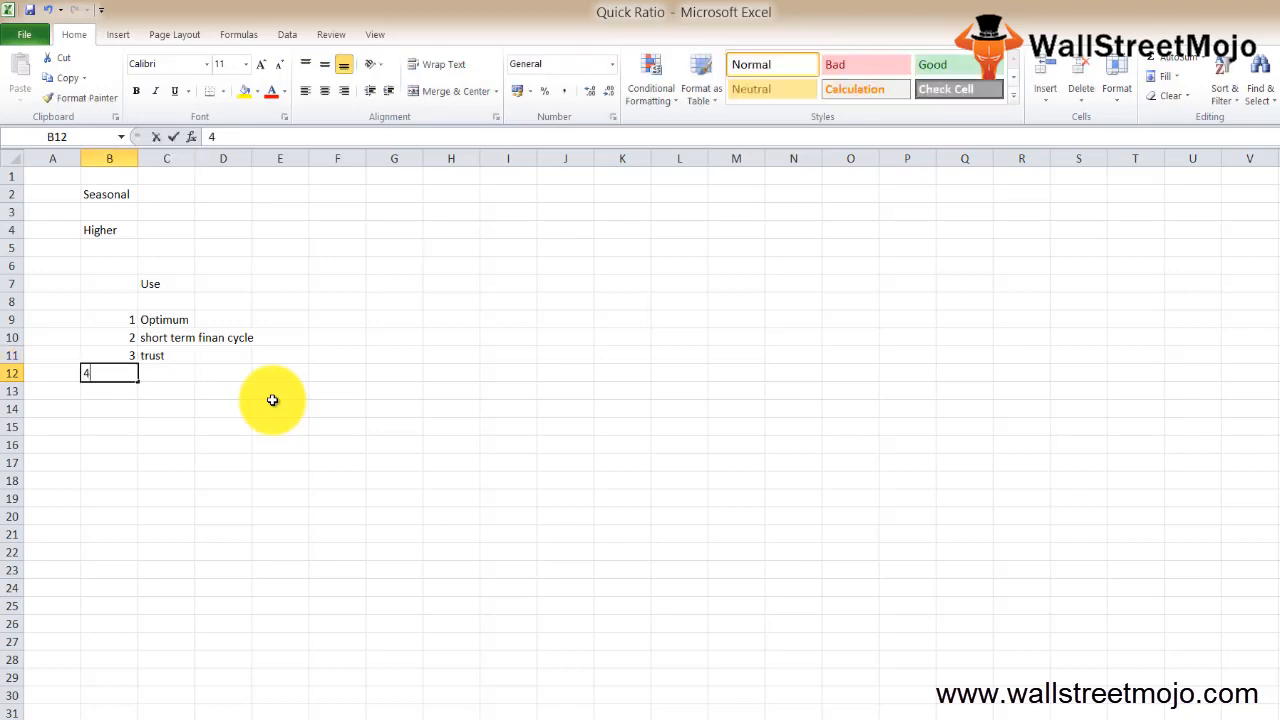
pyautogui.press('Tab')
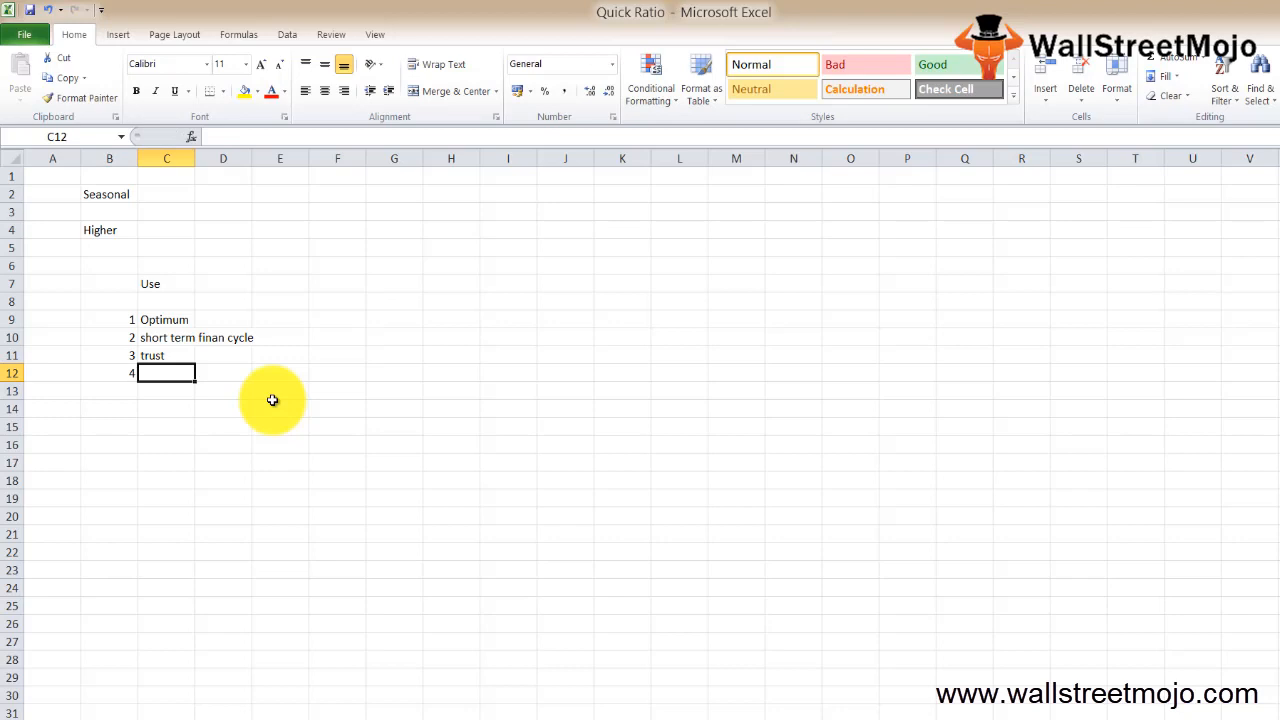